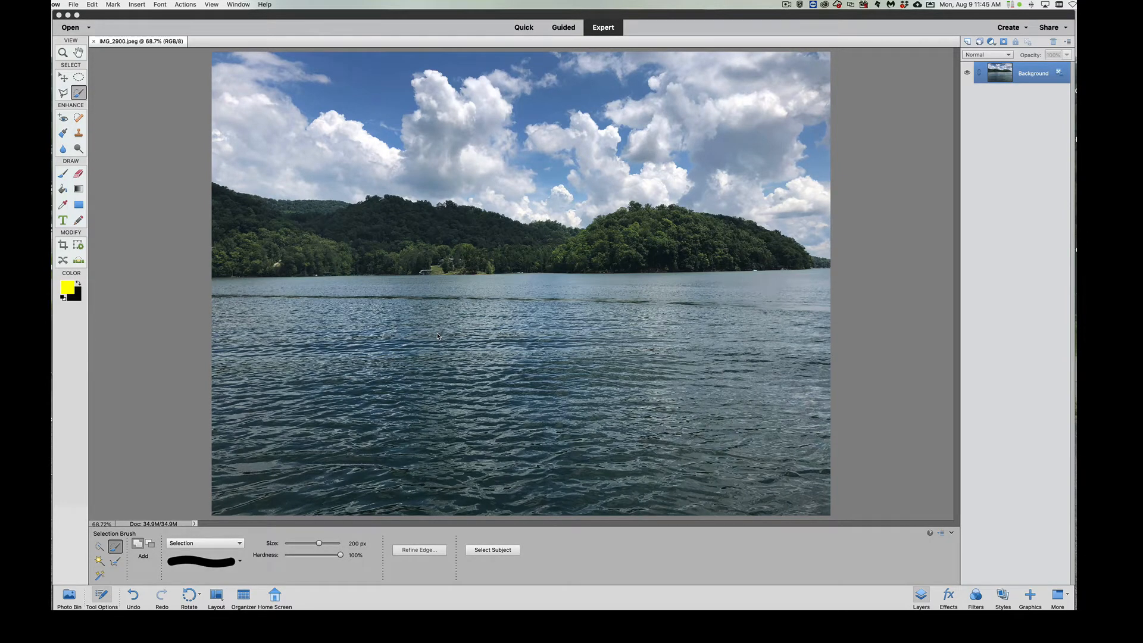
pyautogui.moveTo(435, 333)
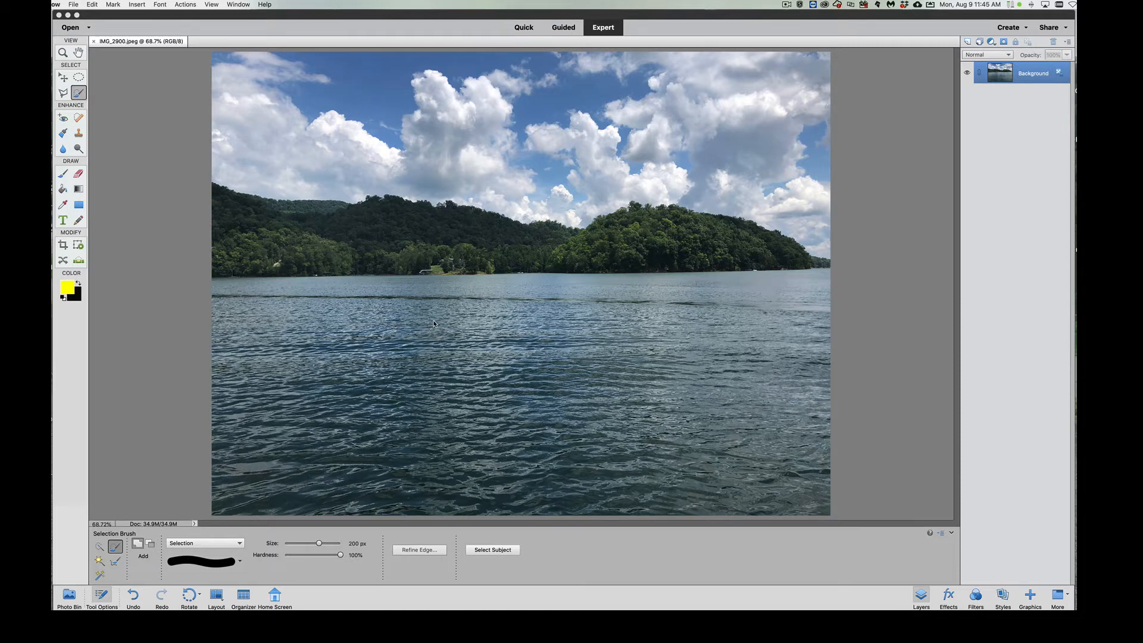
pyautogui.moveTo(440, 324)
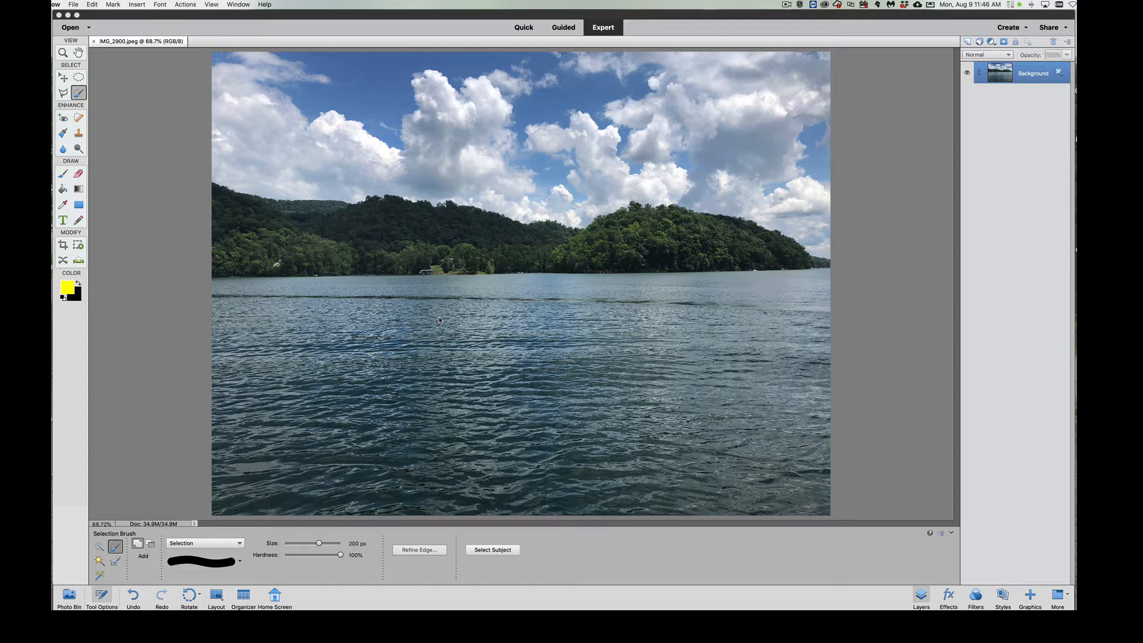
pyautogui.moveTo(721, 160)
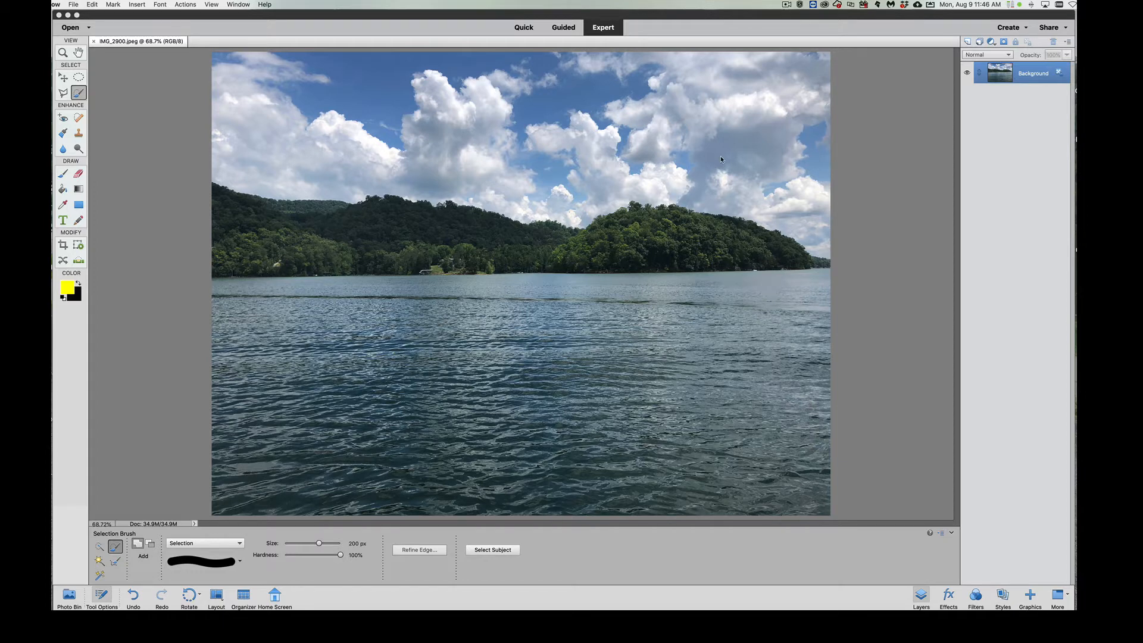
pyautogui.moveTo(555, 129)
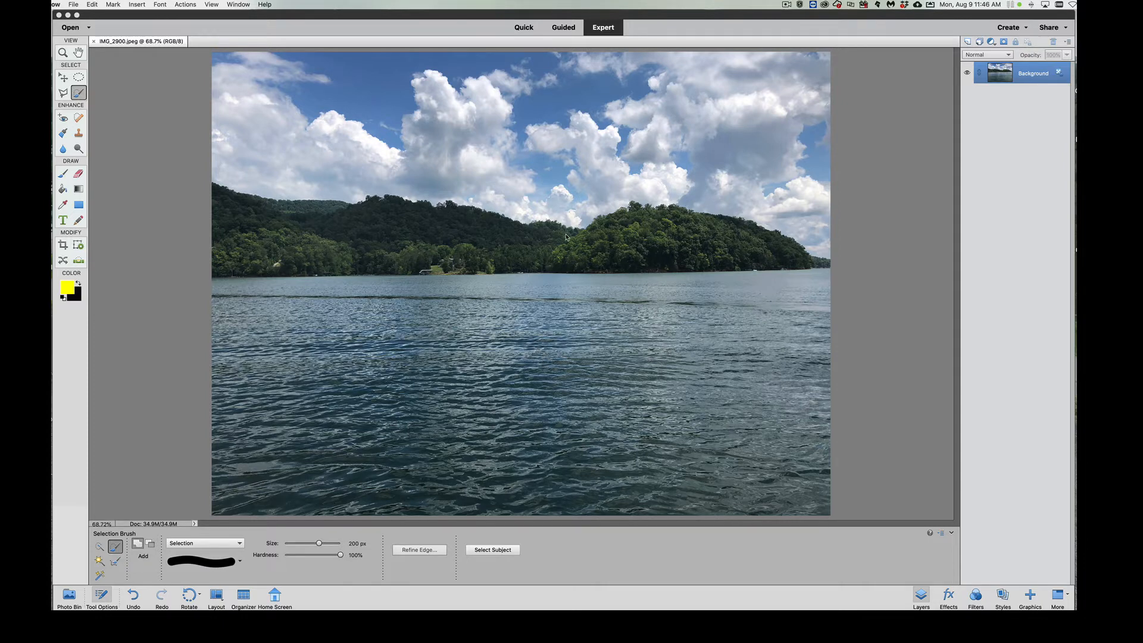
pyautogui.moveTo(665, 238)
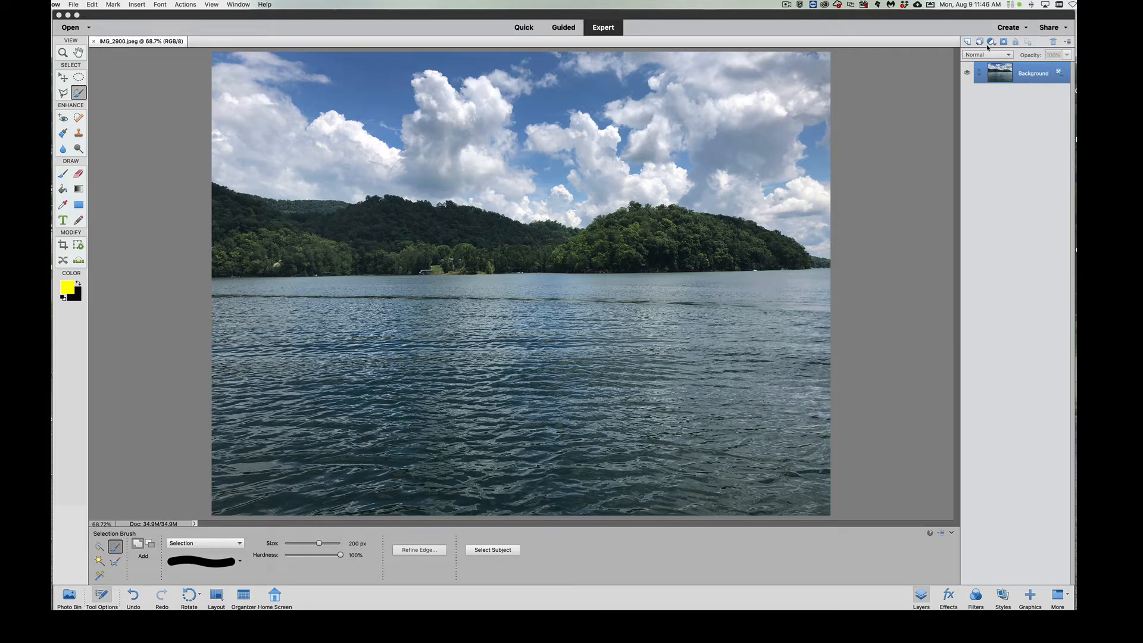
# - Add a Brightness/Contrast adjustment layer and test brightness, leaving it at its original level
pyautogui.click(990, 41)
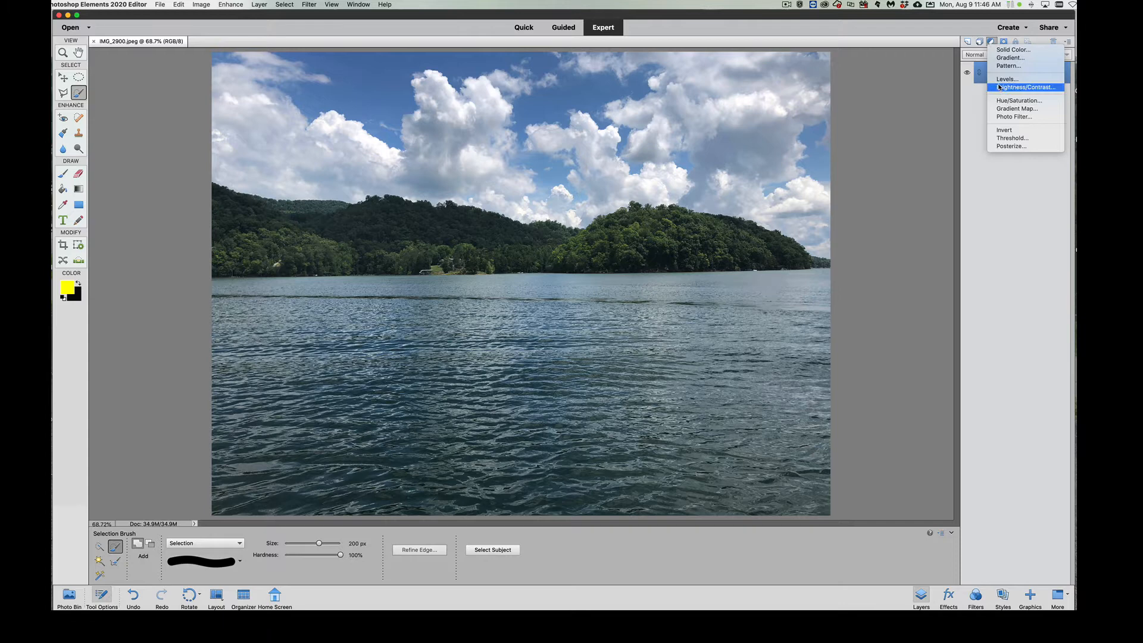
pyautogui.click(1026, 87)
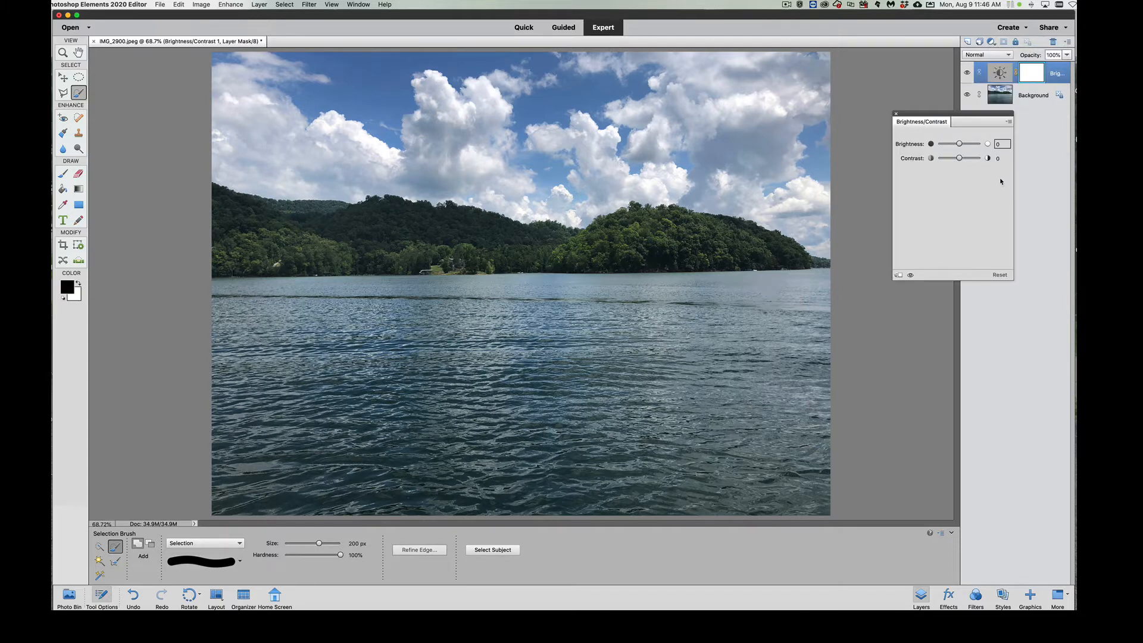
pyautogui.moveTo(958, 144); pyautogui.dragTo(968, 144)
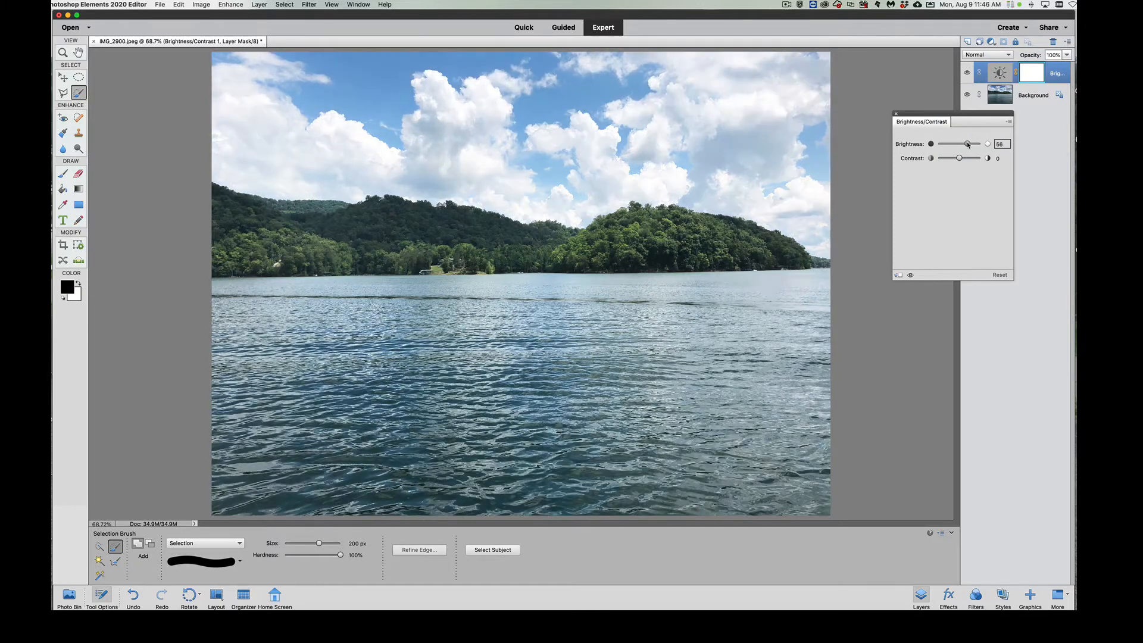
pyautogui.moveTo(967, 144); pyautogui.dragTo(978, 144)
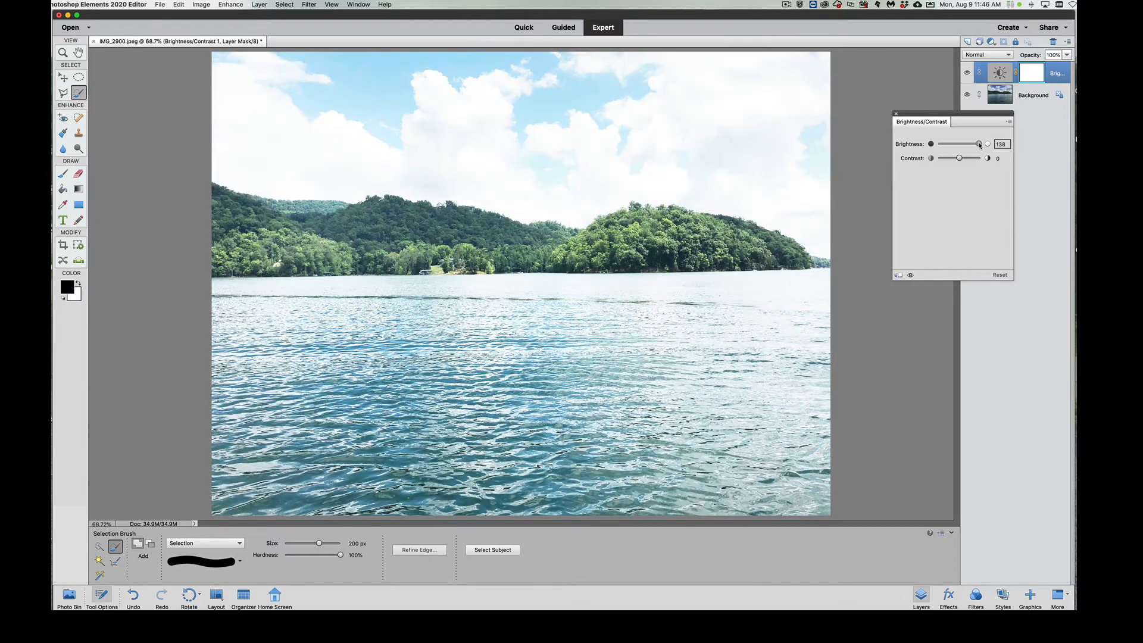
pyautogui.moveTo(978, 145); pyautogui.dragTo(977, 144)
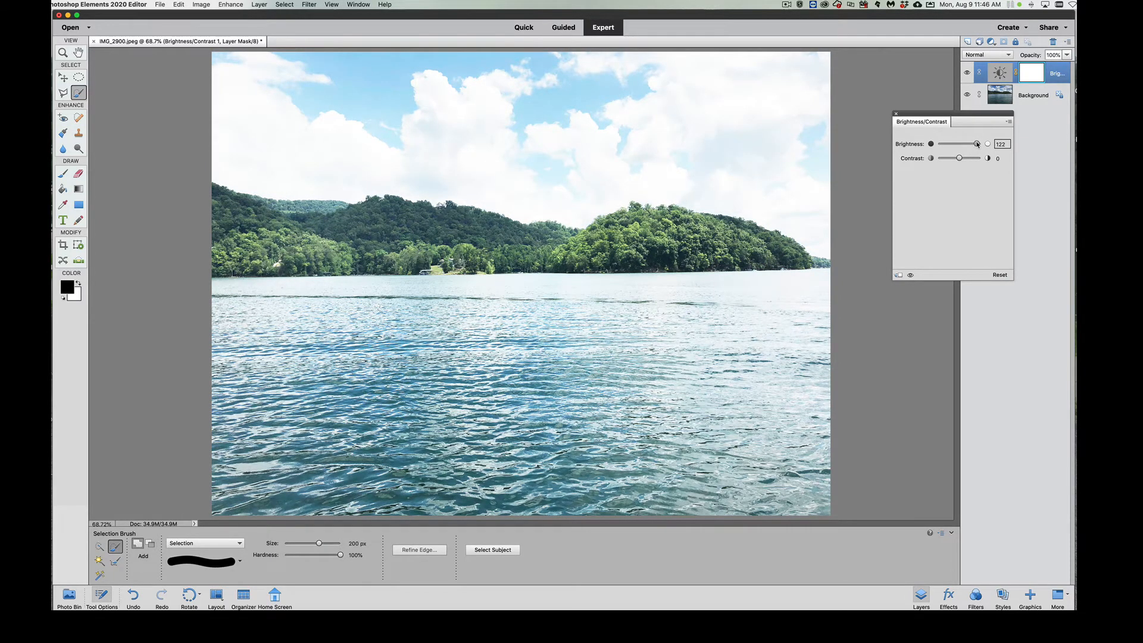
pyautogui.moveTo(977, 144); pyautogui.dragTo(959, 144)
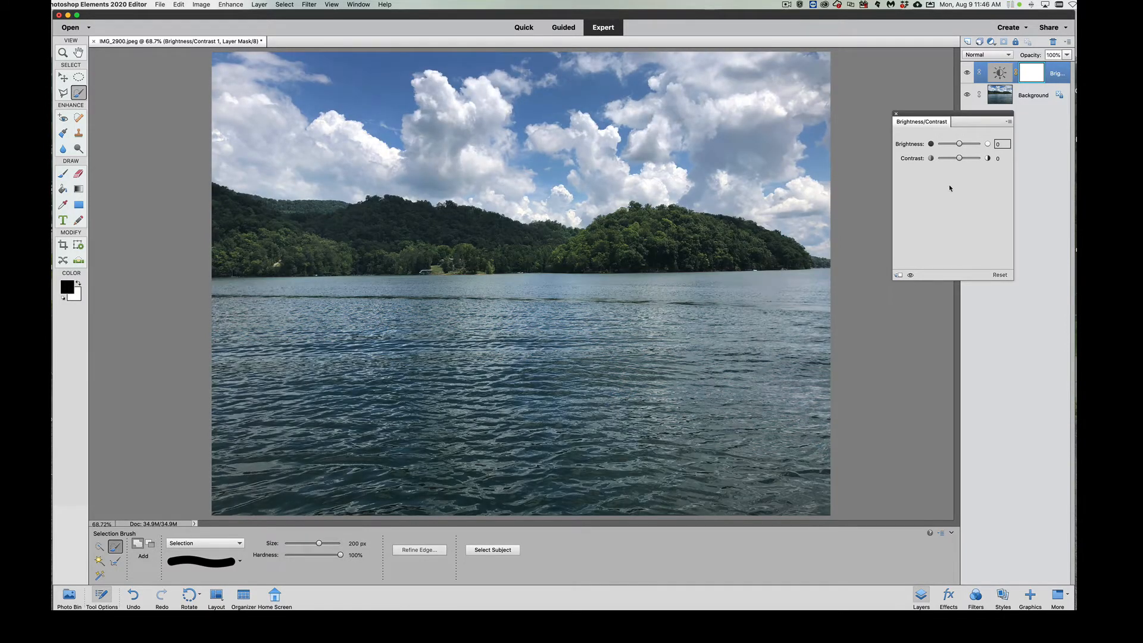
# - Try the contrast range, settle on a slight reduction, and dismiss the settings panel
pyautogui.moveTo(960, 158); pyautogui.dragTo(981, 158)
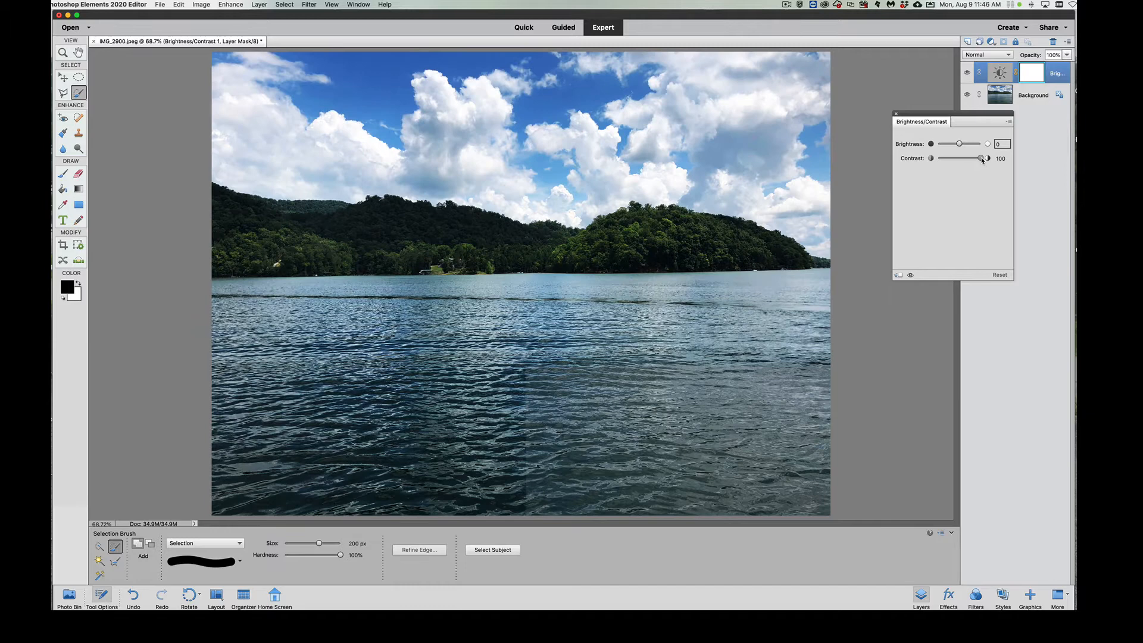
pyautogui.moveTo(981, 158); pyautogui.dragTo(940, 158)
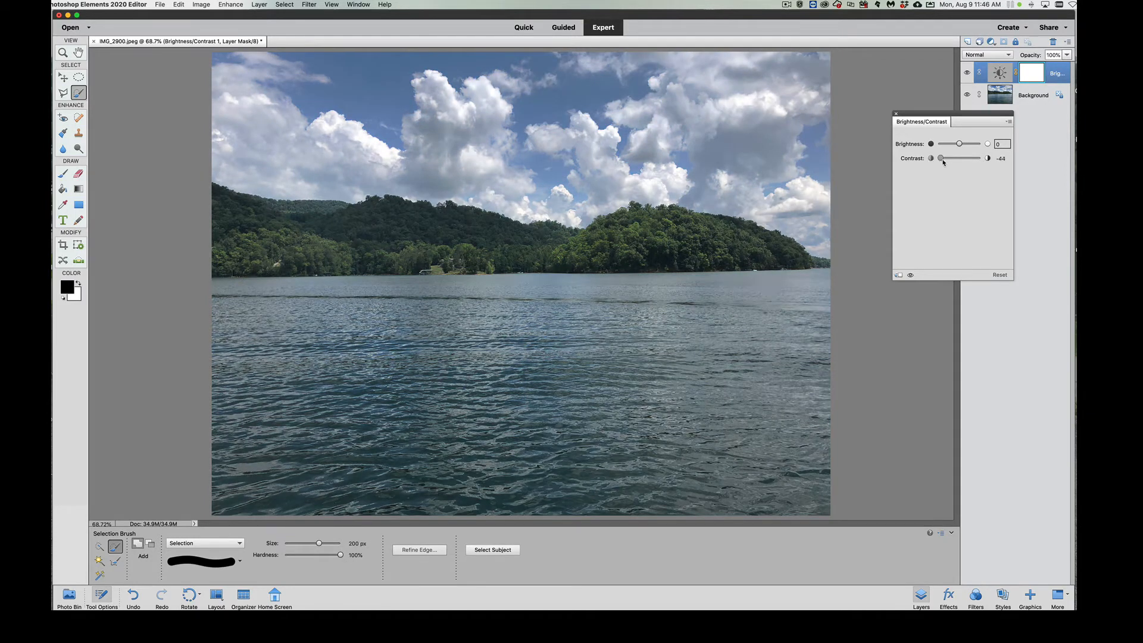
pyautogui.moveTo(940, 159); pyautogui.dragTo(957, 158)
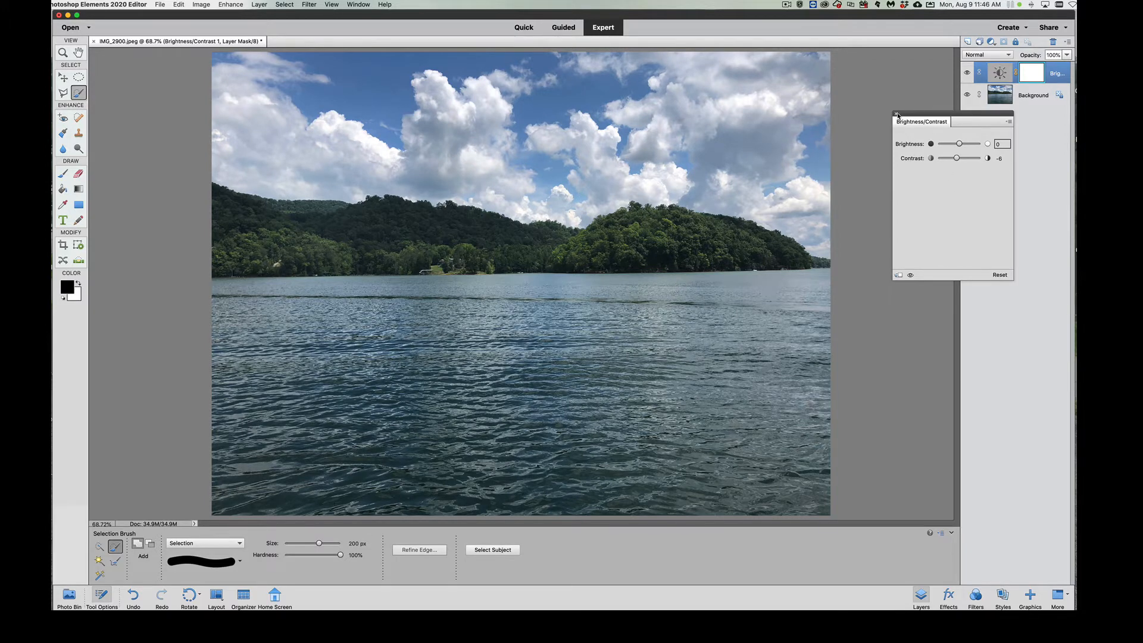
pyautogui.click(896, 115)
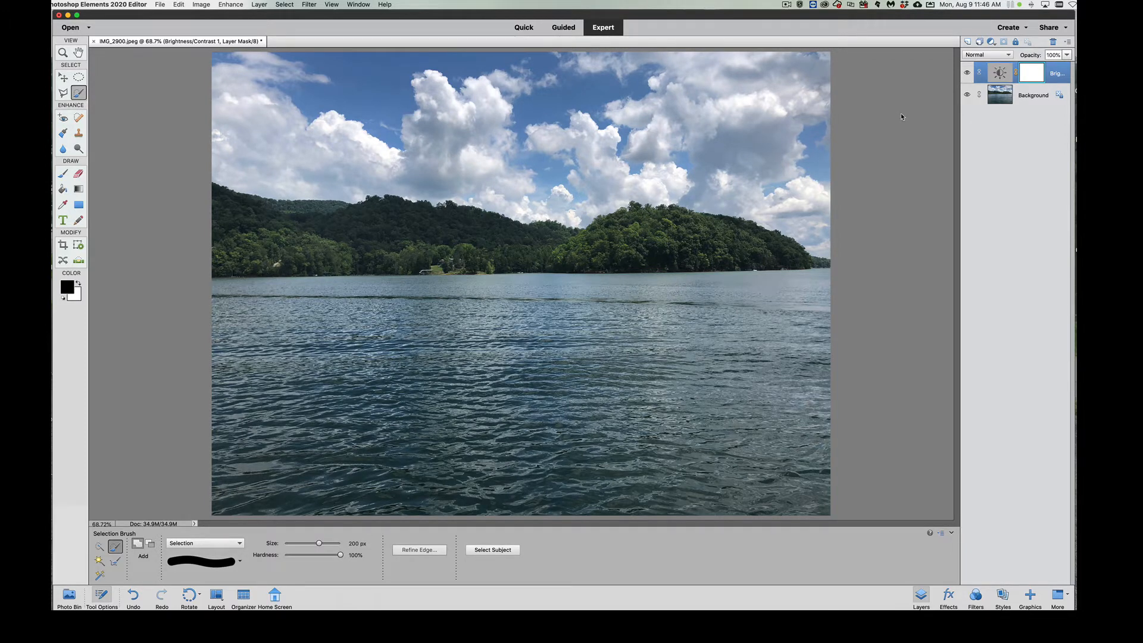
# - Delete the Brightness/Contrast adjustment layer via its context menu and confirm
pyautogui.rightClick(993, 72)
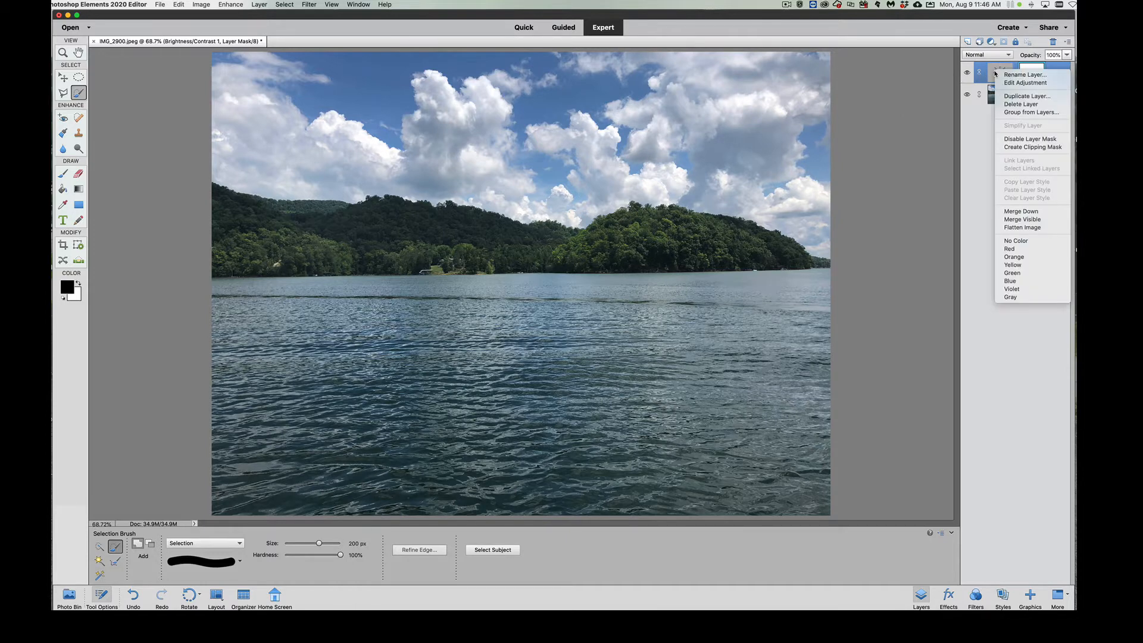
pyautogui.moveTo(943, 107)
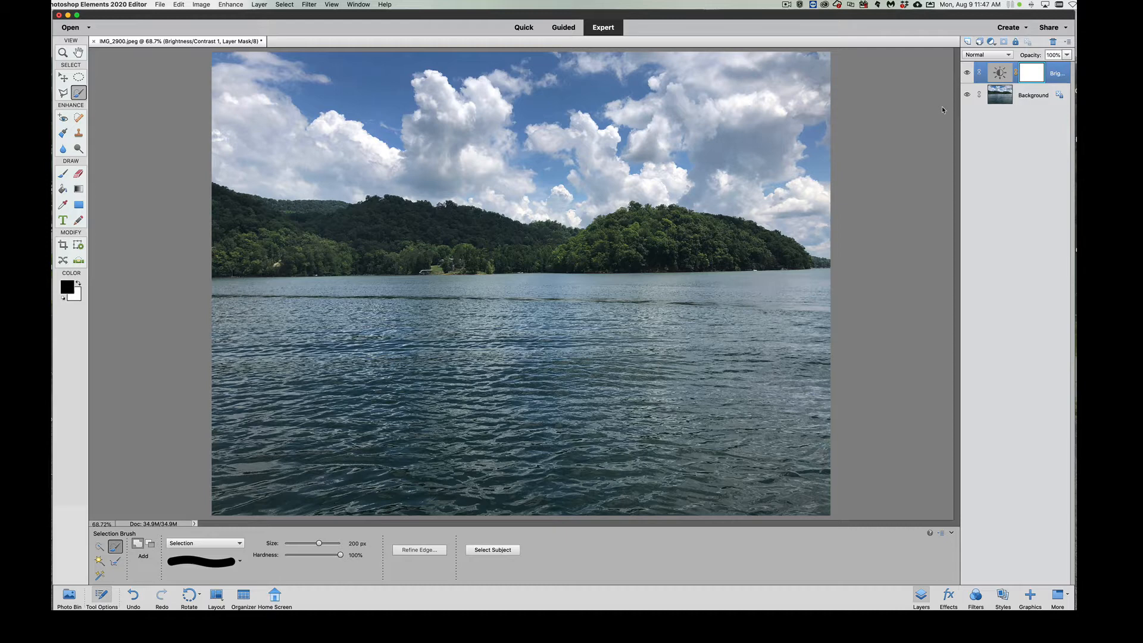
pyautogui.rightClick(999, 72)
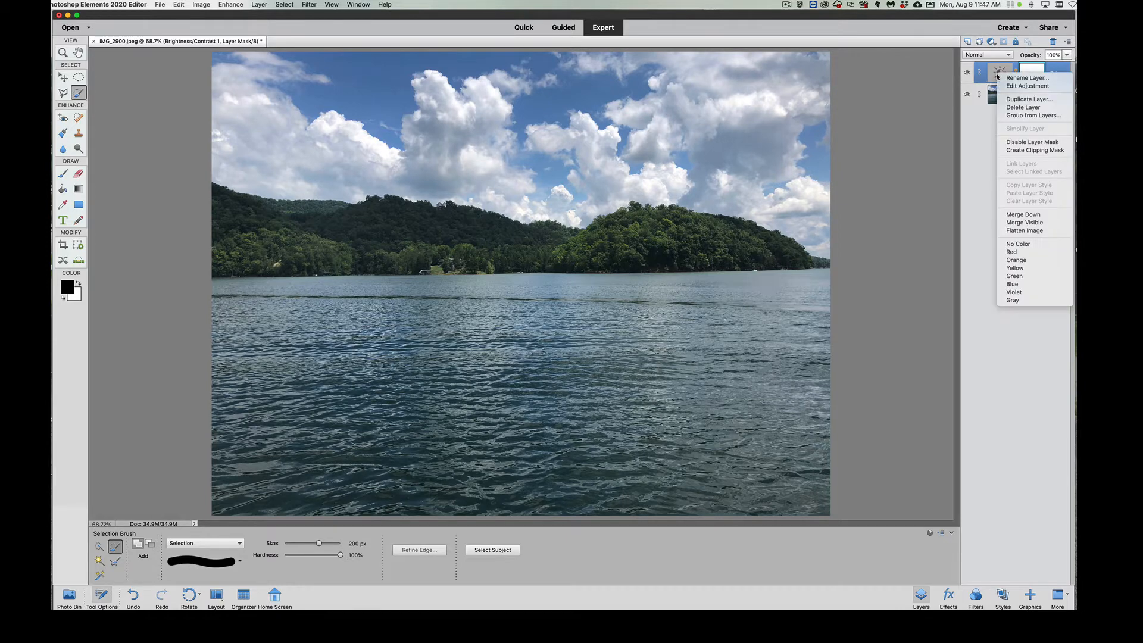
pyautogui.click(1022, 107)
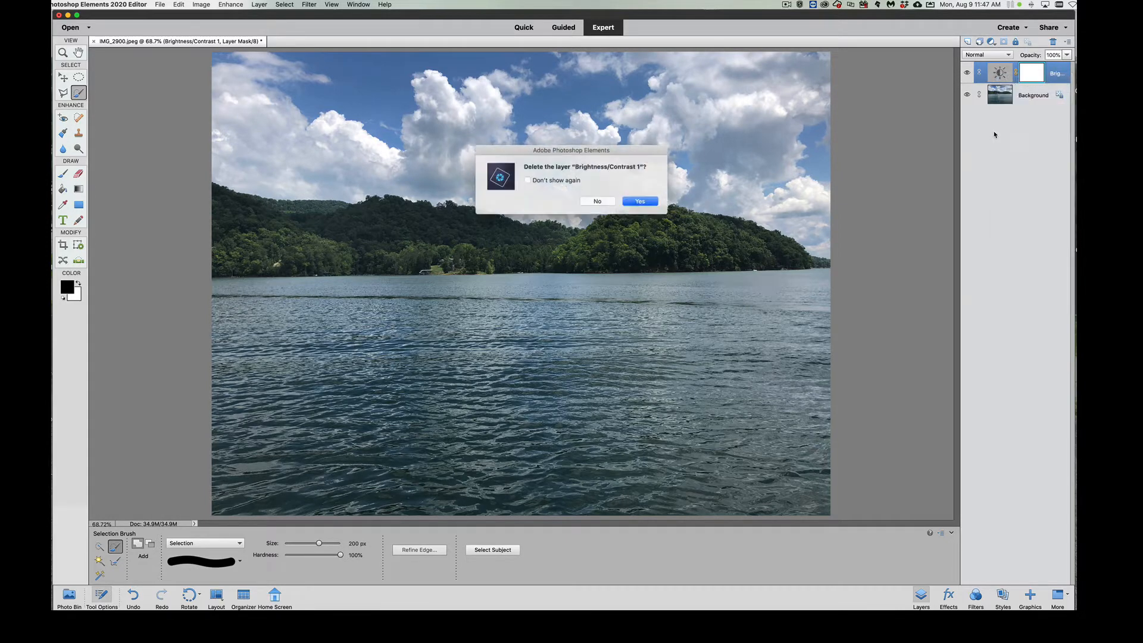
pyautogui.click(639, 200)
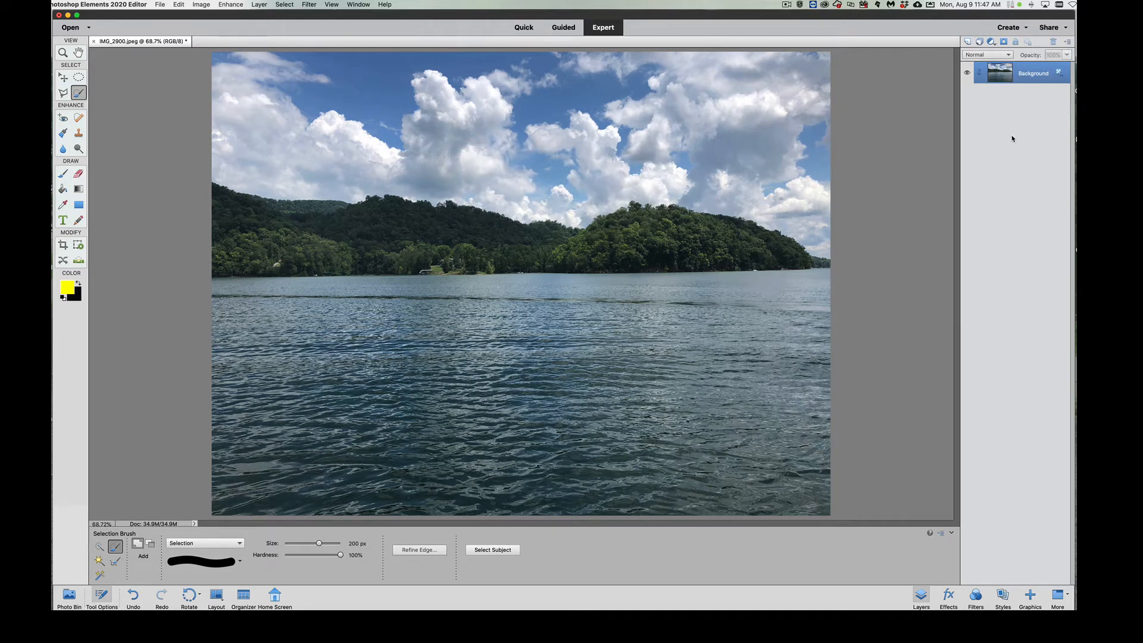
pyautogui.moveTo(1015, 90)
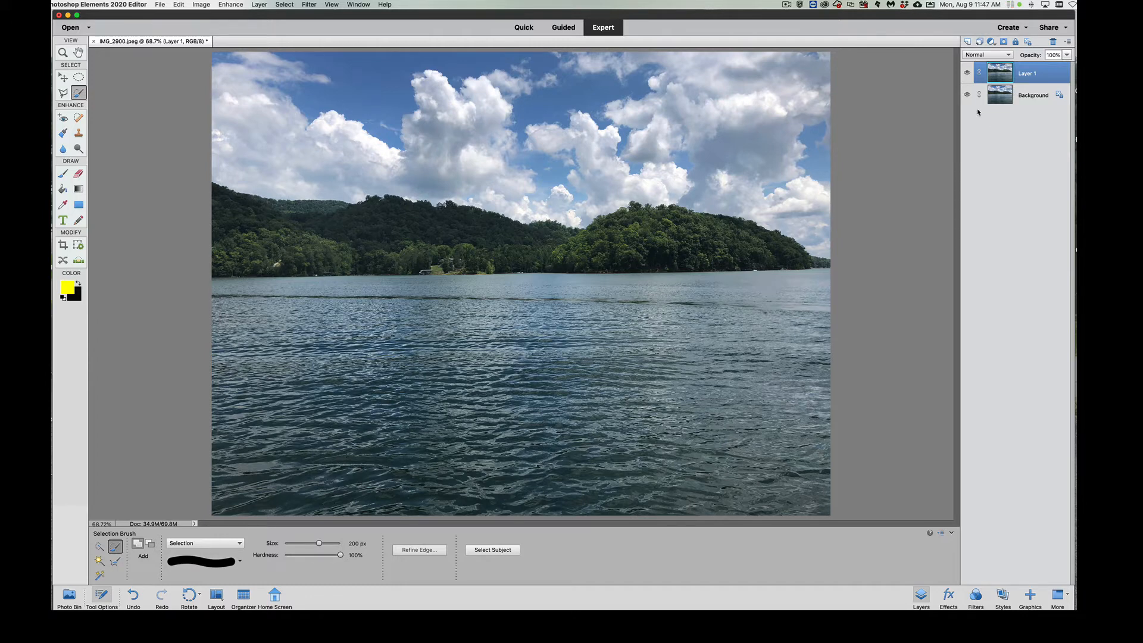
# - Hide the Background layer and switch to the Selection Brush tool
pyautogui.click(967, 95)
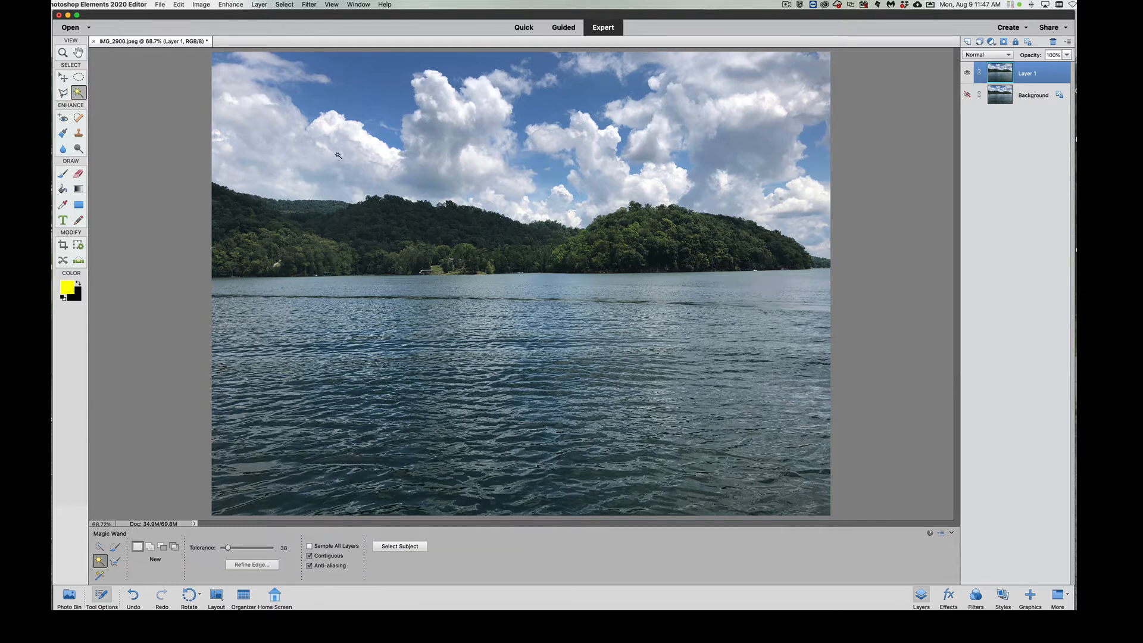
pyautogui.click(338, 155)
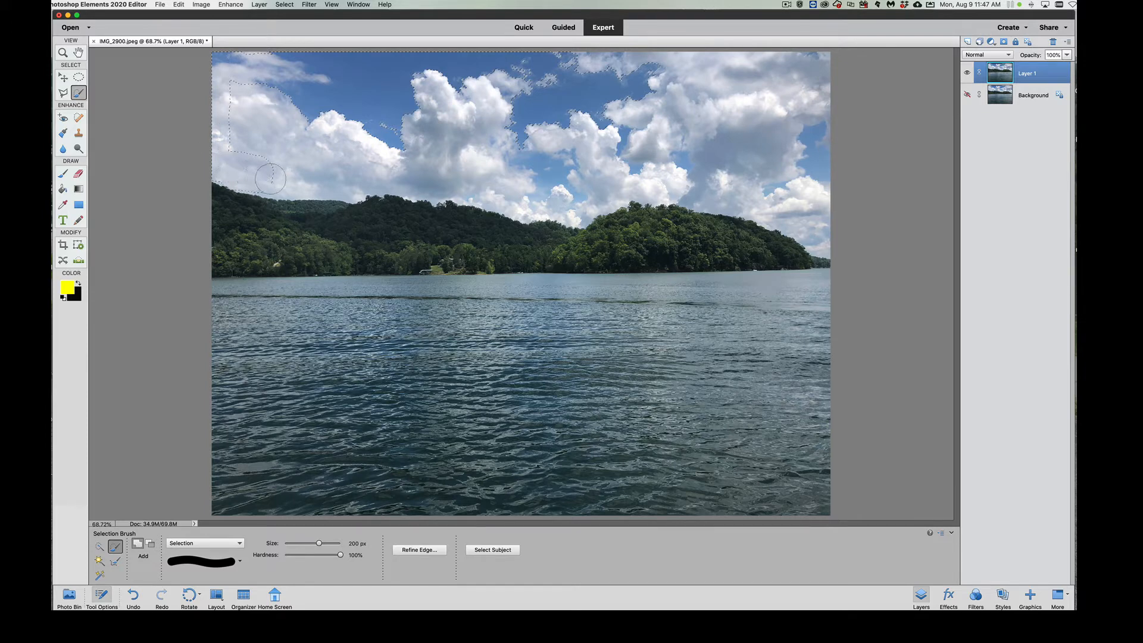
# - Paint a selection over the upper-left sky and extend it across the clouds
pyautogui.moveTo(271, 178); pyautogui.dragTo(361, 185)
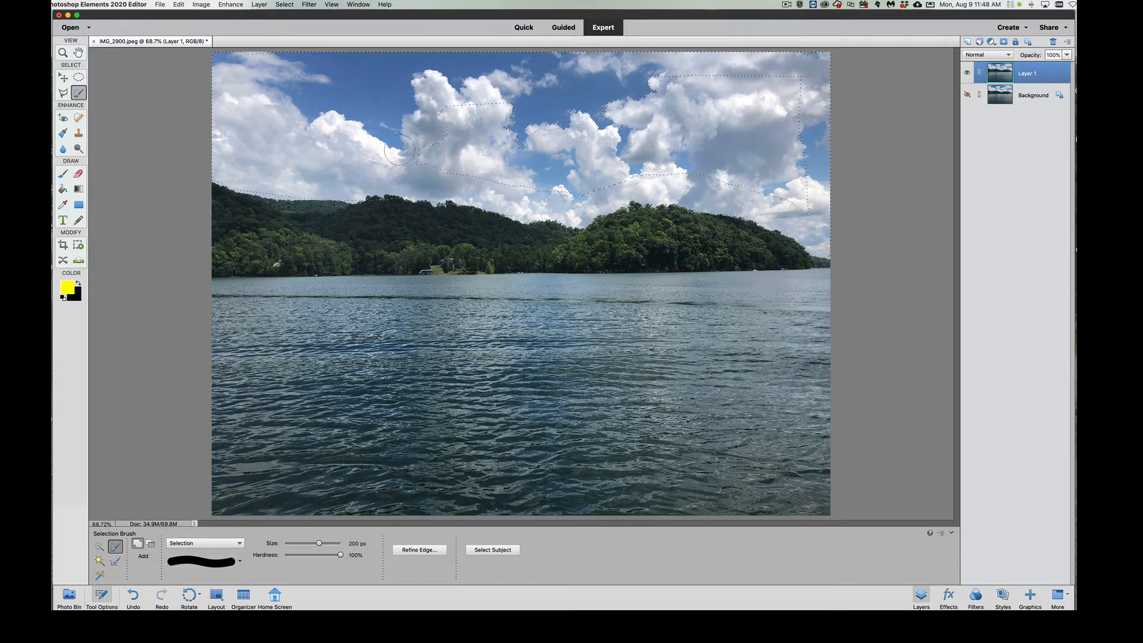
pyautogui.moveTo(319, 543); pyautogui.dragTo(322, 543)
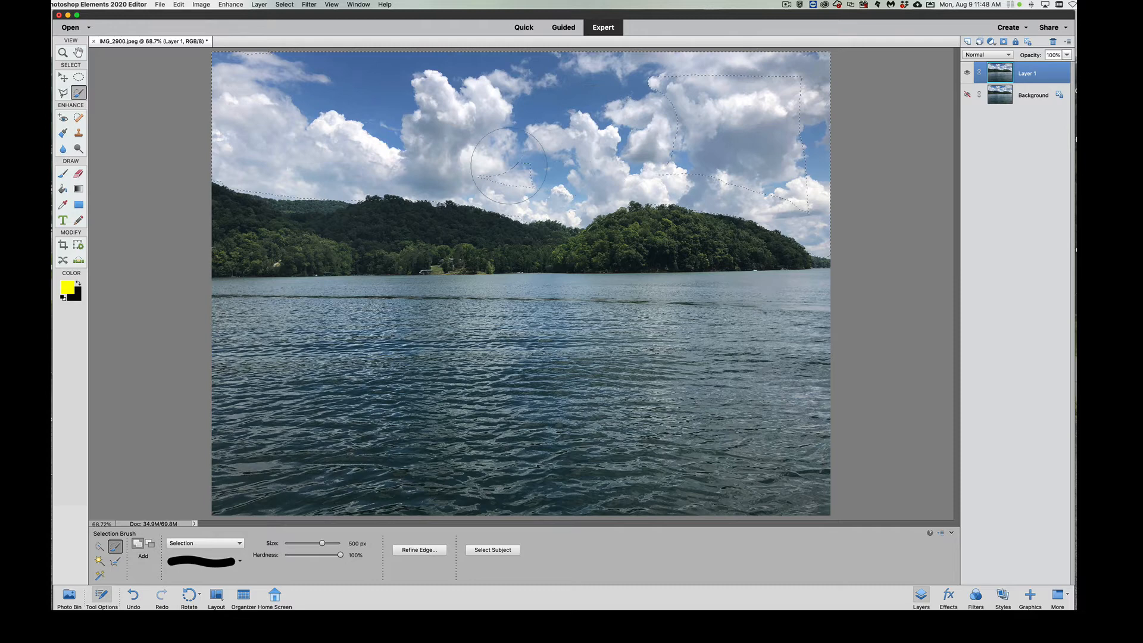
pyautogui.moveTo(508, 165); pyautogui.dragTo(645, 102)
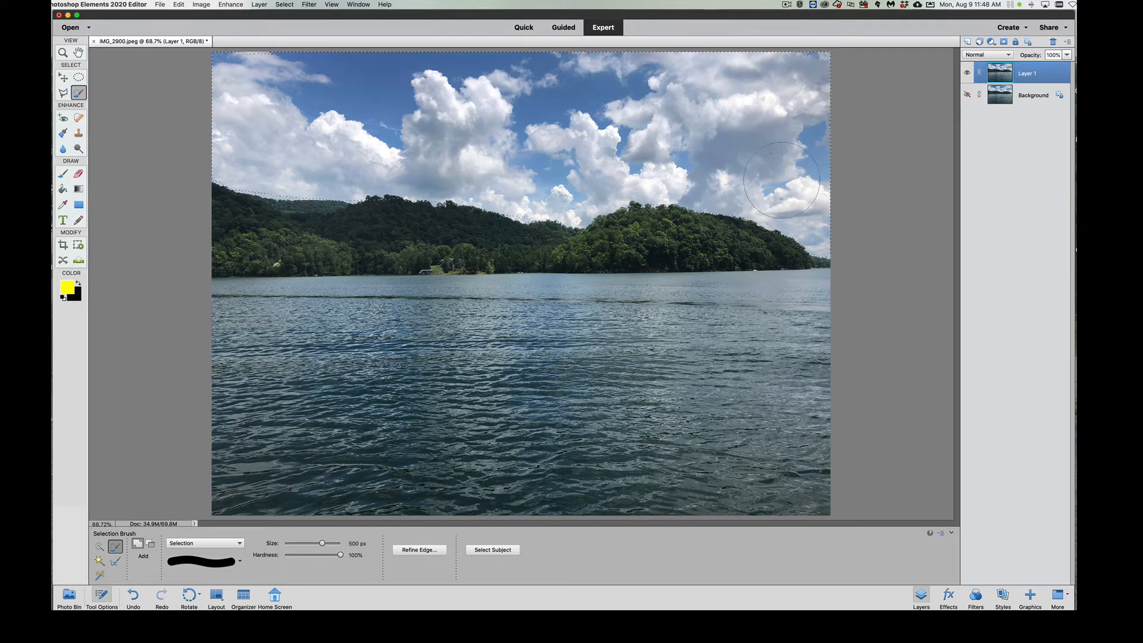
pyautogui.moveTo(490, 134)
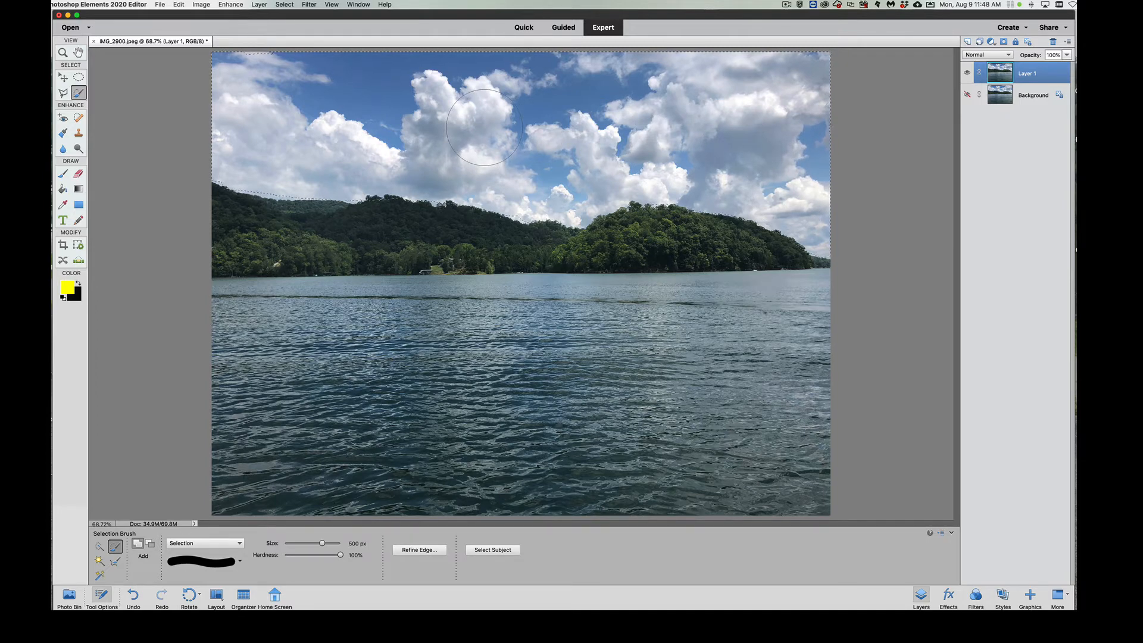
pyautogui.moveTo(484, 130)
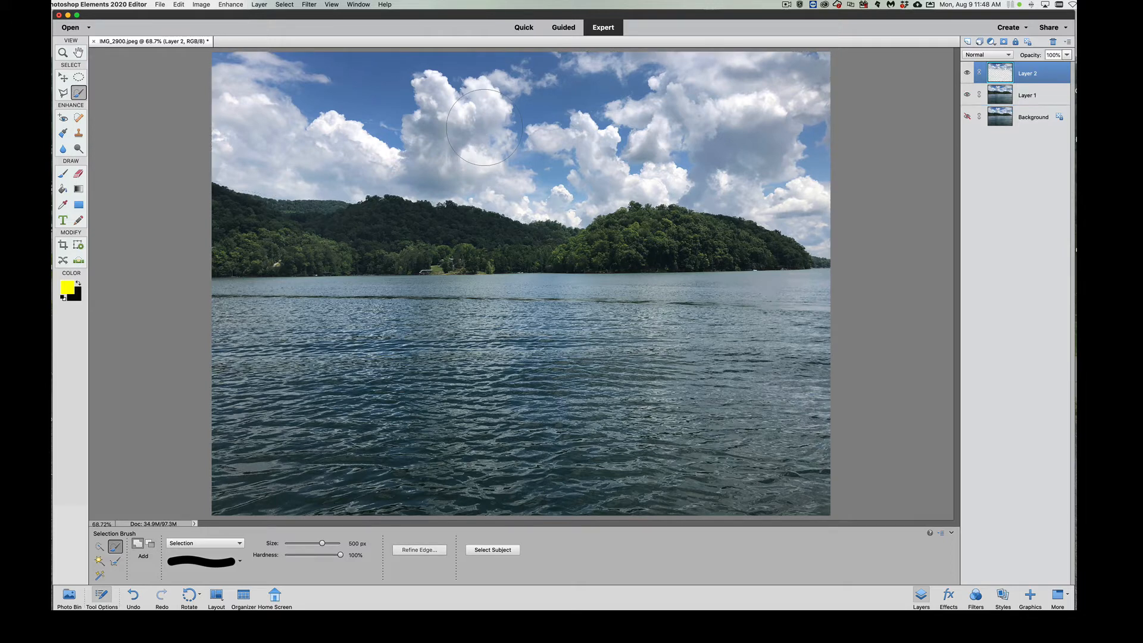
pyautogui.click(967, 117)
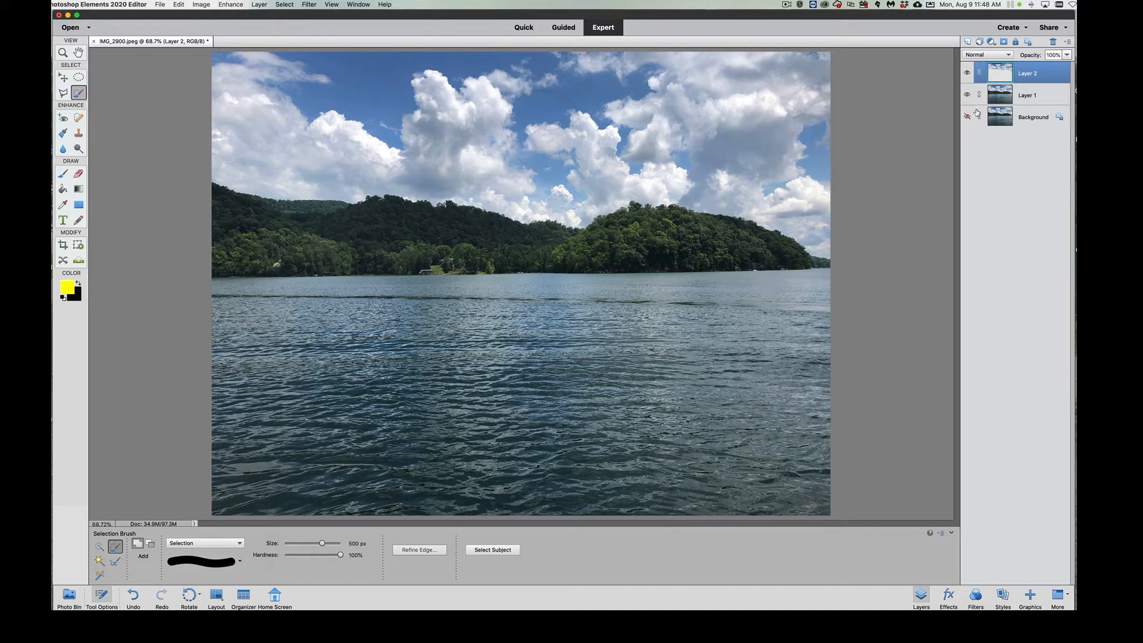
pyautogui.click(967, 95)
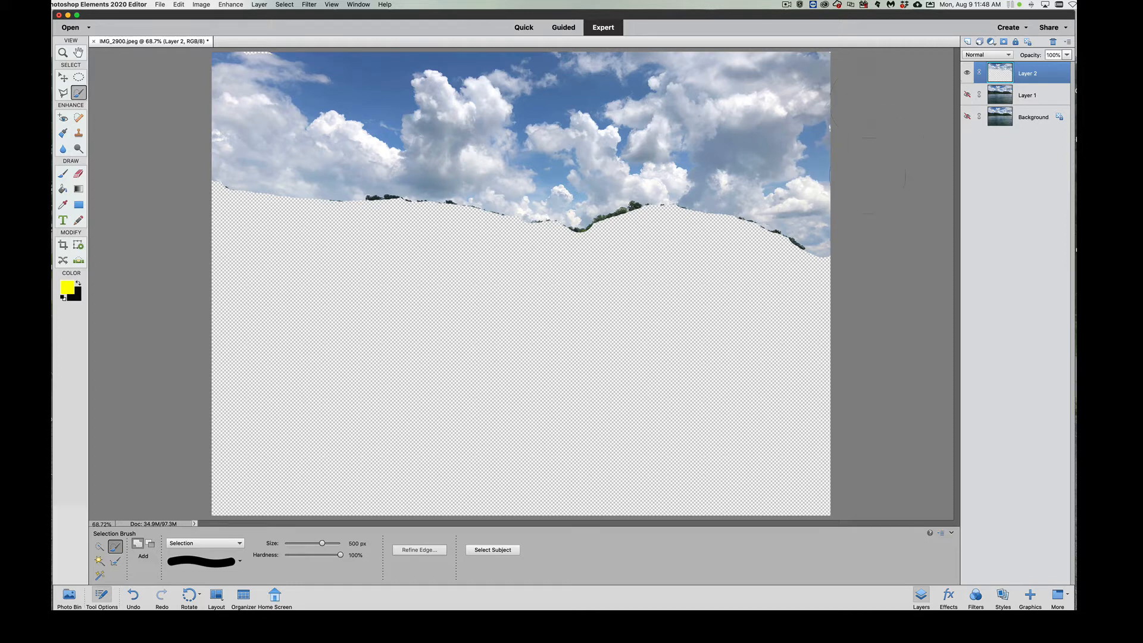
pyautogui.moveTo(456, 219)
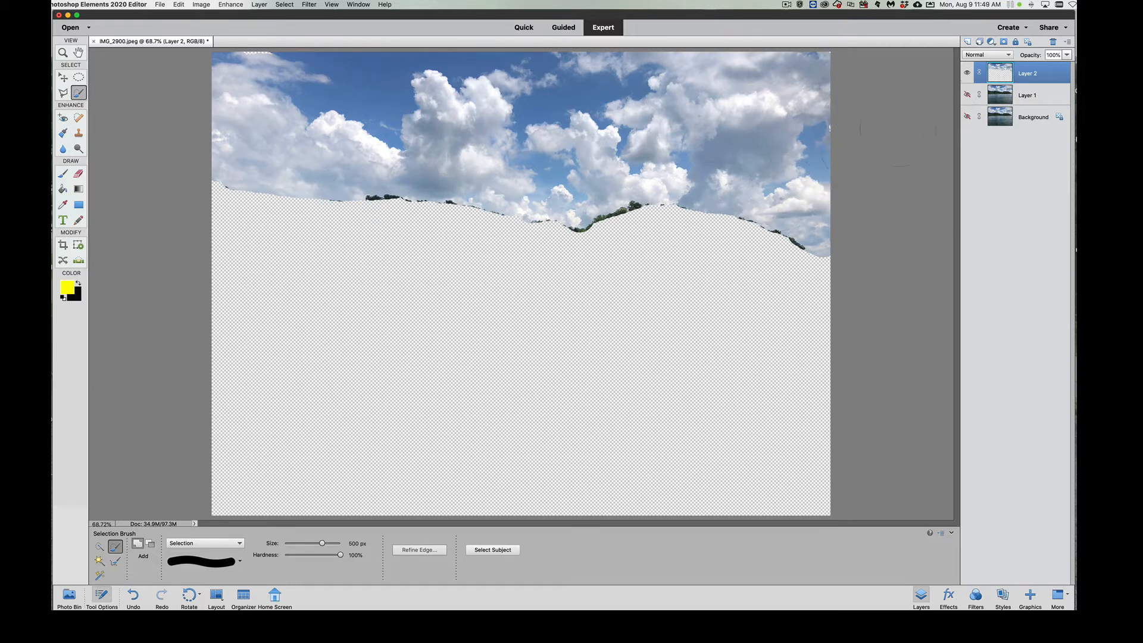
pyautogui.click(967, 96)
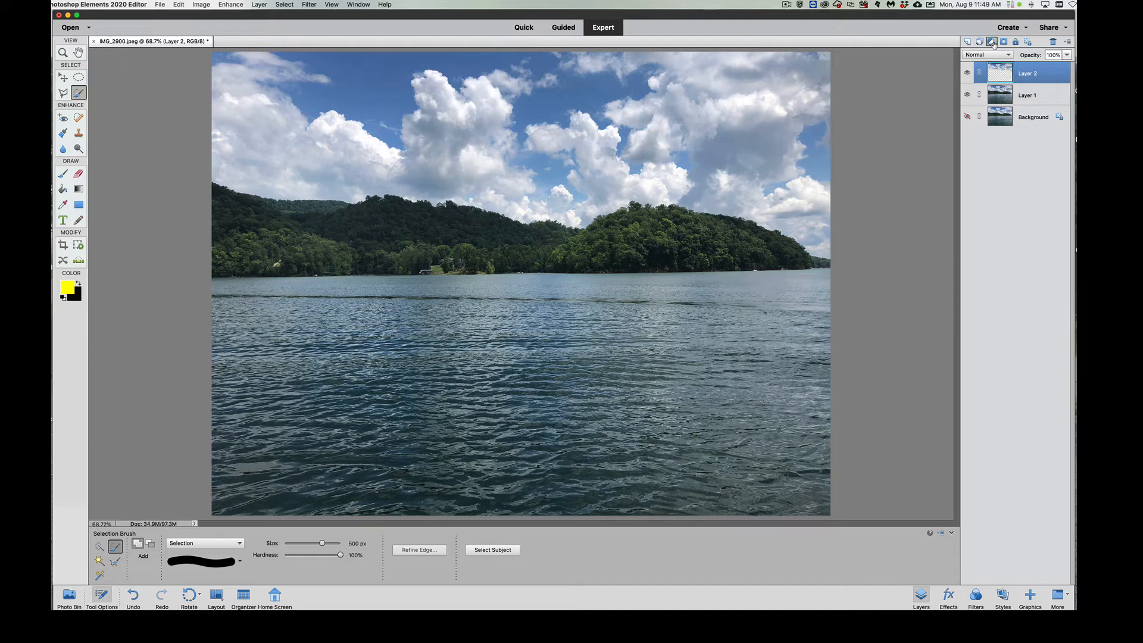
# - Add a Brightness/Contrast adjustment layer, test darkening, reset brightness, and bring up the layer's options
pyautogui.click(991, 41)
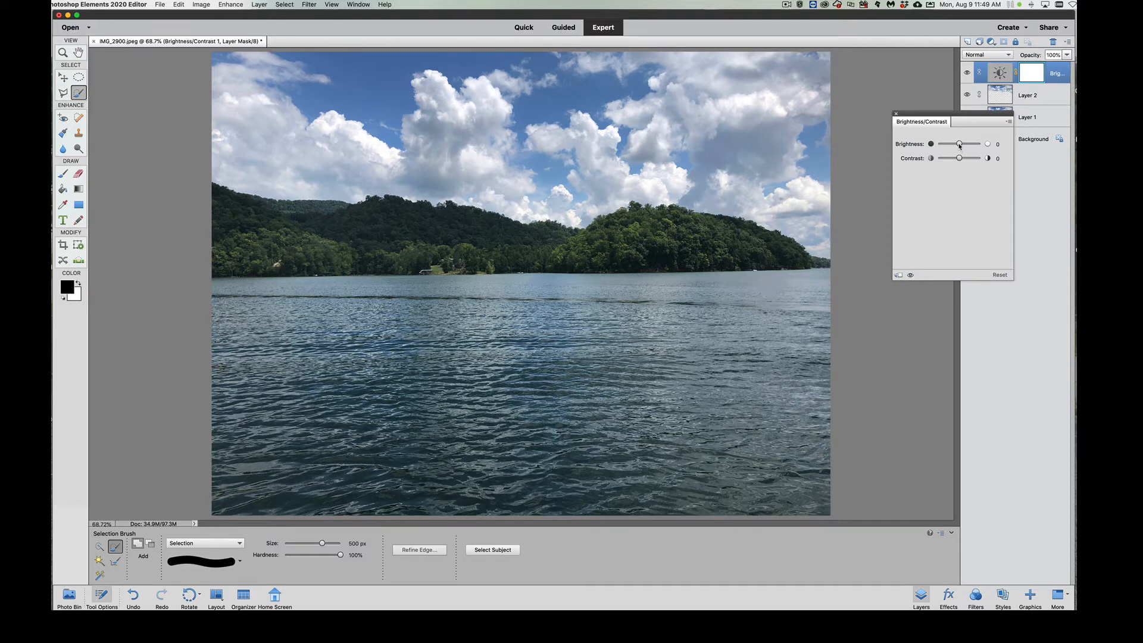
pyautogui.moveTo(960, 144); pyautogui.dragTo(952, 144)
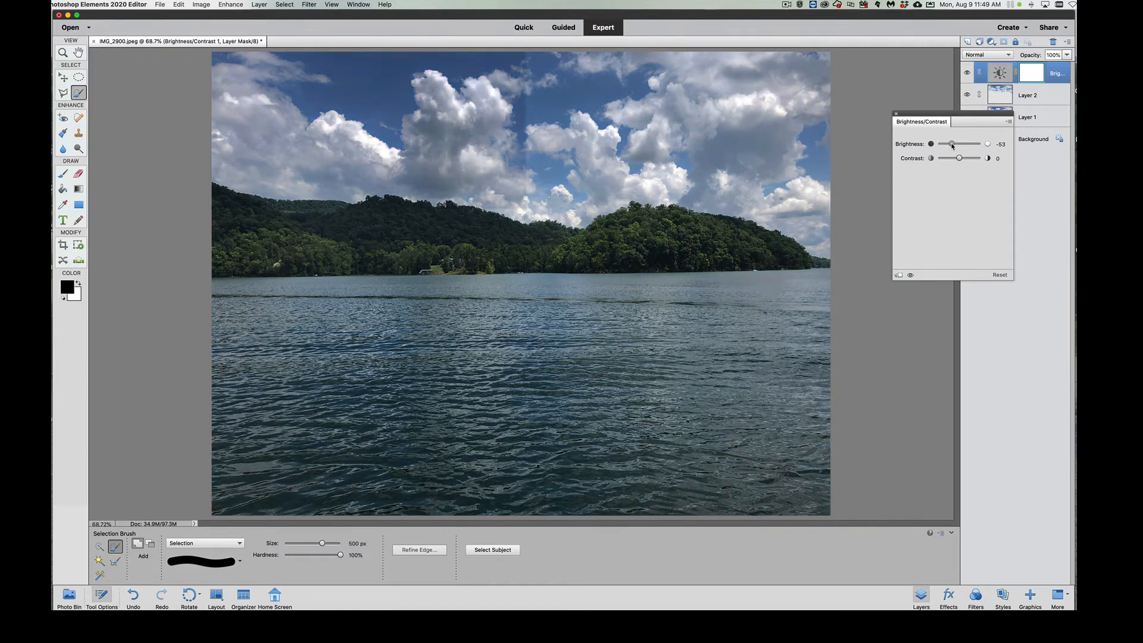
pyautogui.moveTo(952, 144); pyautogui.dragTo(941, 144)
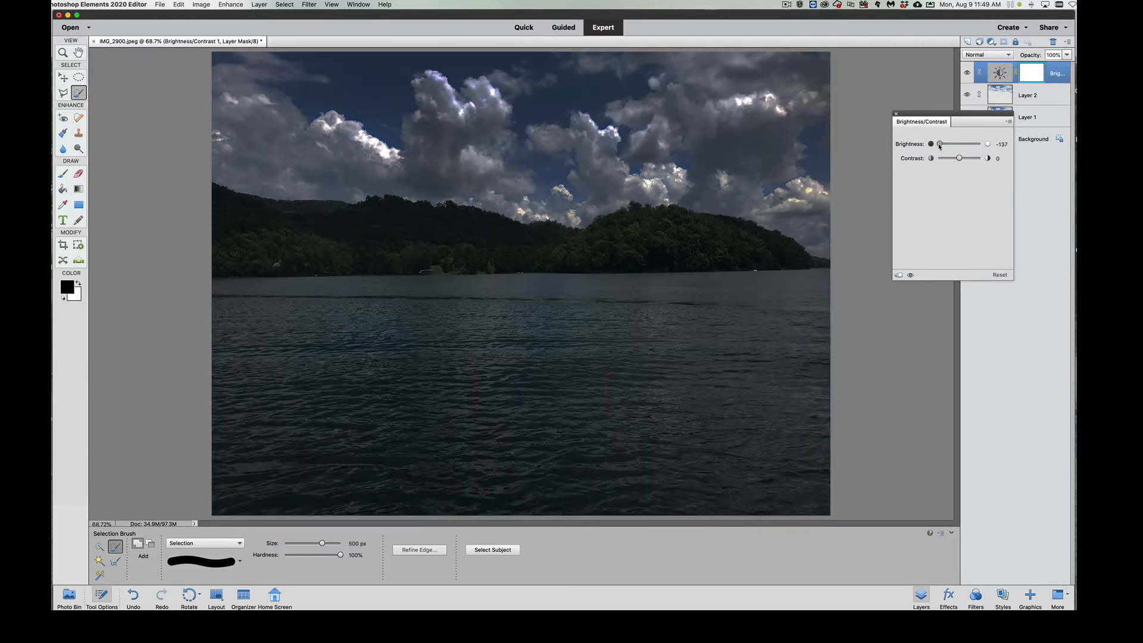
pyautogui.moveTo(941, 144); pyautogui.dragTo(938, 144)
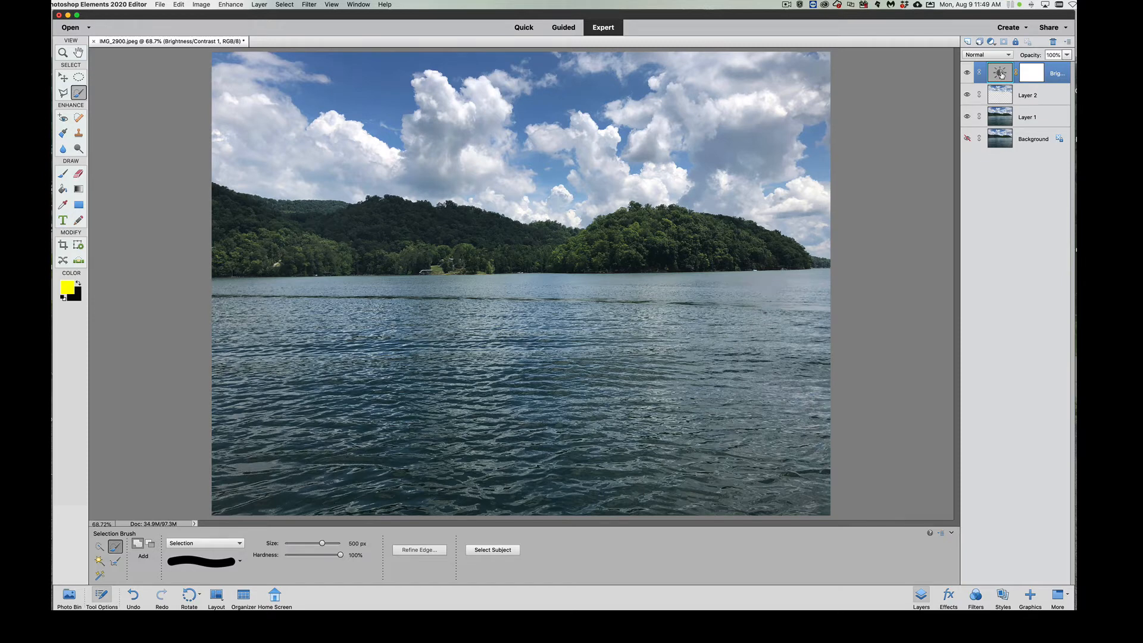
pyautogui.rightClick(1000, 71)
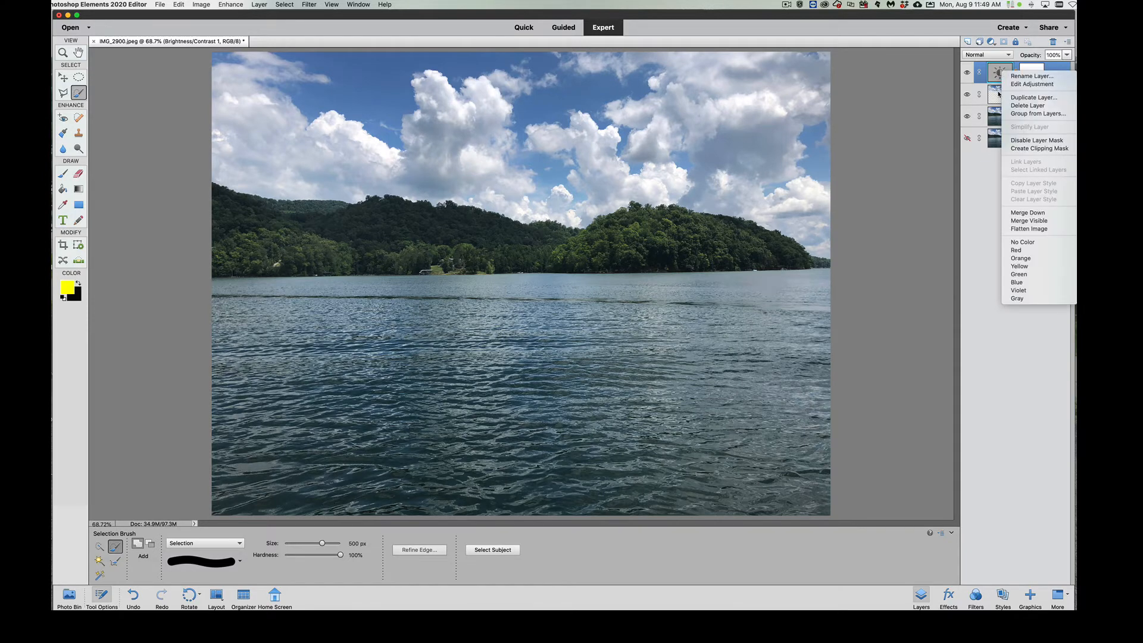
pyautogui.moveTo(1040, 148)
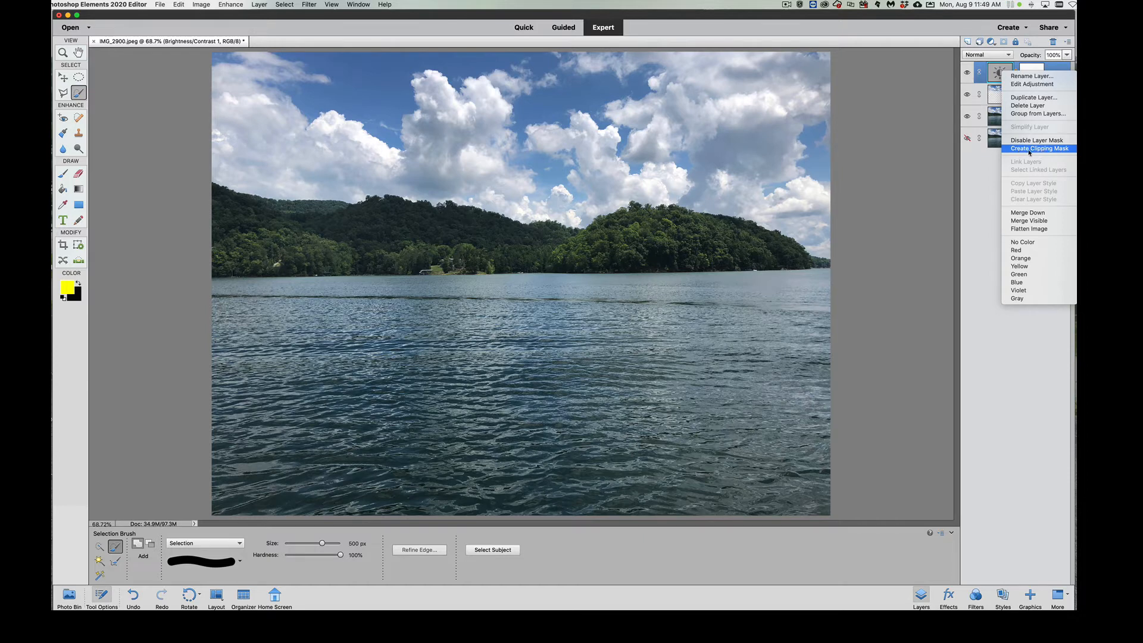
# - Clip the Brightness/Contrast adjustment to Layer 2 so it affects only the sky
pyautogui.click(1040, 147)
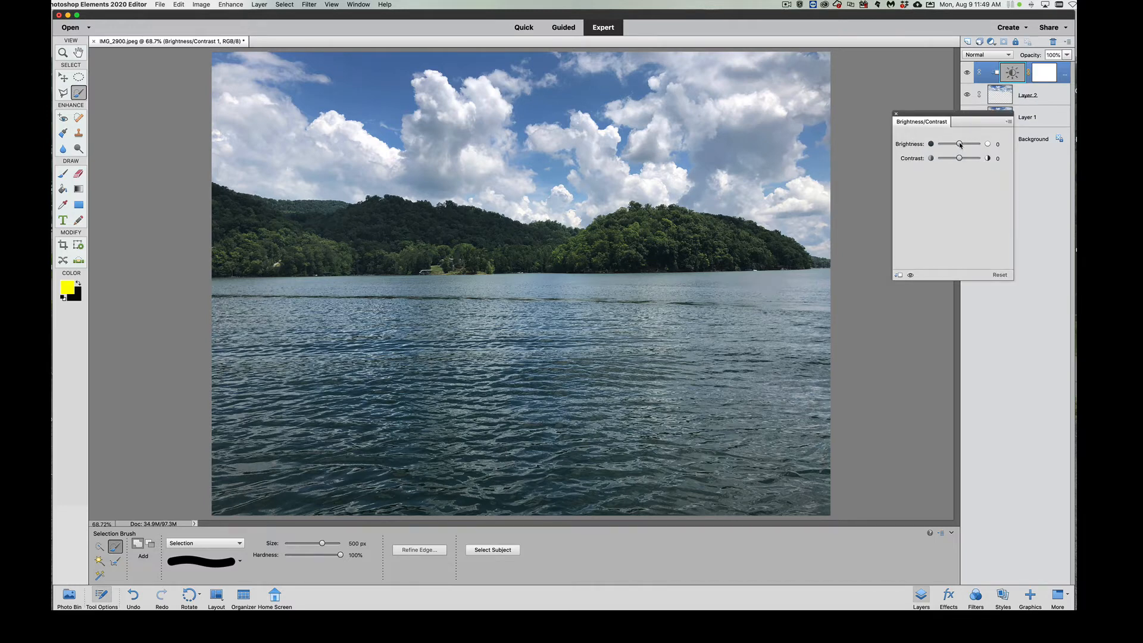
# - Darken only the sky by settling the clipped brightness at -50 and dismiss the panel
pyautogui.moveTo(960, 145); pyautogui.dragTo(950, 144)
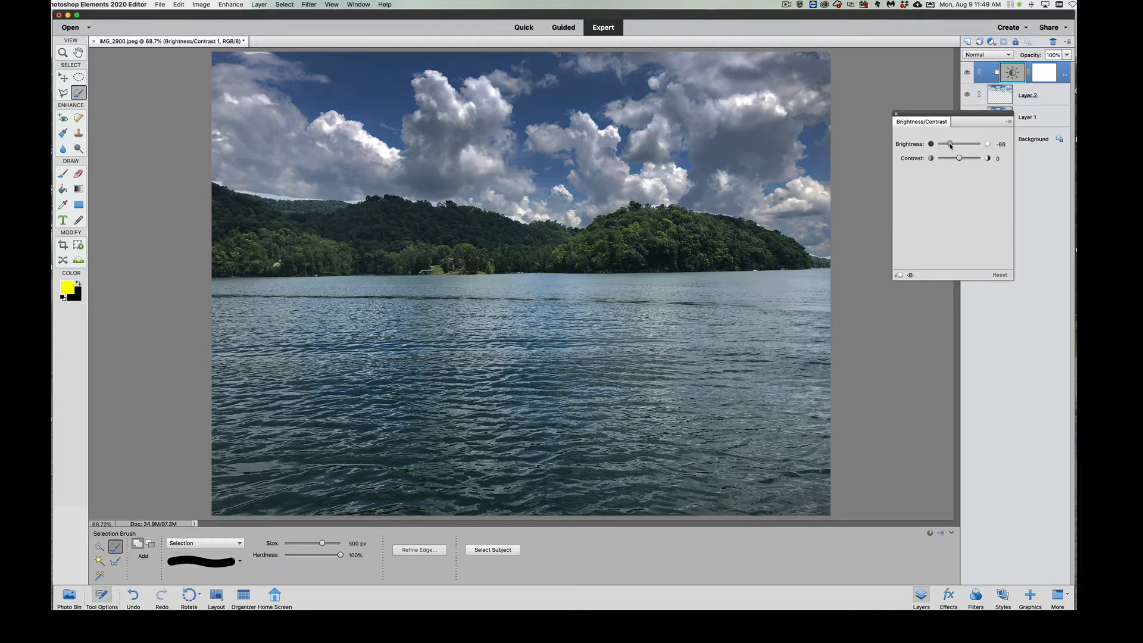
pyautogui.moveTo(950, 144); pyautogui.dragTo(939, 144)
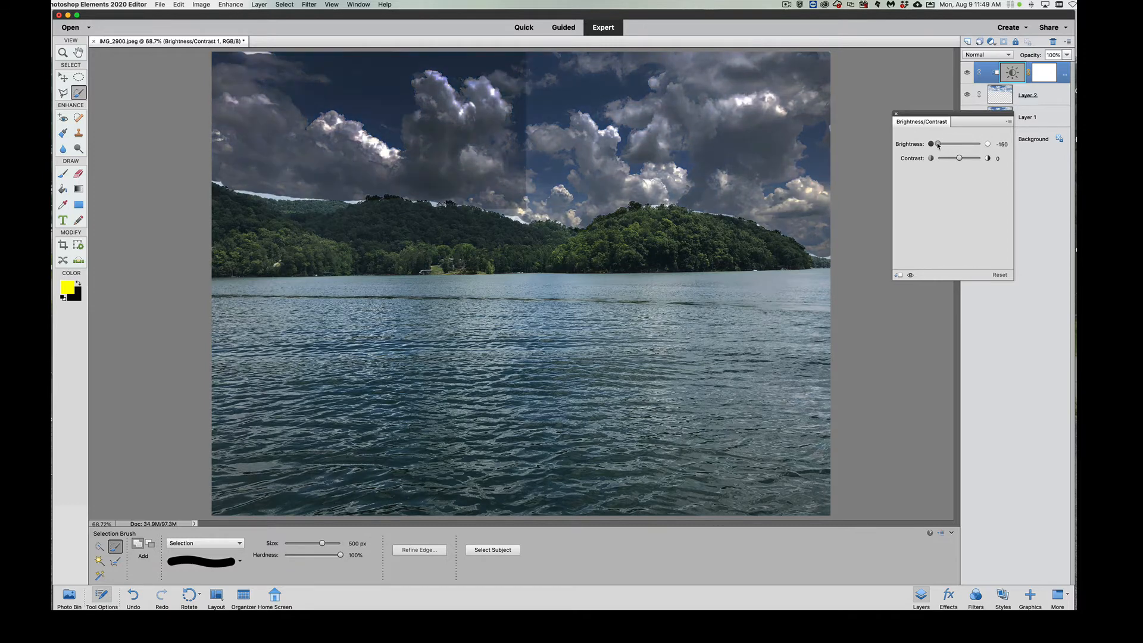
pyautogui.moveTo(931, 144); pyautogui.dragTo(941, 144)
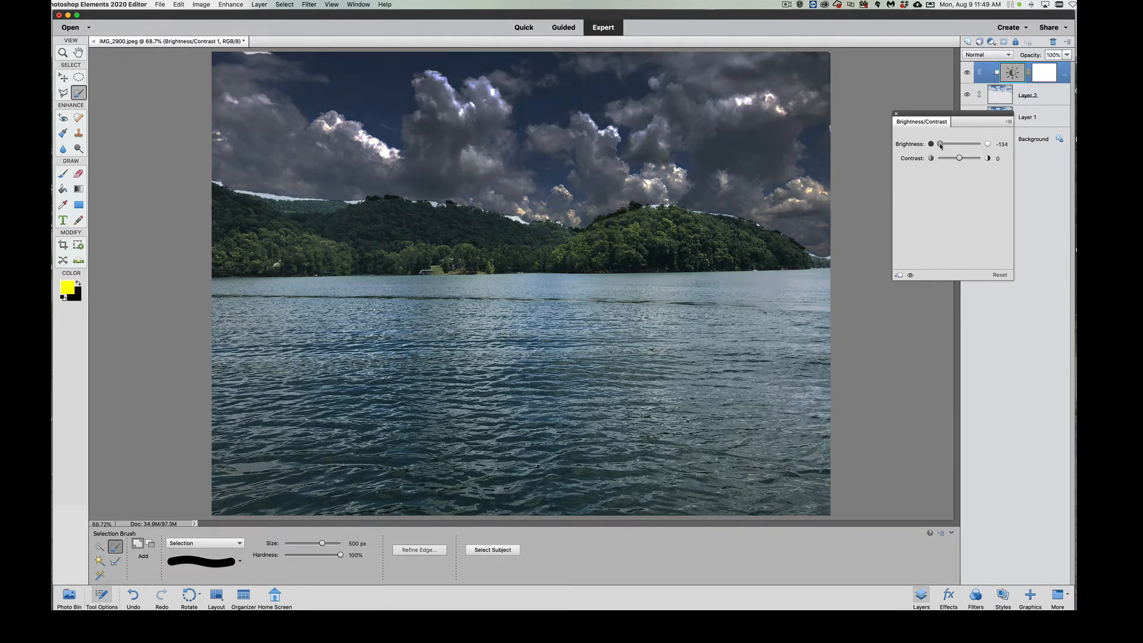
pyautogui.moveTo(939, 144); pyautogui.dragTo(950, 144)
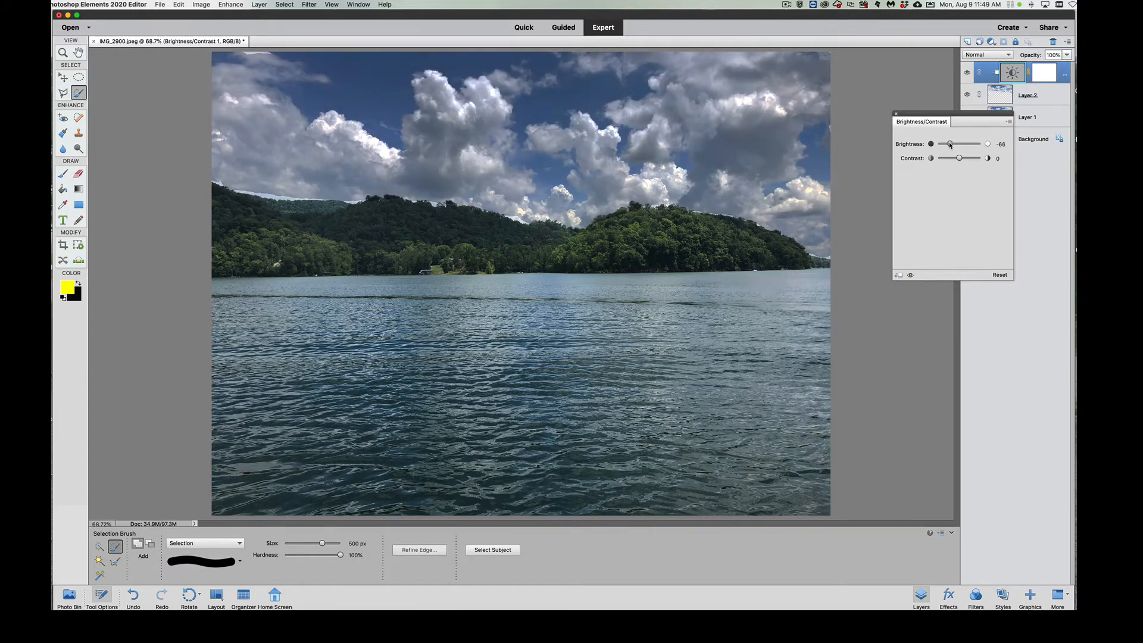
pyautogui.moveTo(950, 144); pyautogui.dragTo(953, 144)
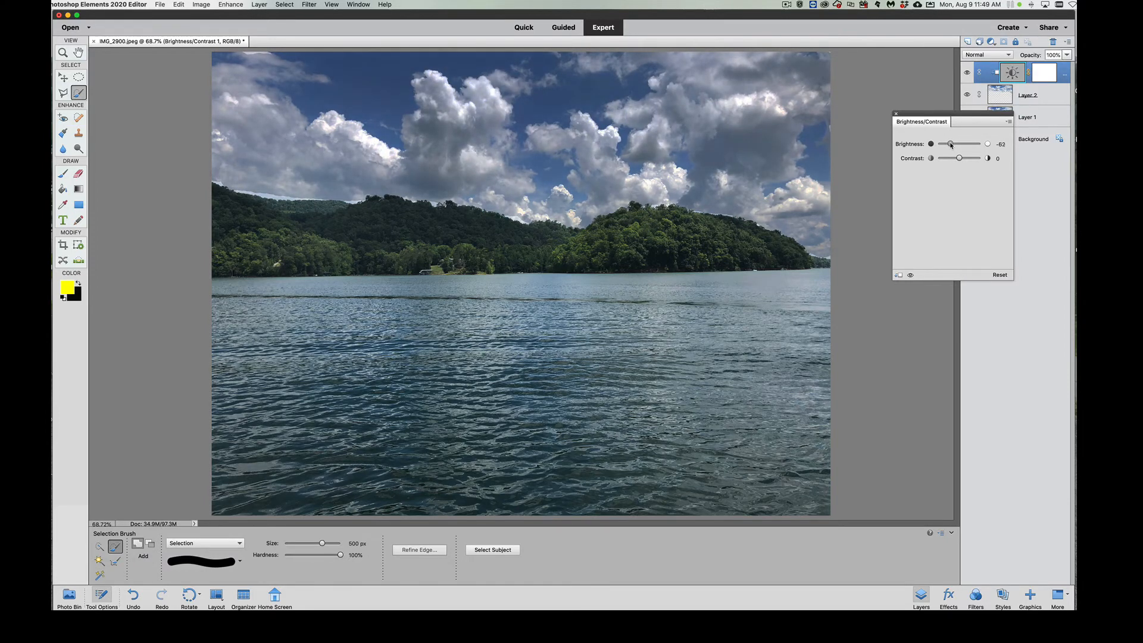
pyautogui.moveTo(950, 144); pyautogui.dragTo(955, 144)
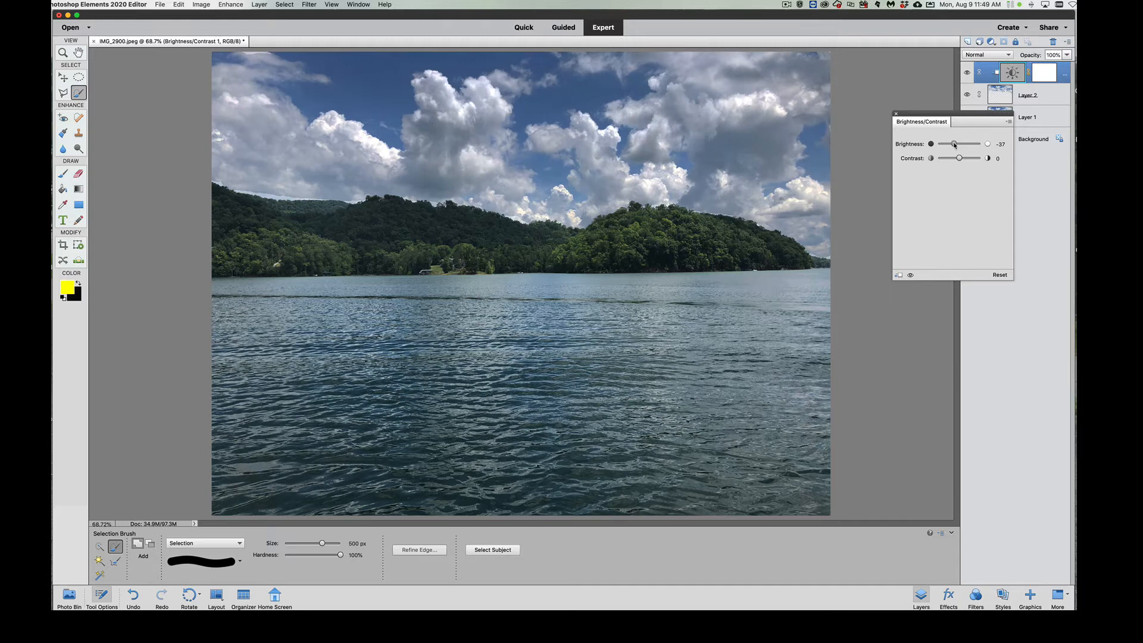
pyautogui.moveTo(952, 144); pyautogui.dragTo(951, 144)
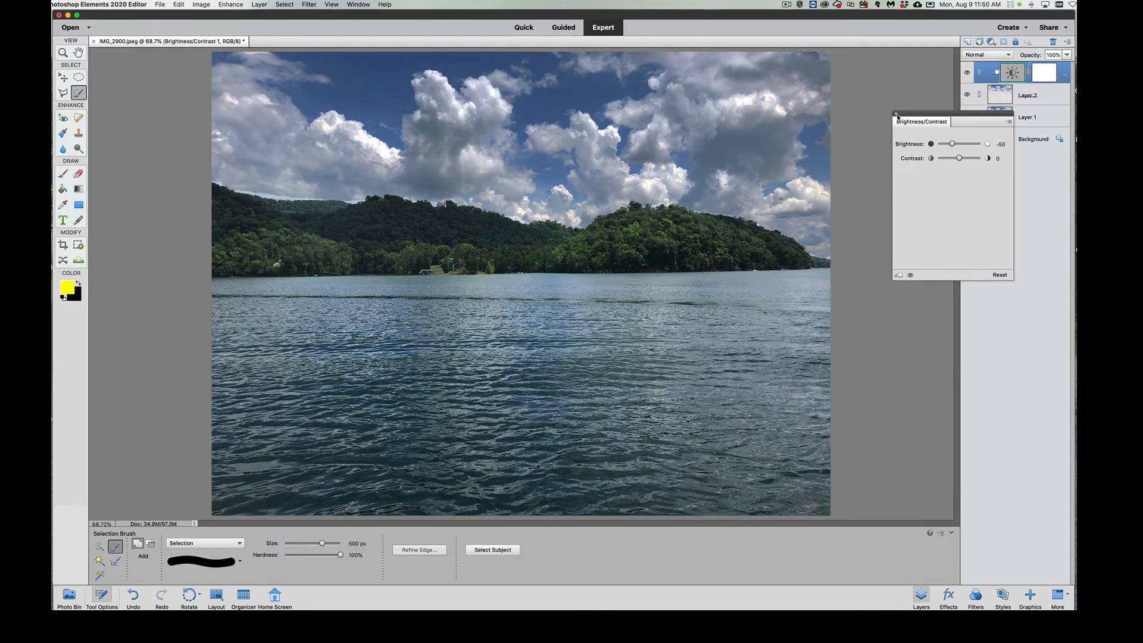
pyautogui.click(895, 114)
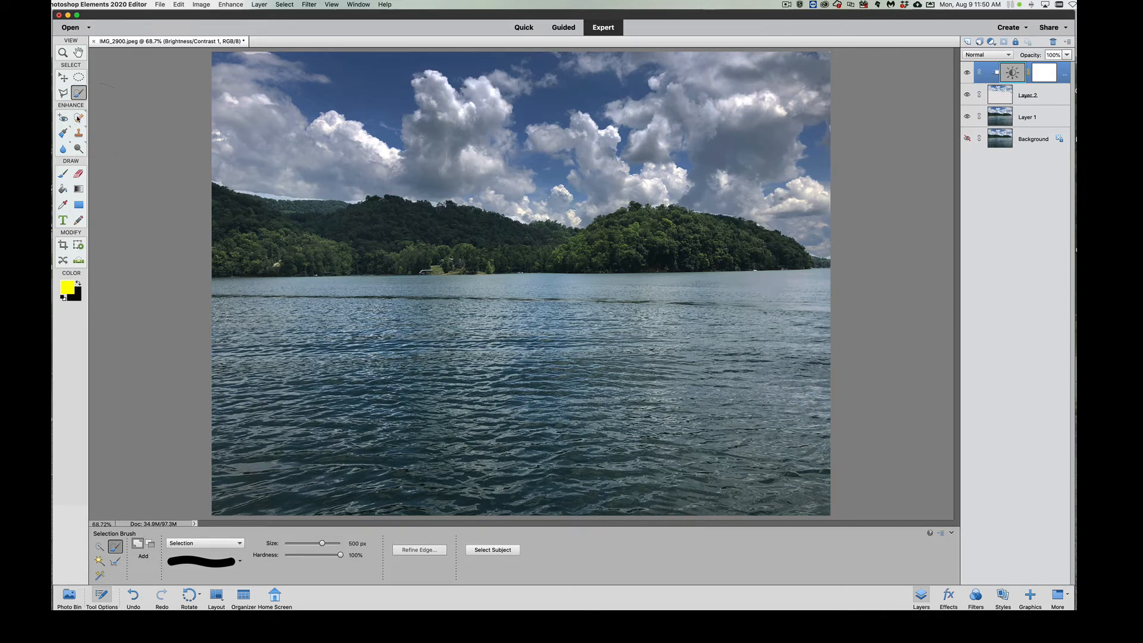
# - Pick the Spot Healing Brush with a larger size, agreeing to flatten and discard hidden layers
pyautogui.click(79, 116)
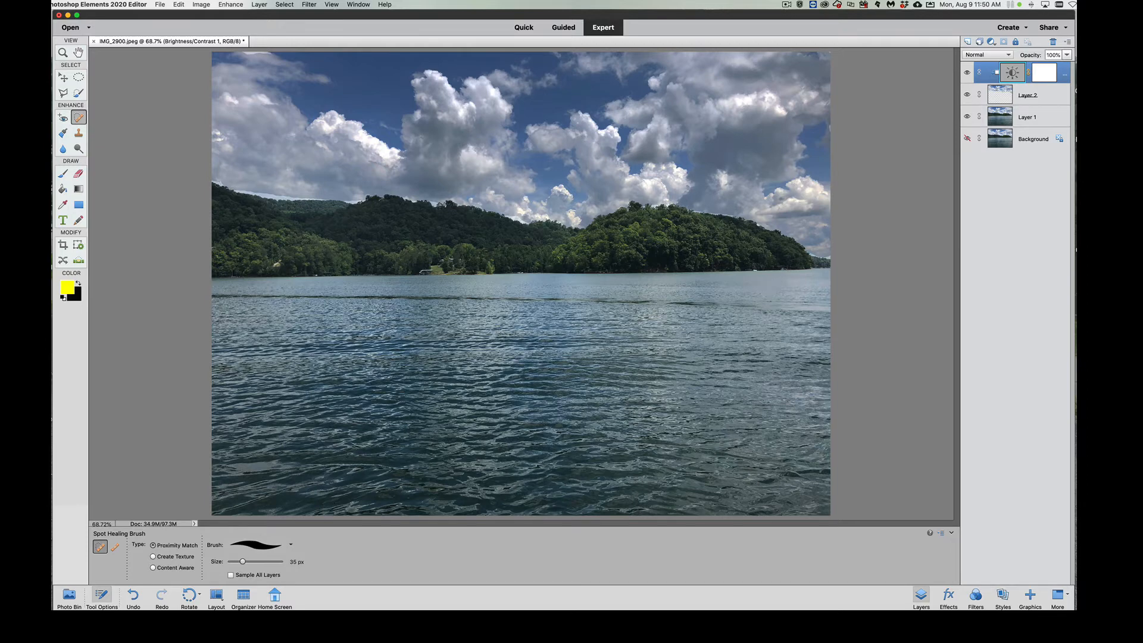
pyautogui.moveTo(243, 561); pyautogui.dragTo(250, 560)
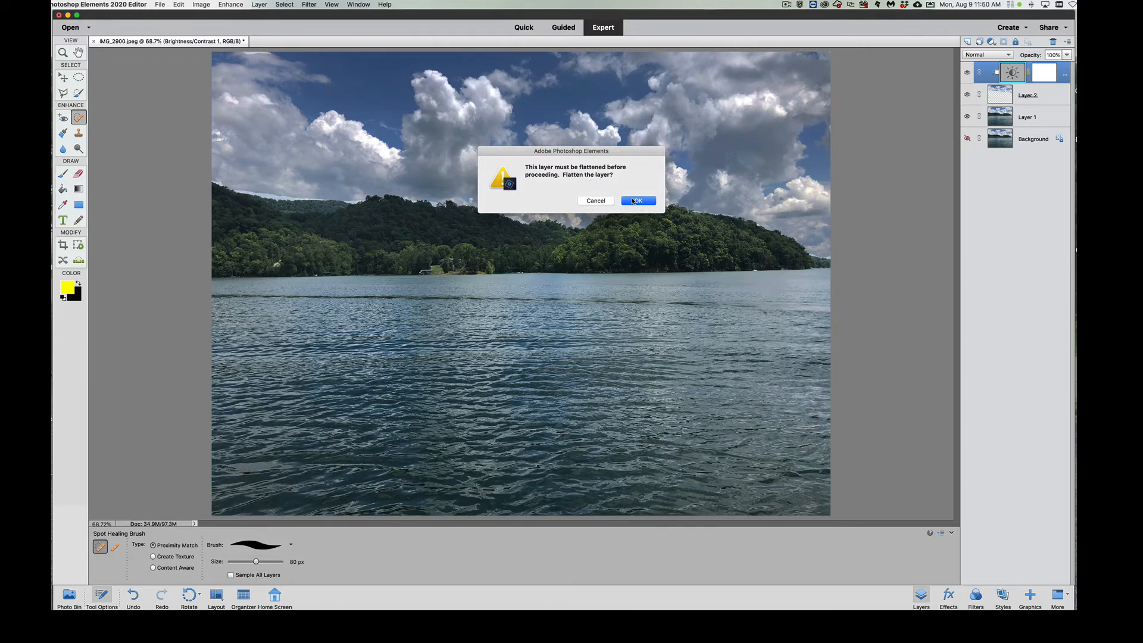
pyautogui.click(638, 200)
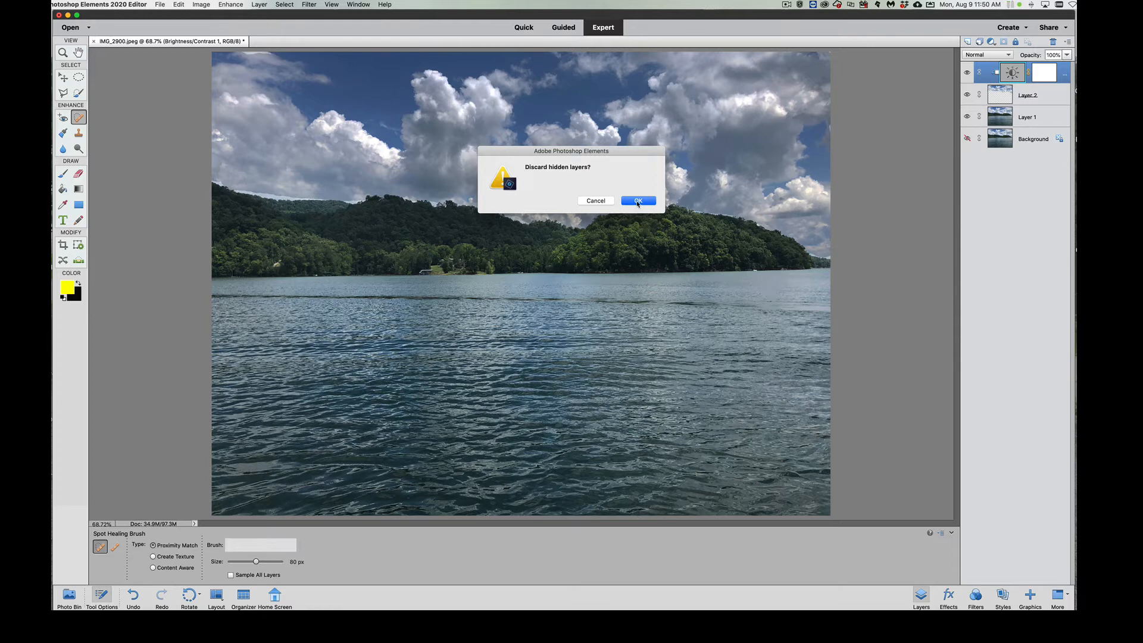
pyautogui.click(638, 200)
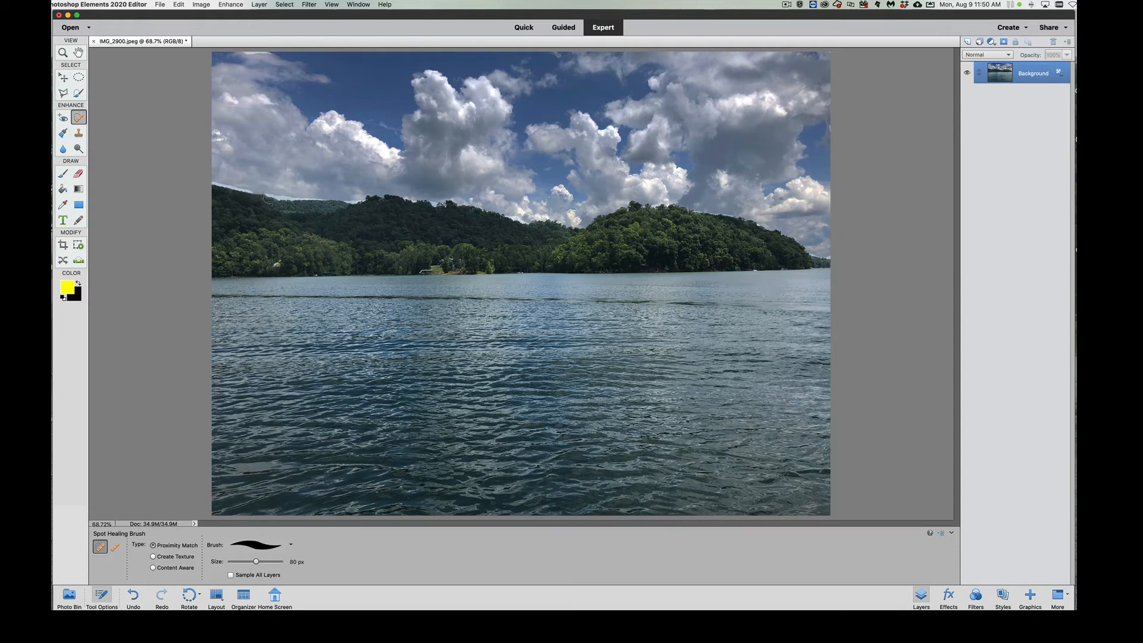
# - Spot-heal flaws along the left hilltop and far-left ridge edge
pyautogui.moveTo(256, 561); pyautogui.dragTo(250, 561)
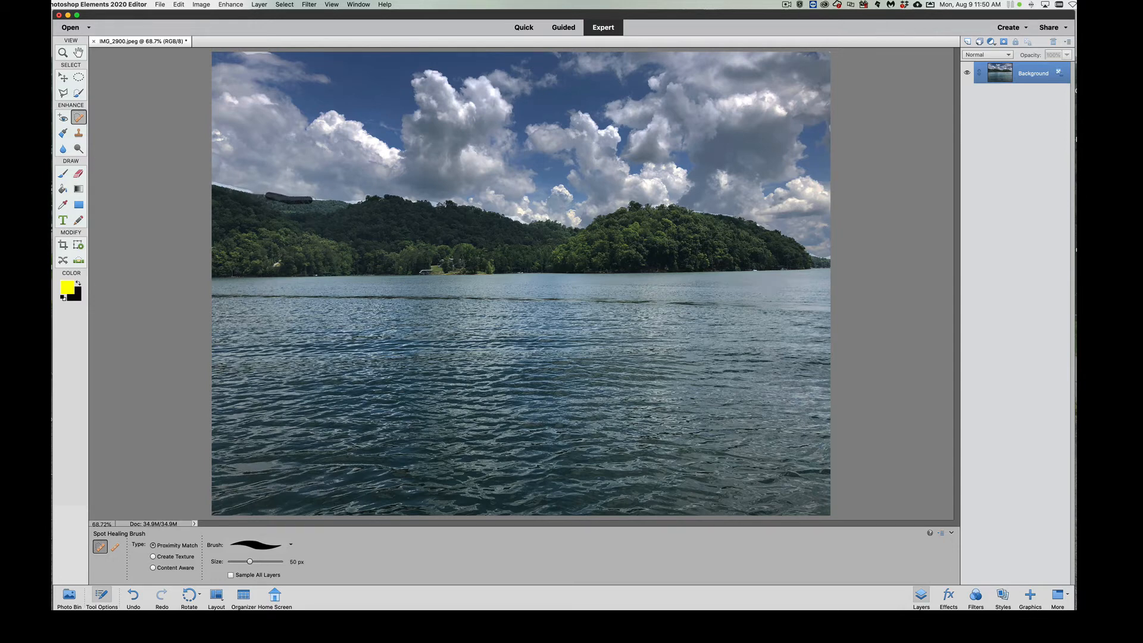
pyautogui.click(291, 197)
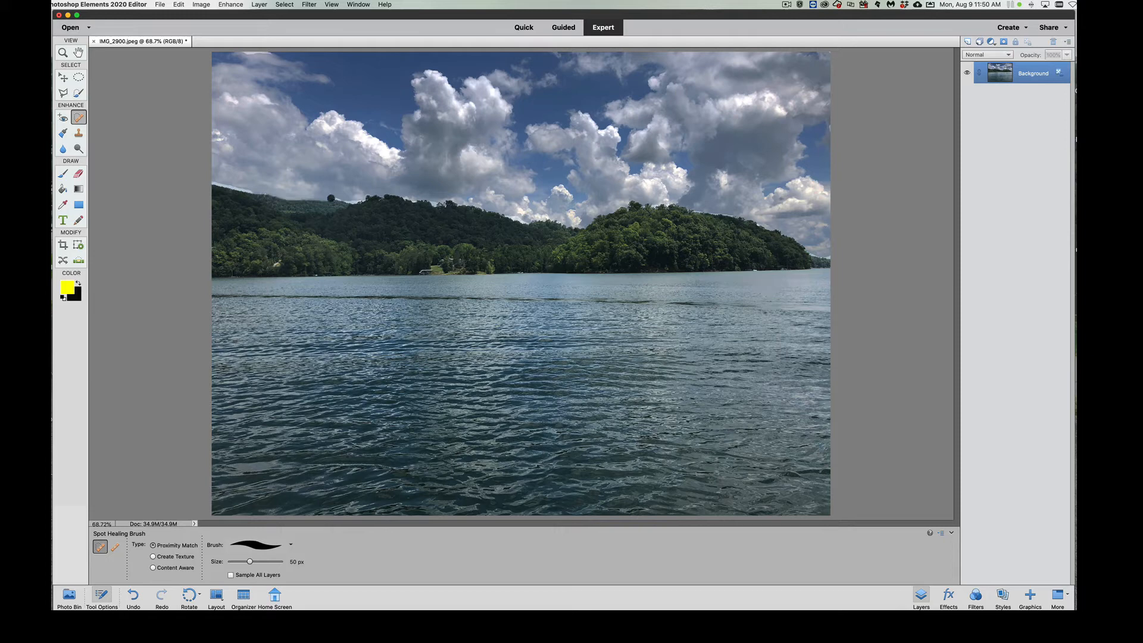
pyautogui.click(333, 212)
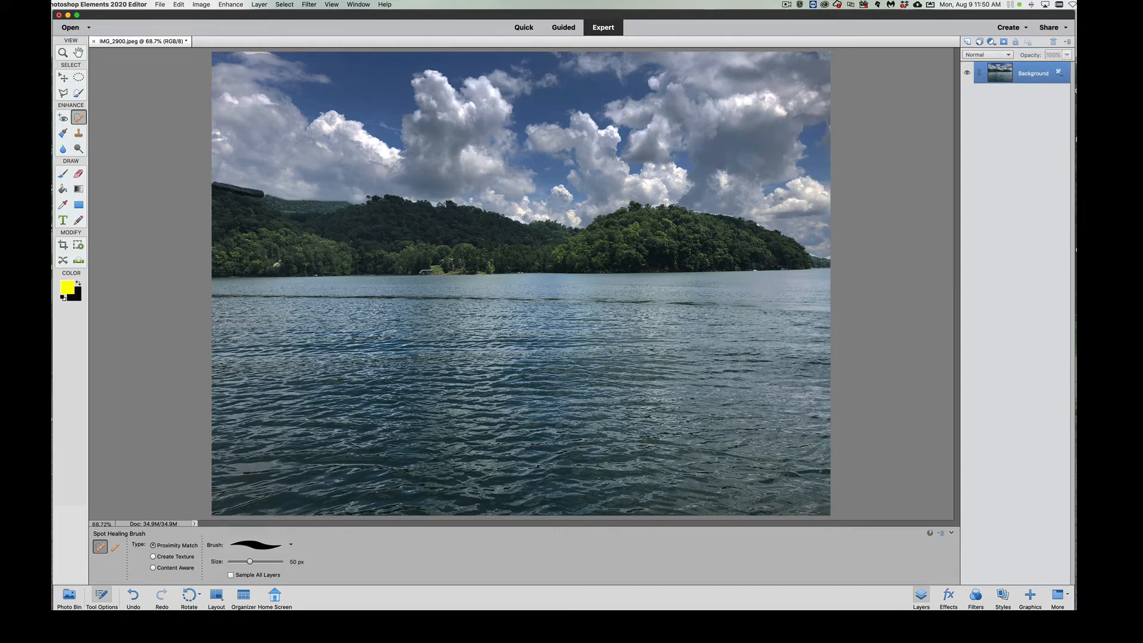
pyautogui.click(239, 193)
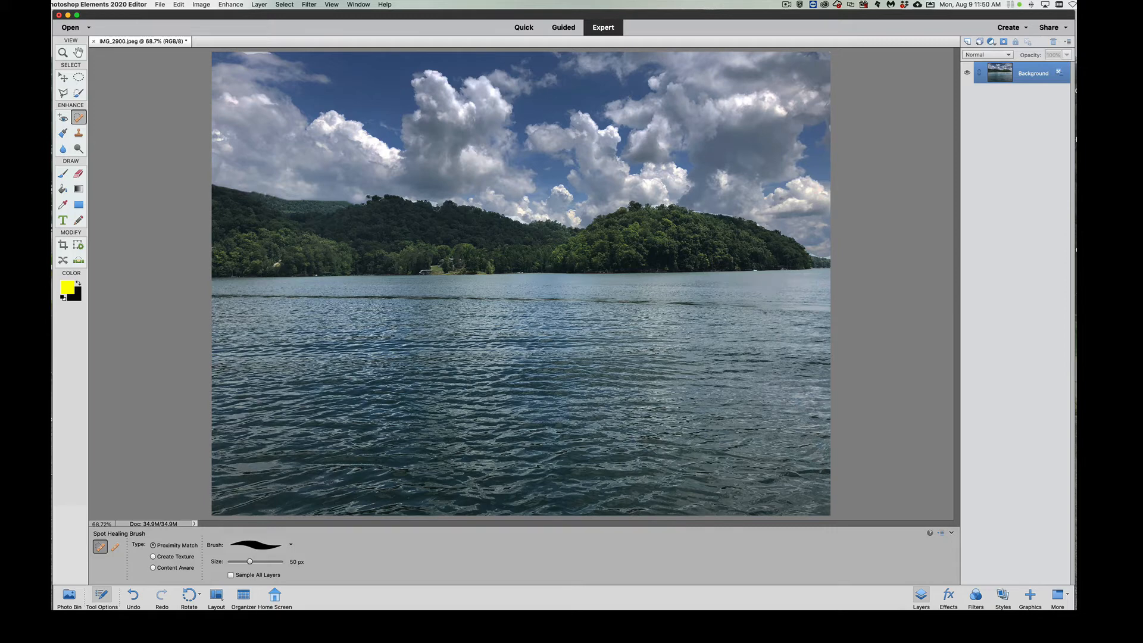
# - Duplicate the Background into Layer 1 via the Layer menu
pyautogui.click(177, 5)
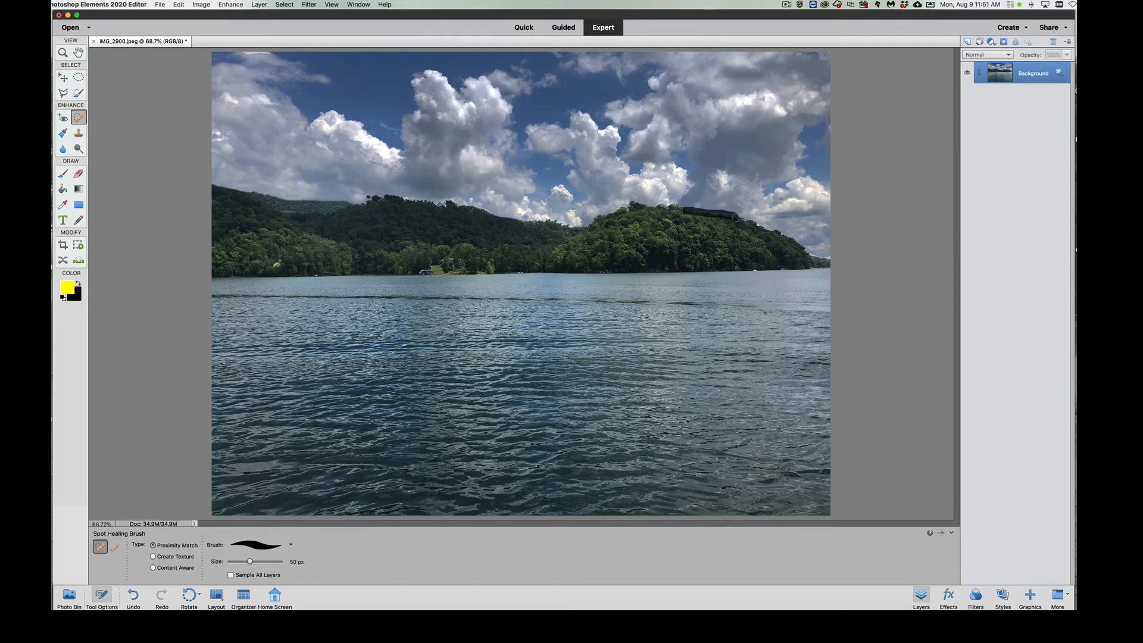
pyautogui.click(705, 214)
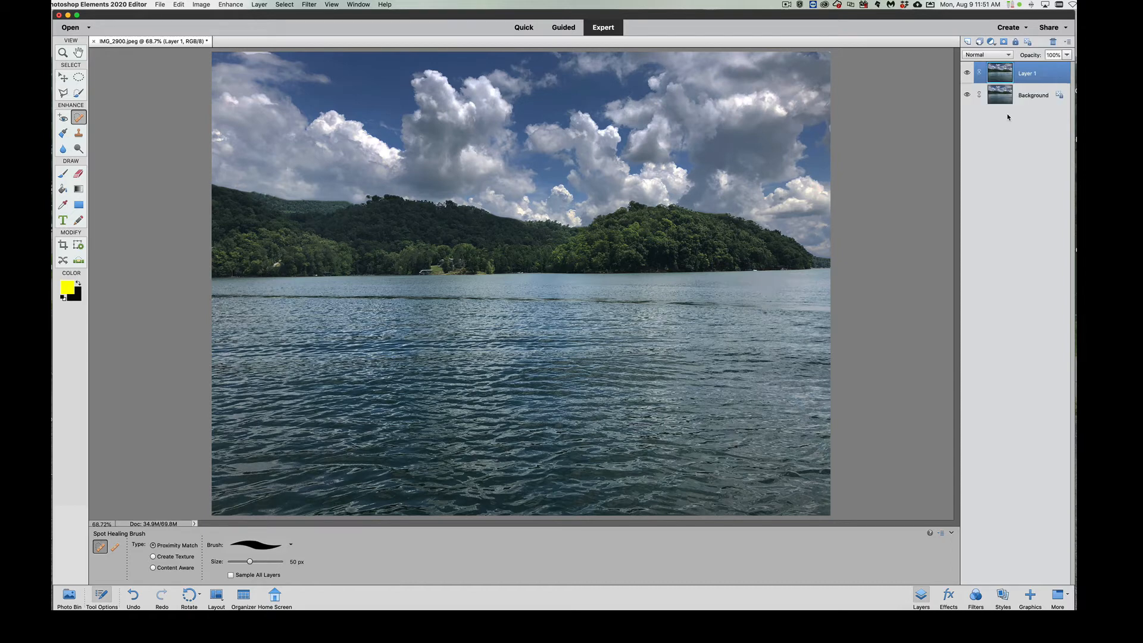
# - Hide the original Background layer and switch to a selection tool
pyautogui.click(967, 96)
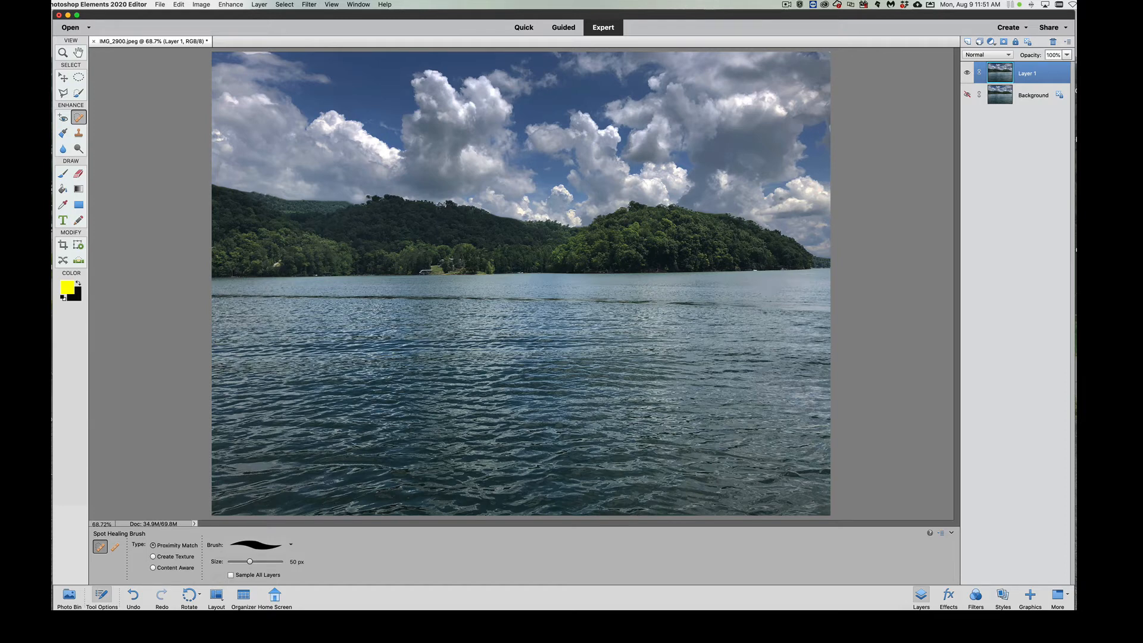
pyautogui.click(79, 77)
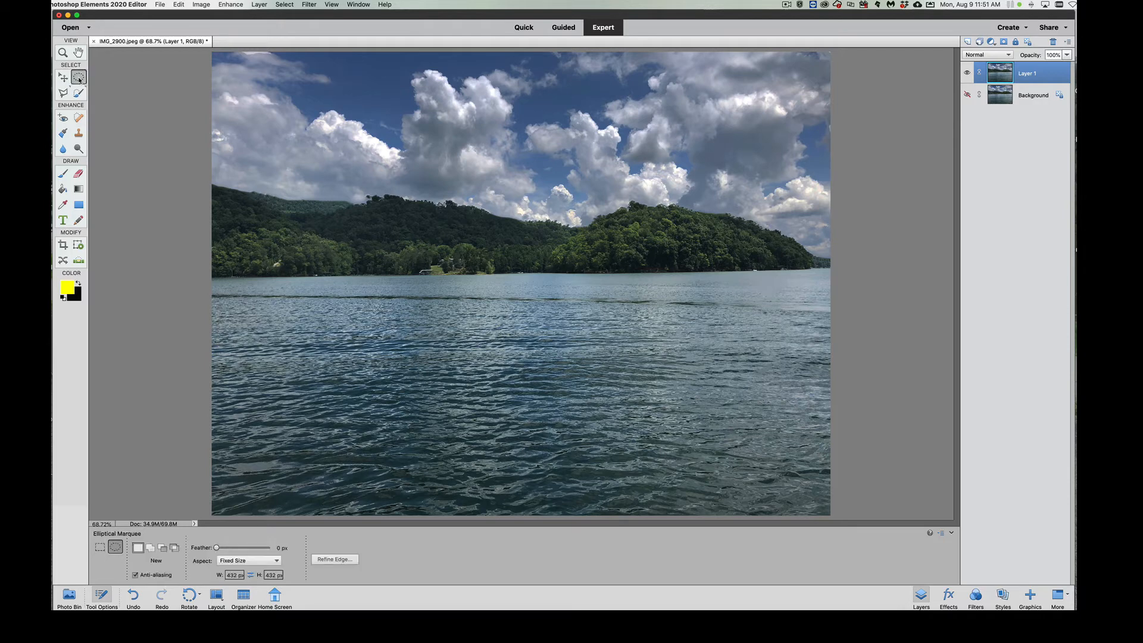
# - Select the tree-covered hills on Layer 1 with Selection Brush and Auto Selection, refining the edge
pyautogui.click(79, 93)
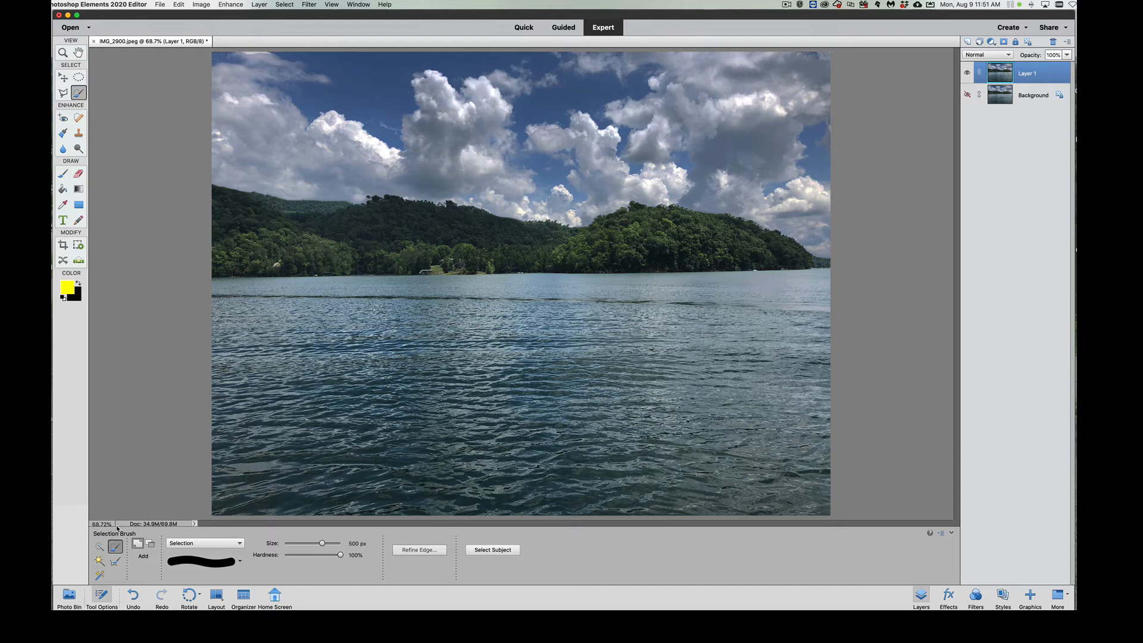
pyautogui.moveTo(96, 574)
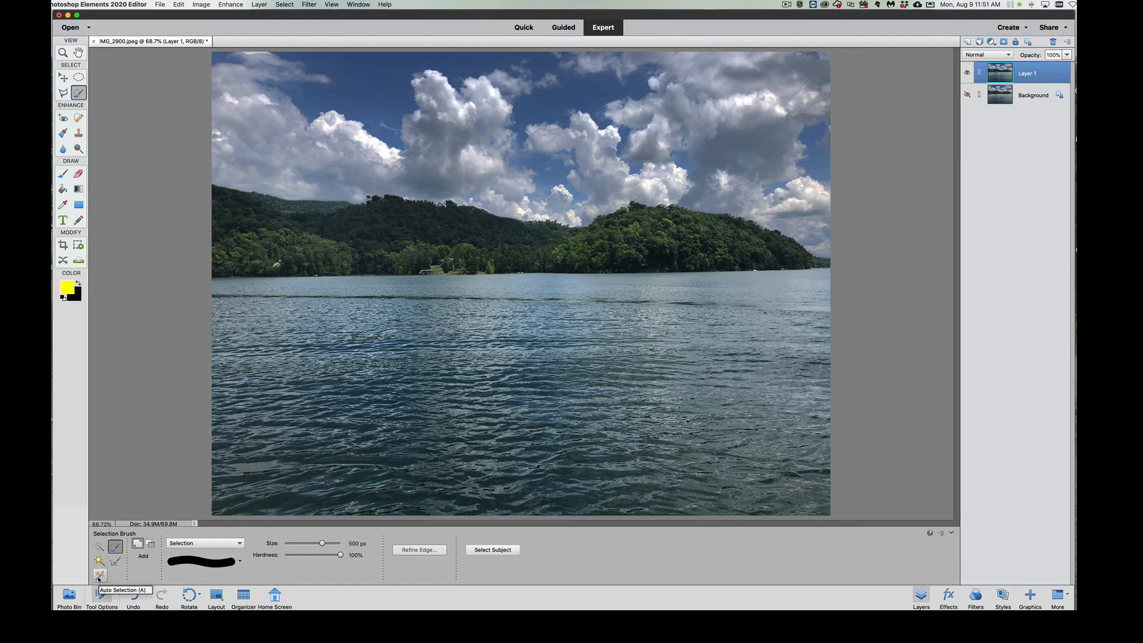
pyautogui.click(78, 93)
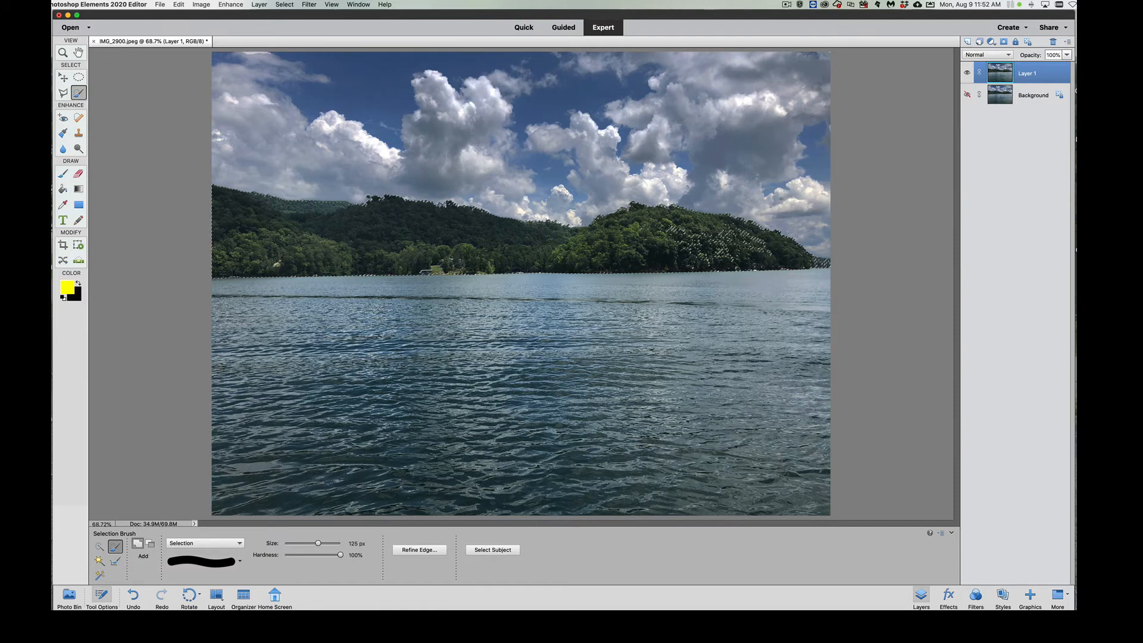
pyautogui.click(664, 256)
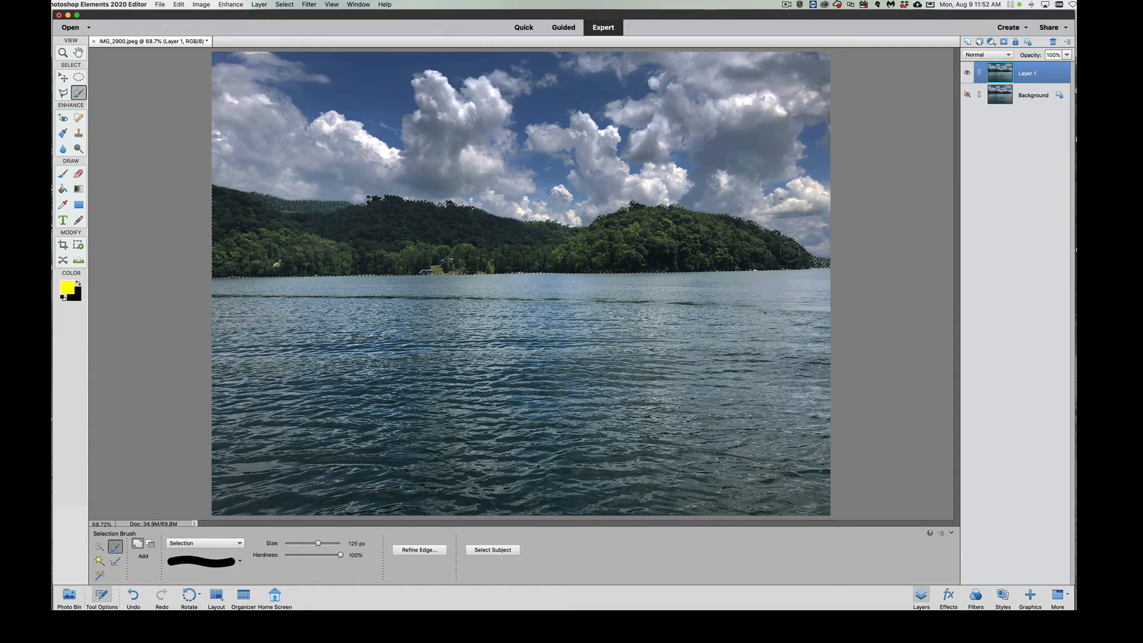
pyautogui.moveTo(316, 543); pyautogui.dragTo(313, 543)
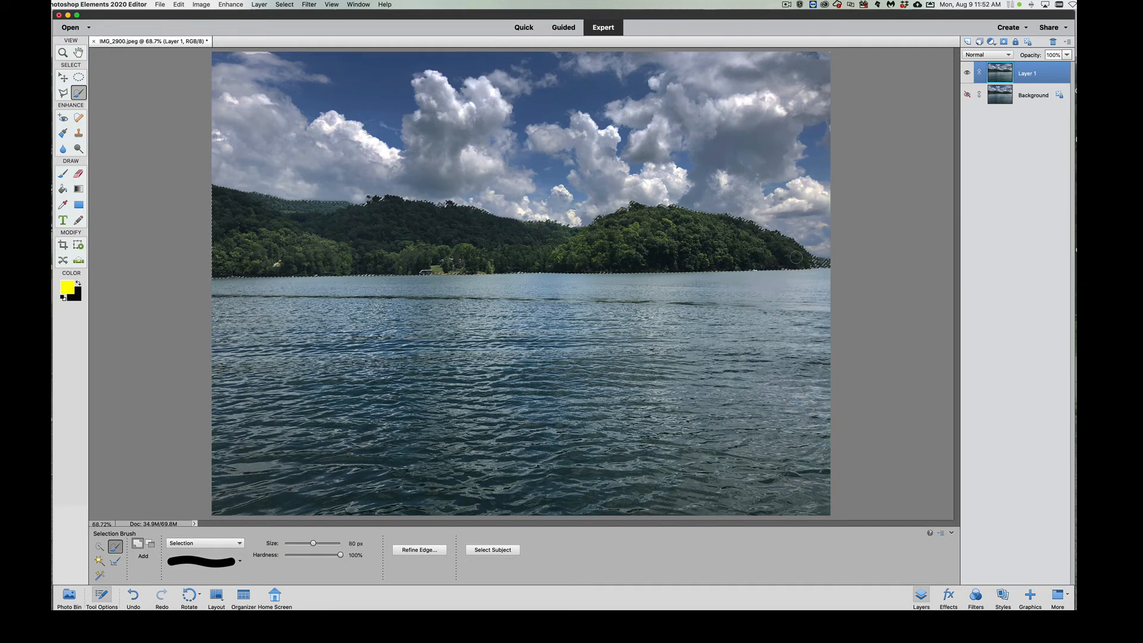
pyautogui.moveTo(313, 543); pyautogui.dragTo(299, 543)
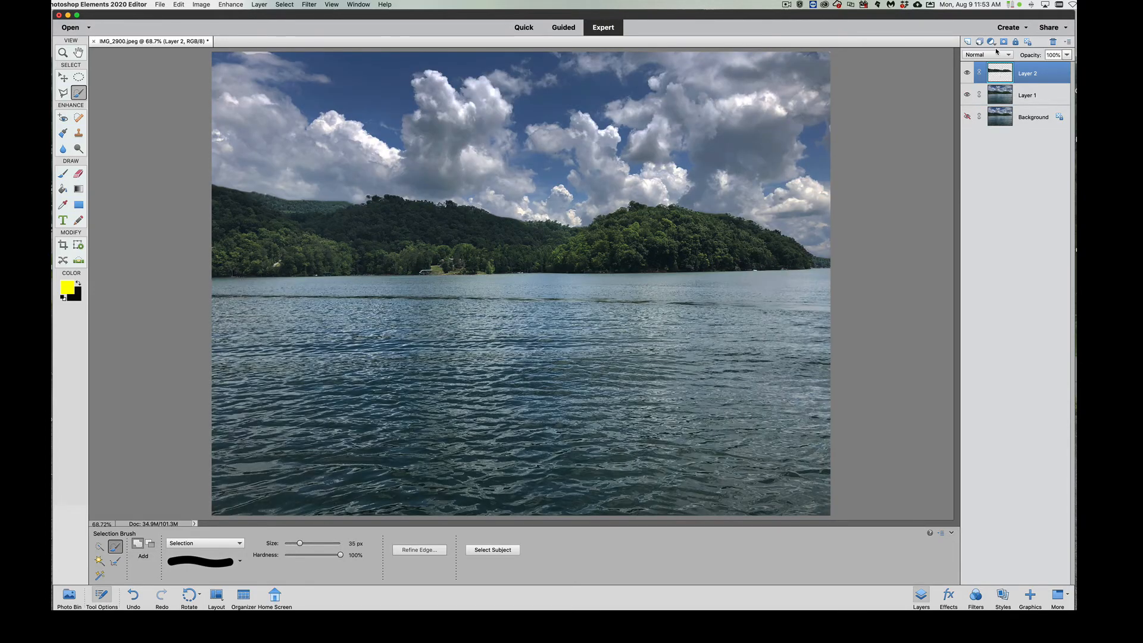
pyautogui.moveTo(992, 40)
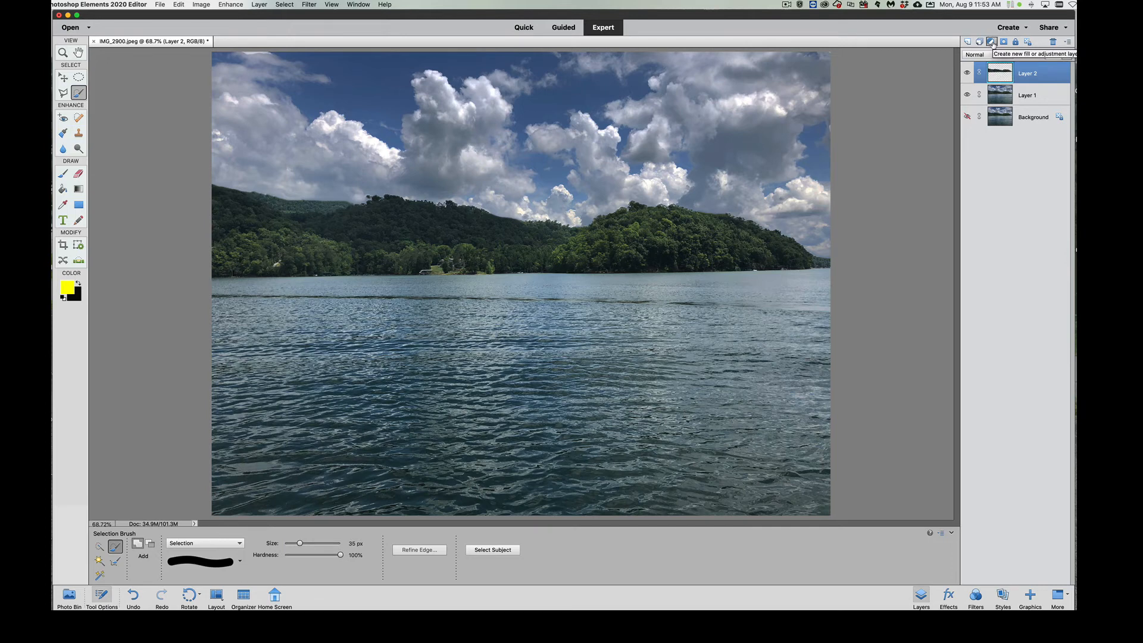
# - Add a Hue/Saturation adjustment layer at neutral settings above Layer 2
pyautogui.click(993, 40)
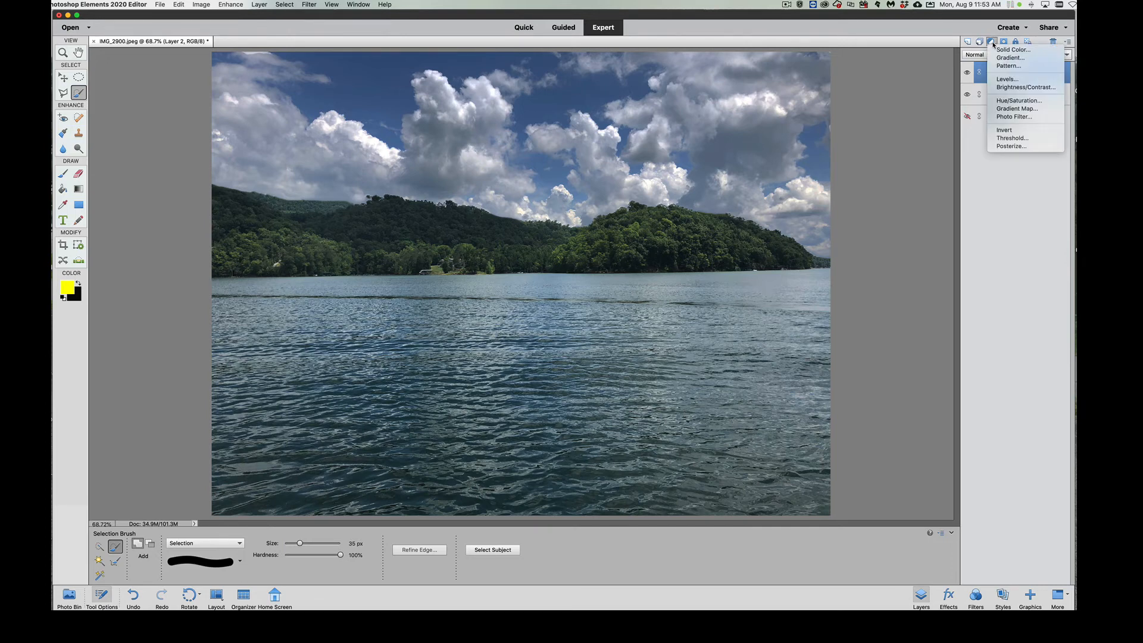
pyautogui.moveTo(1019, 100)
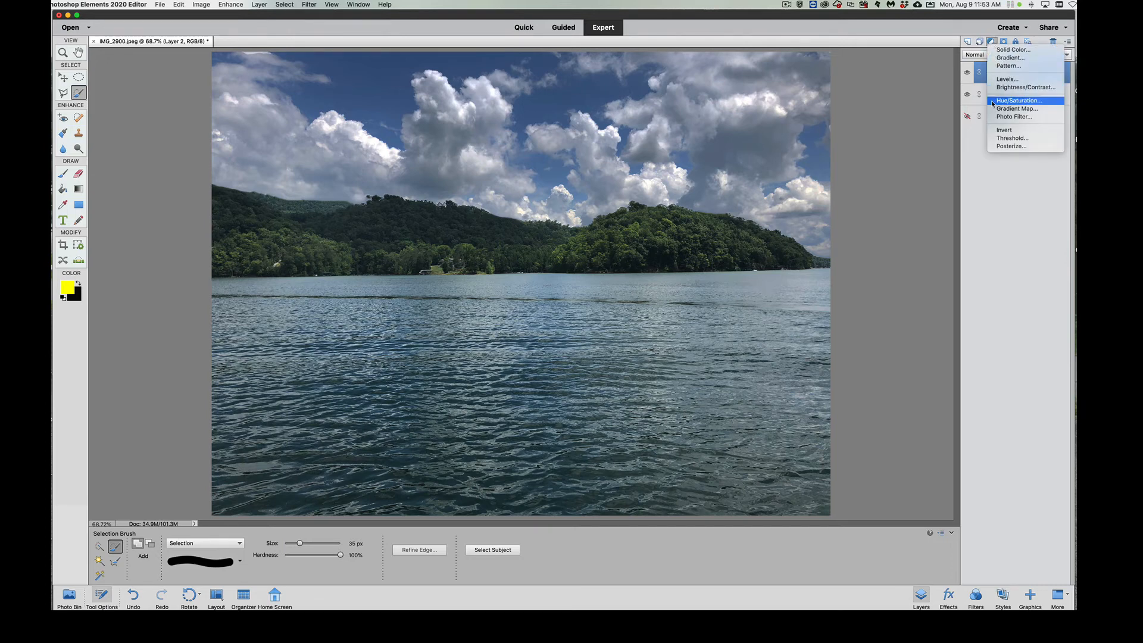
pyautogui.moveTo(1010, 103)
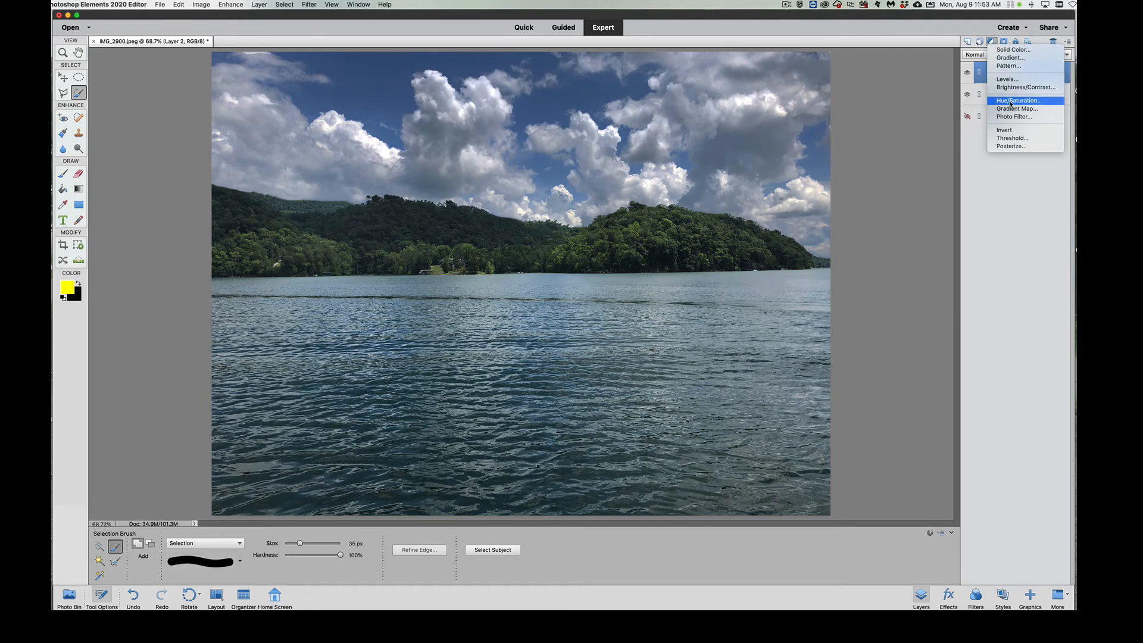
pyautogui.click(1020, 100)
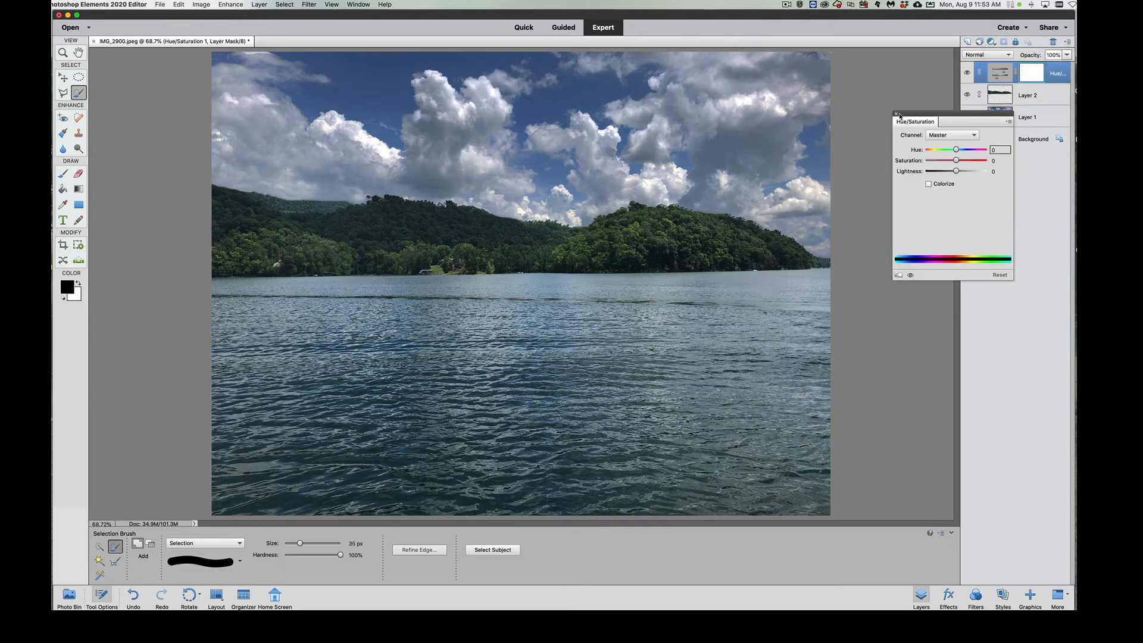
pyautogui.click(896, 115)
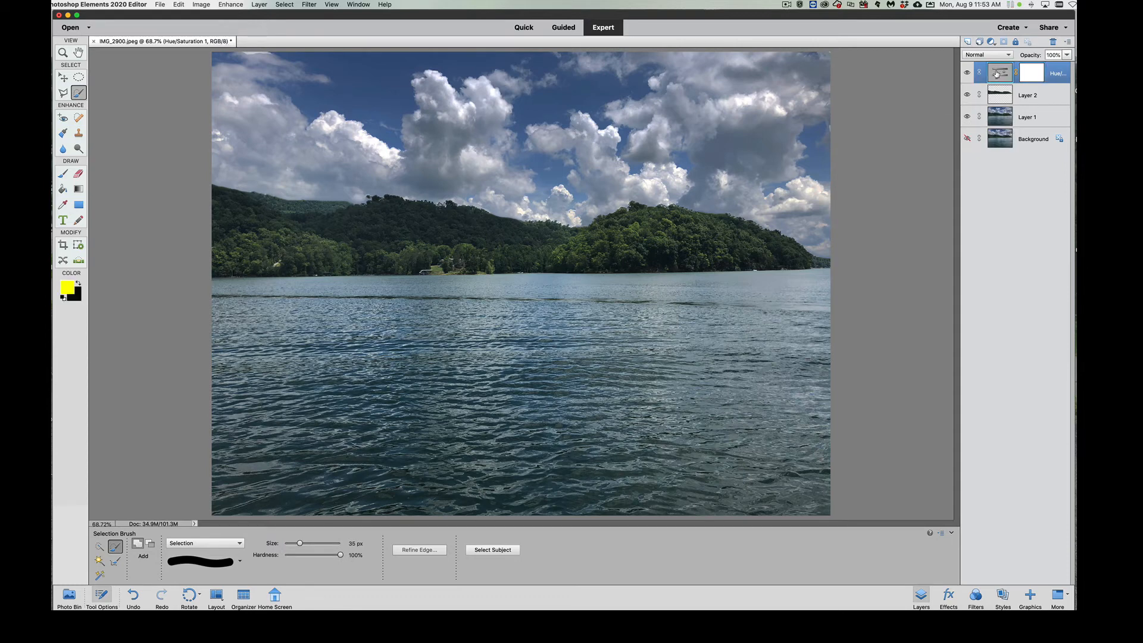
pyautogui.rightClick(1031, 72)
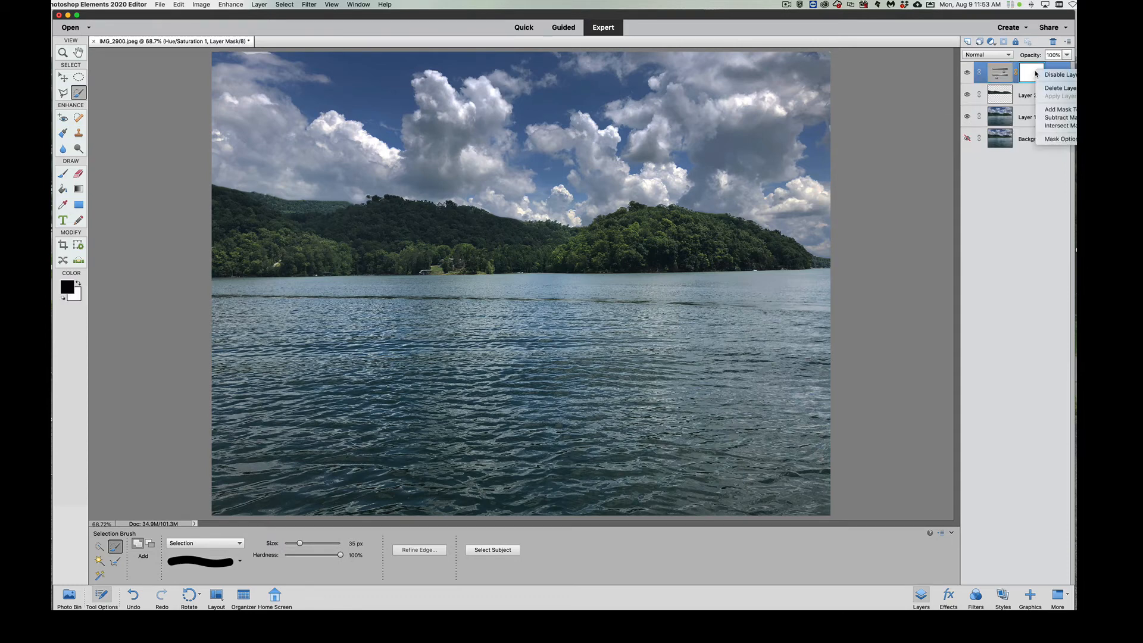
pyautogui.moveTo(1058, 126)
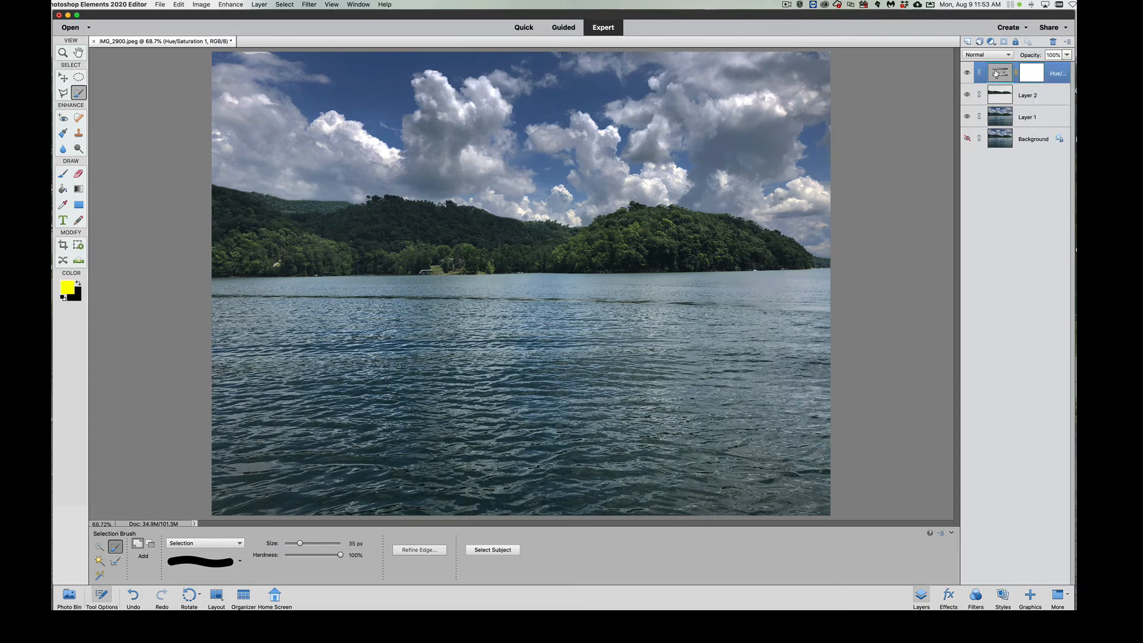
# - Bring up layer options for the Hue/Saturation adjustment layer
pyautogui.rightClick(999, 71)
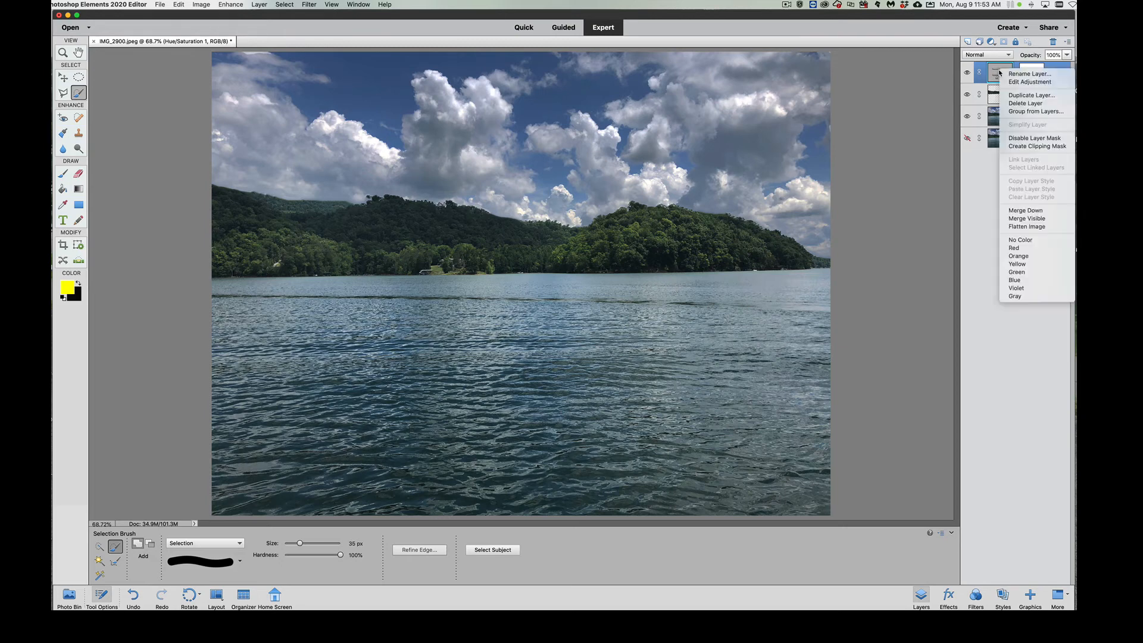
pyautogui.moveTo(1037, 145)
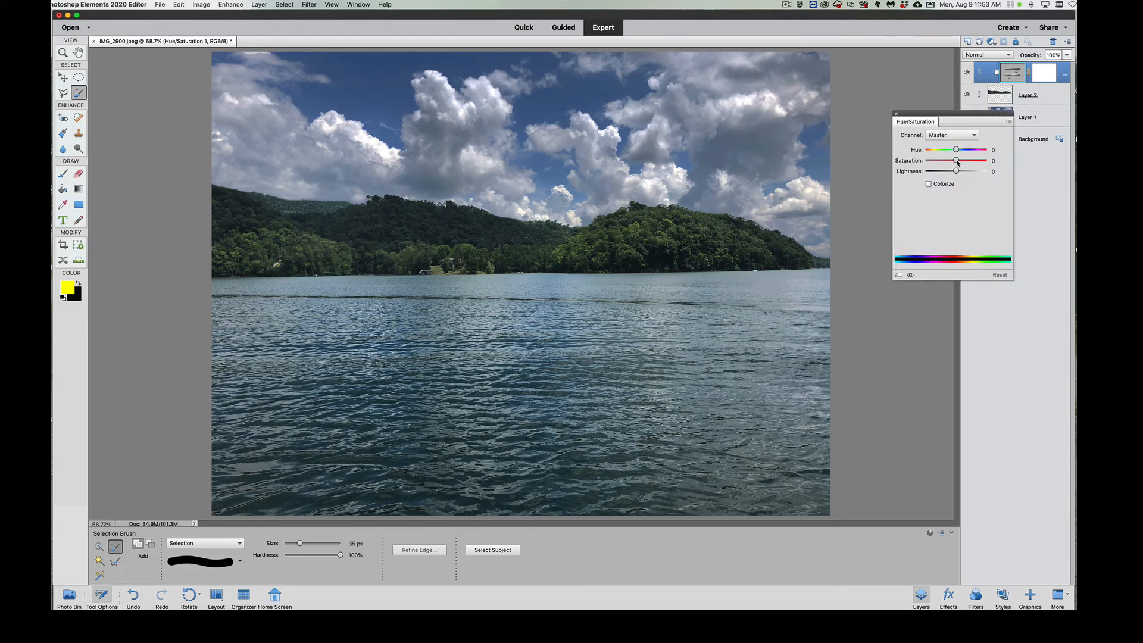
# - Adjust the tree line to saturation +62 and hue −9 for a greener look
pyautogui.moveTo(956, 161); pyautogui.dragTo(962, 161)
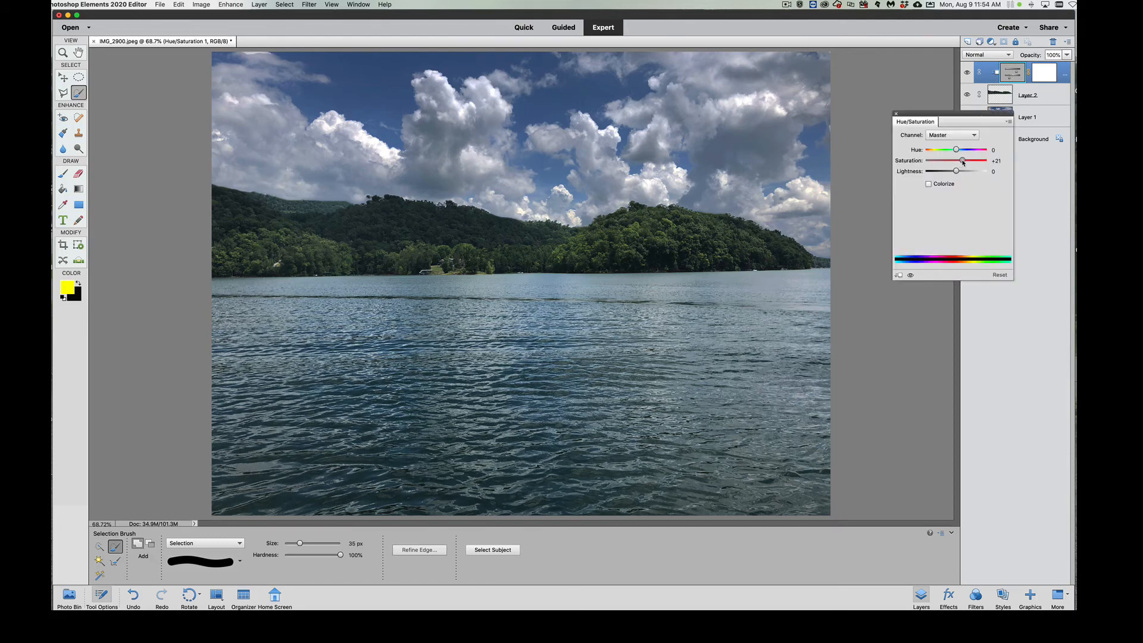
pyautogui.moveTo(962, 161); pyautogui.dragTo(979, 161)
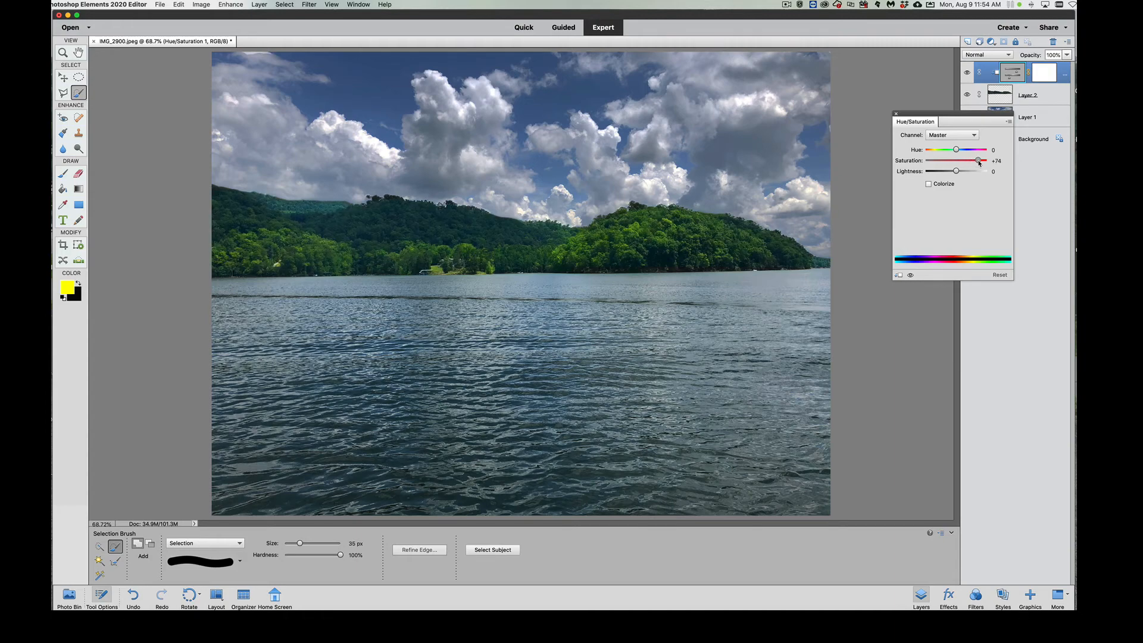
pyautogui.moveTo(980, 161); pyautogui.dragTo(977, 160)
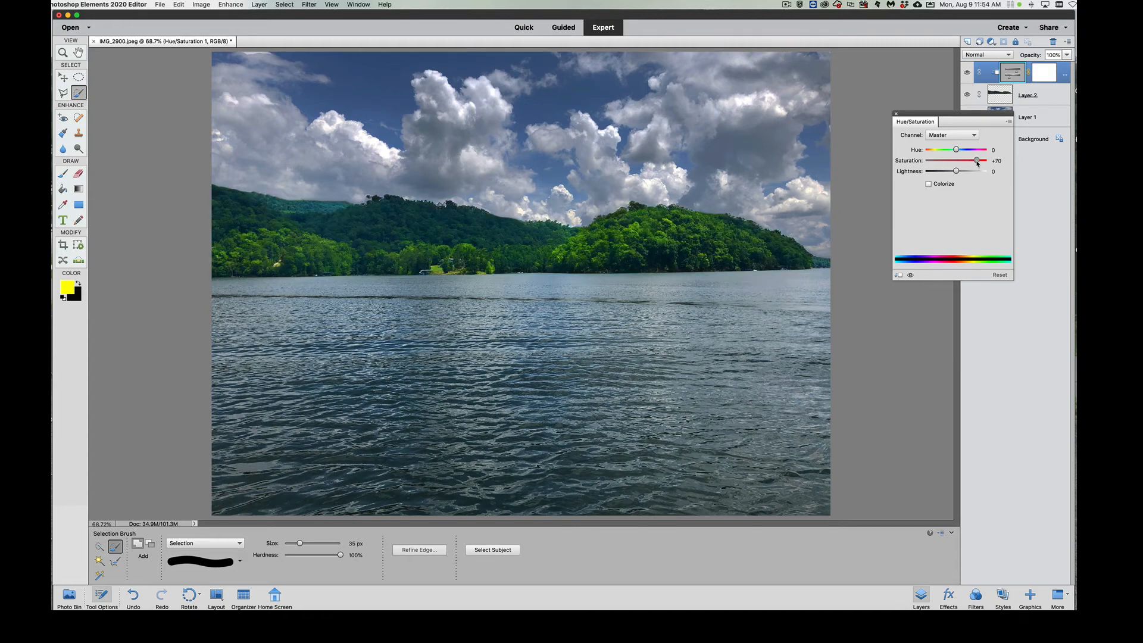
pyautogui.moveTo(976, 161); pyautogui.dragTo(982, 161)
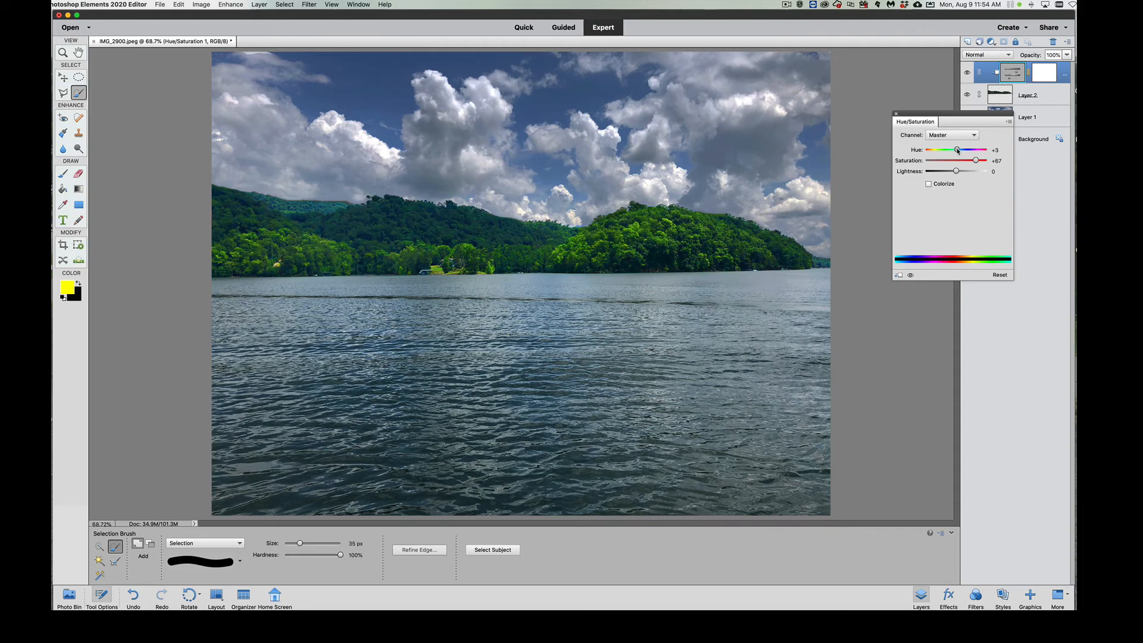
pyautogui.moveTo(957, 150); pyautogui.dragTo(951, 150)
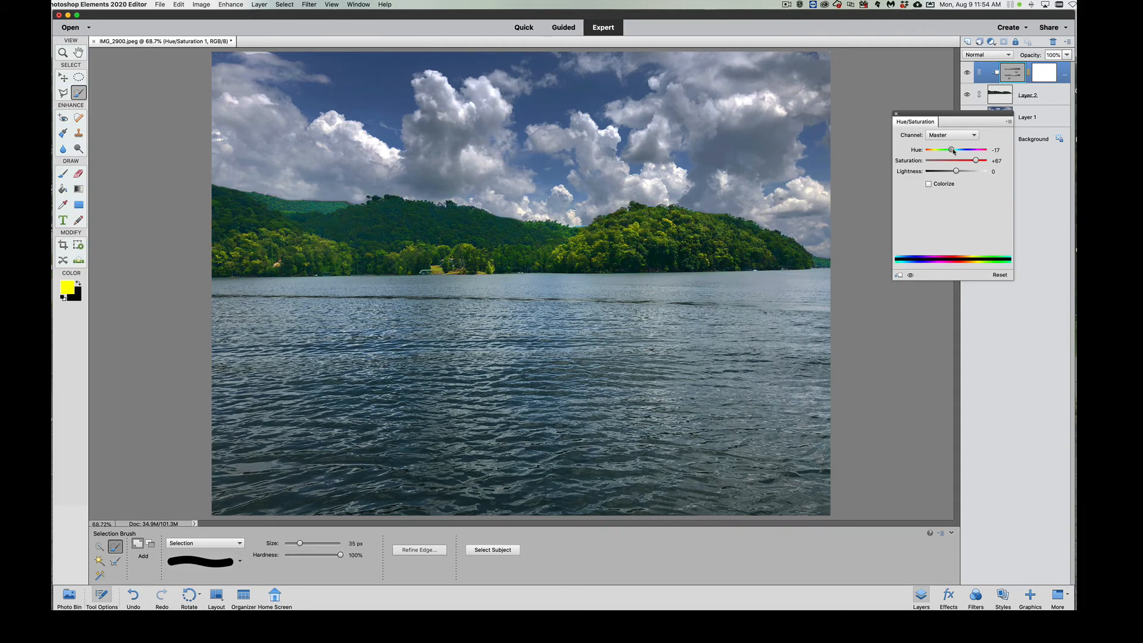
pyautogui.moveTo(951, 150); pyautogui.dragTo(956, 150)
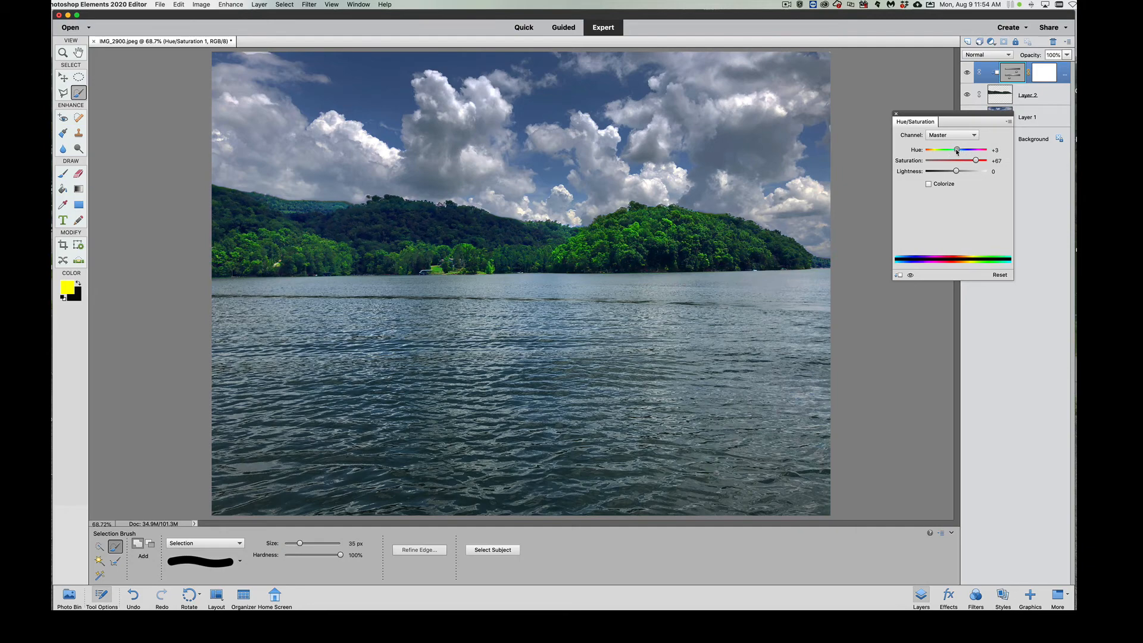
pyautogui.moveTo(956, 150); pyautogui.dragTo(953, 150)
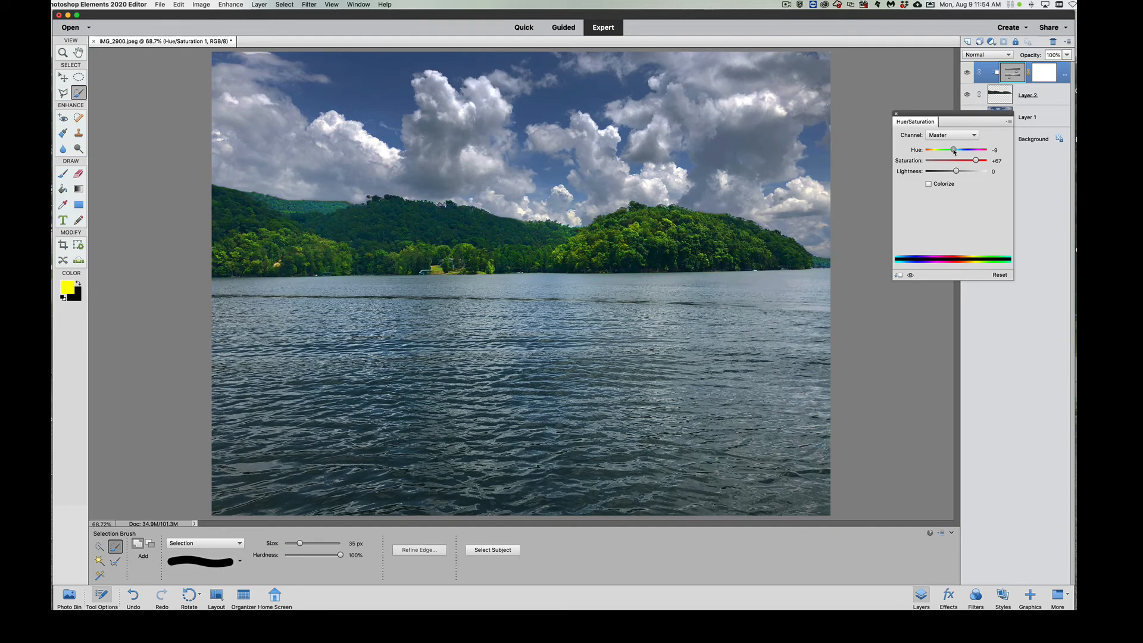
pyautogui.moveTo(976, 160); pyautogui.dragTo(975, 161)
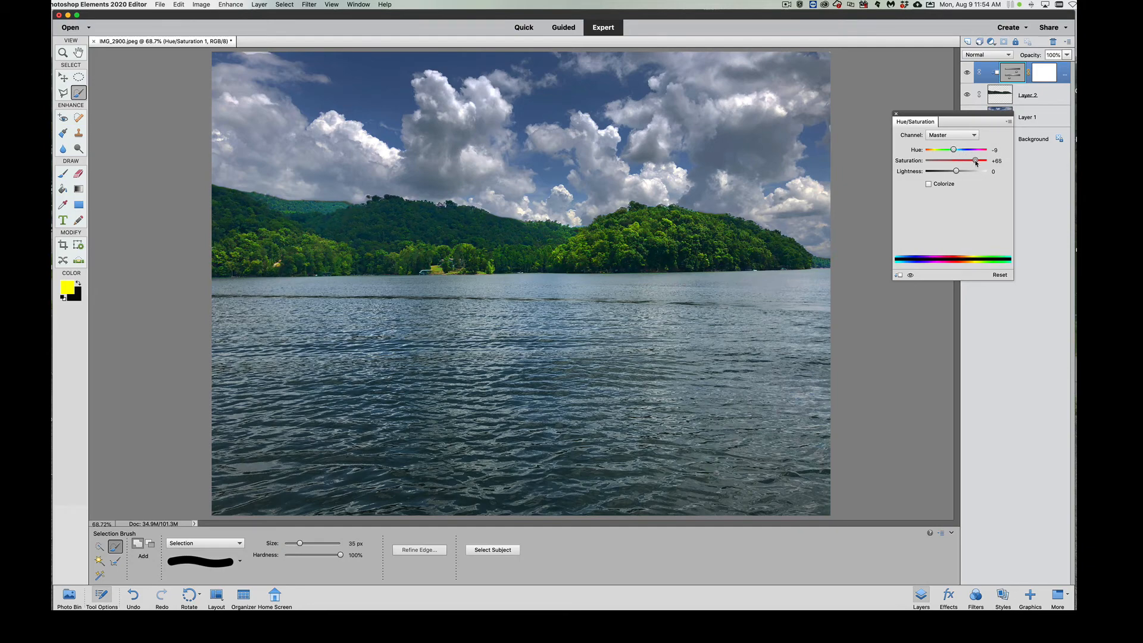
pyautogui.moveTo(975, 161); pyautogui.dragTo(978, 161)
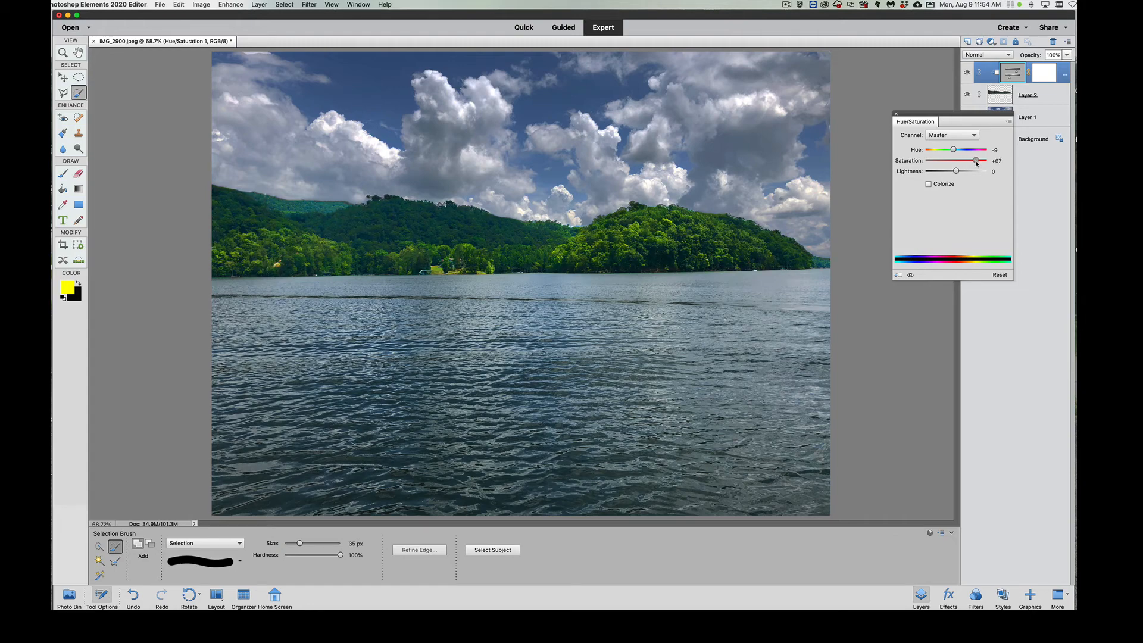
pyautogui.moveTo(977, 159); pyautogui.dragTo(974, 159)
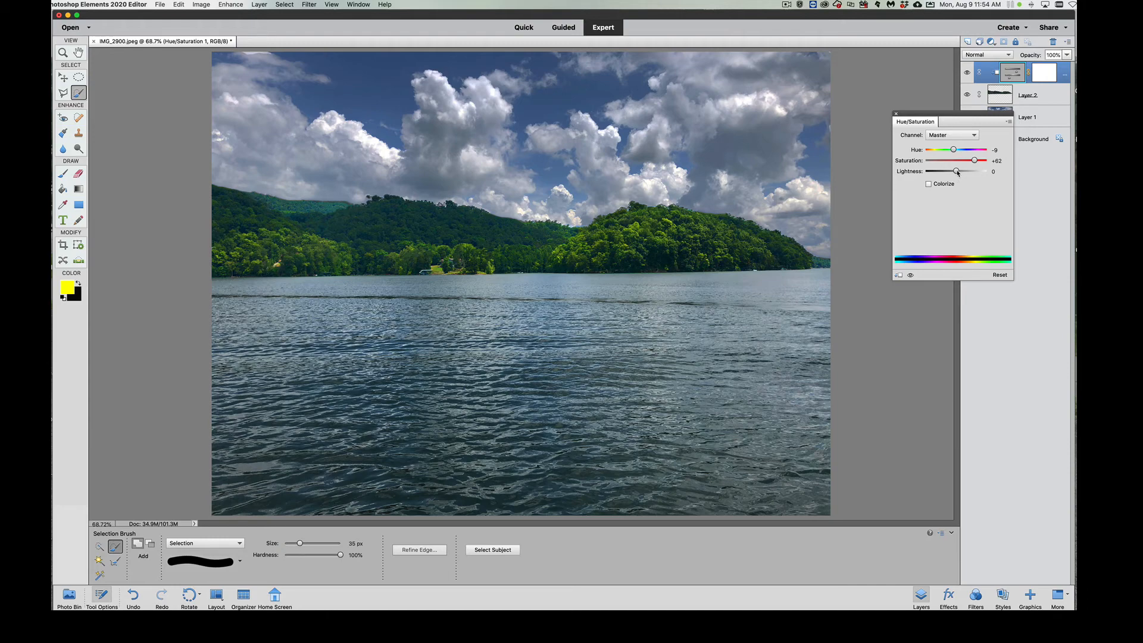
# - Try brighter Lightness values, return Lightness to 0 and accept the adjustment
pyautogui.moveTo(957, 170); pyautogui.dragTo(959, 171)
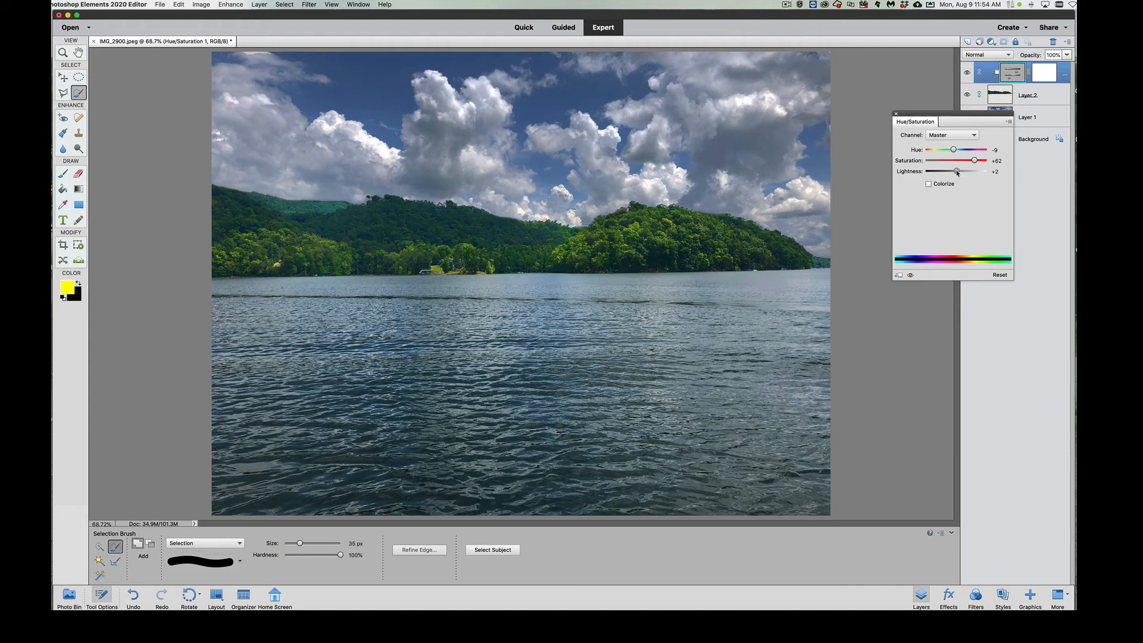
pyautogui.moveTo(958, 170); pyautogui.dragTo(960, 171)
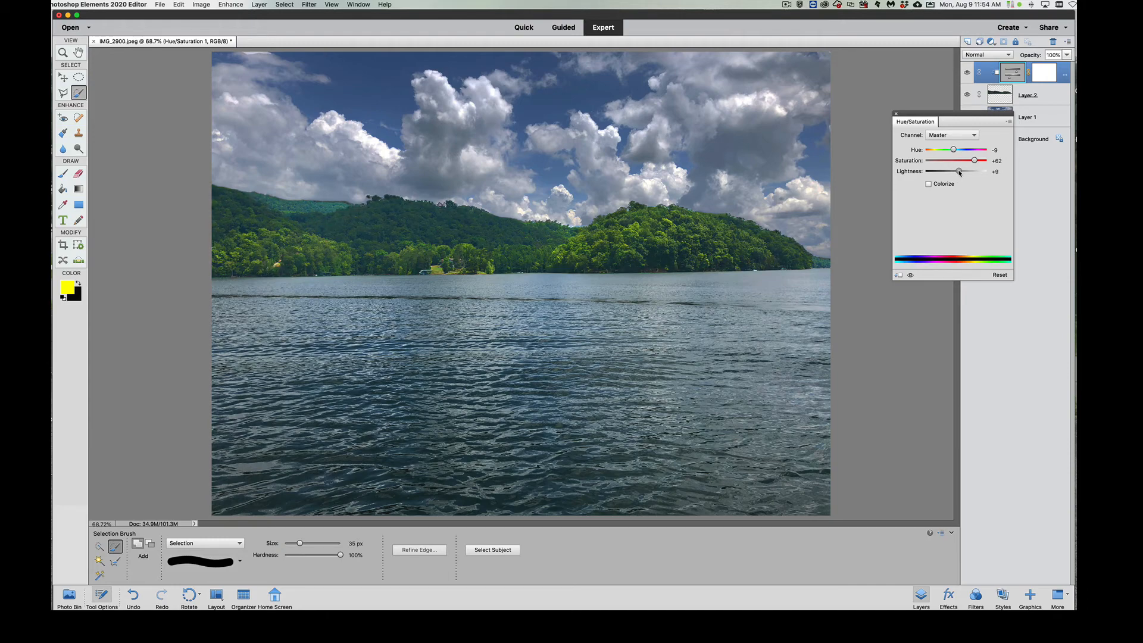
pyautogui.moveTo(960, 170); pyautogui.dragTo(957, 170)
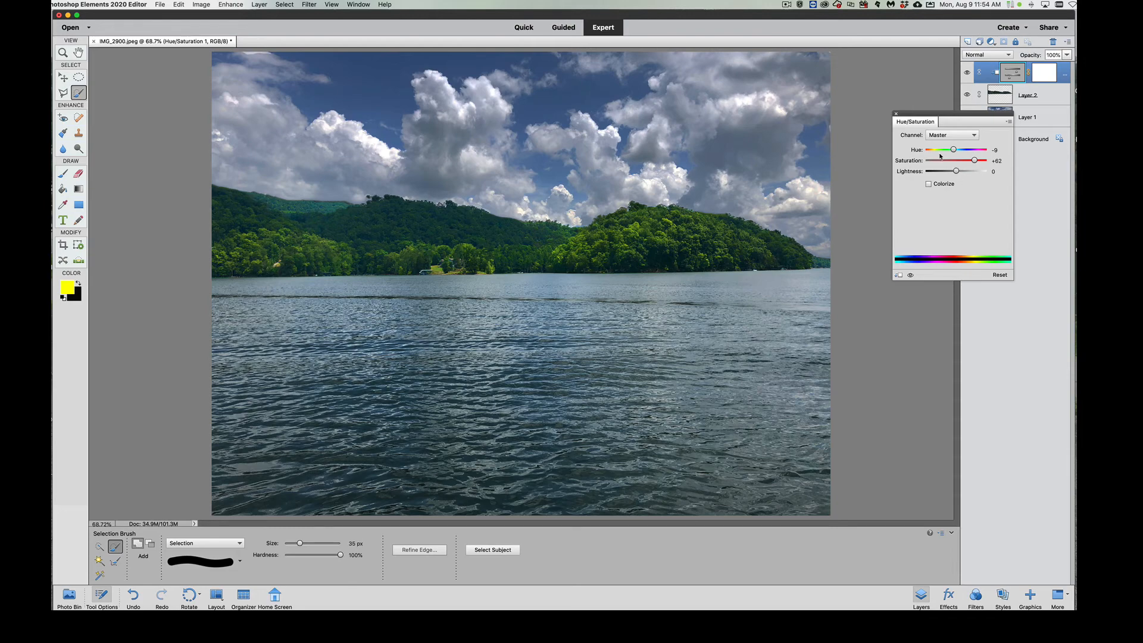
pyautogui.click(896, 113)
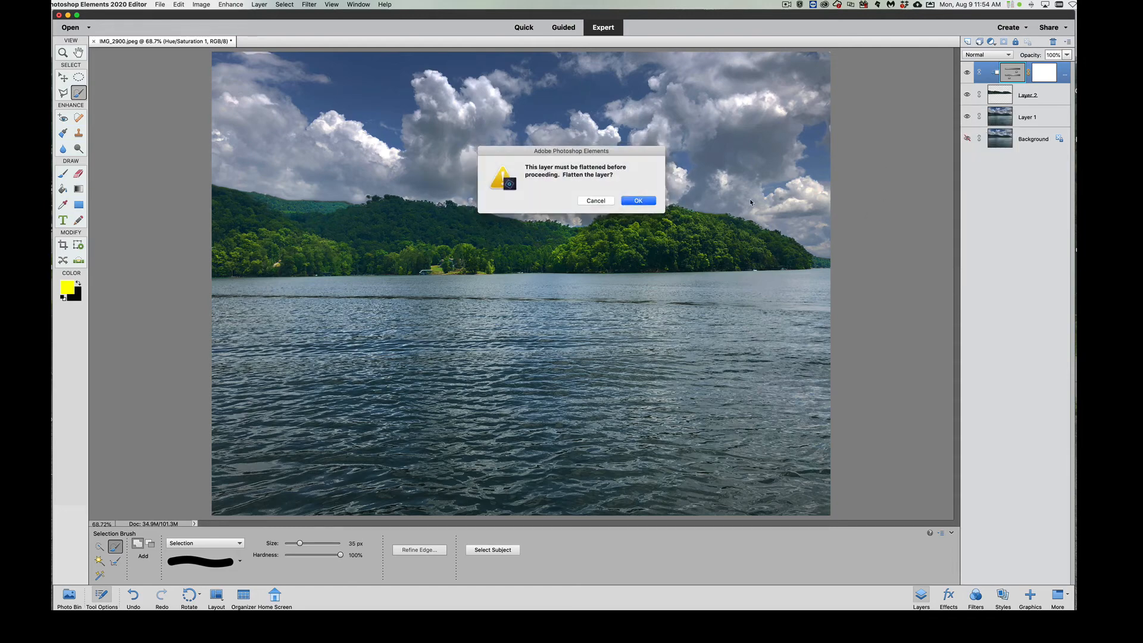
pyautogui.moveTo(540, 181)
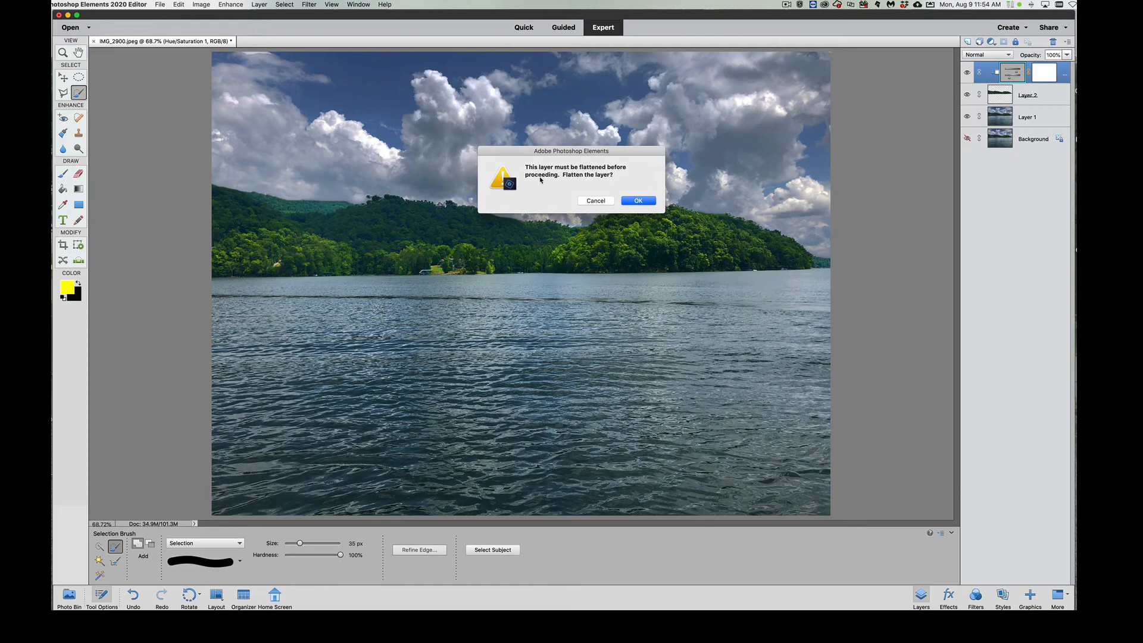
pyautogui.moveTo(594, 183)
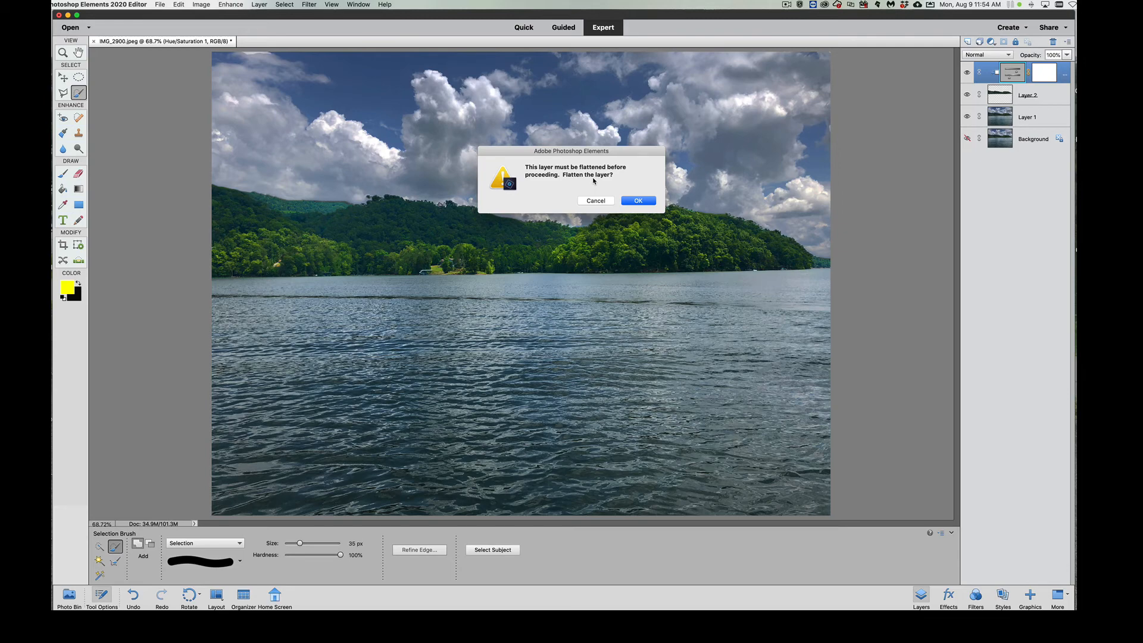
pyautogui.moveTo(908, 149)
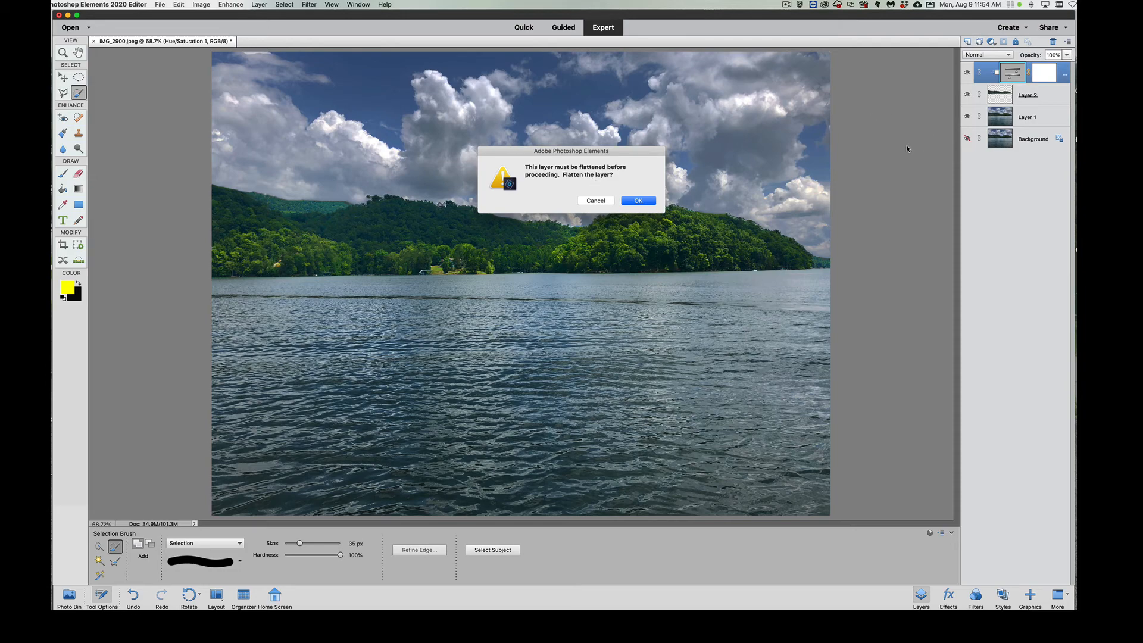
# - Flatten the image to a single Background layer, discarding the hidden layer
pyautogui.click(637, 200)
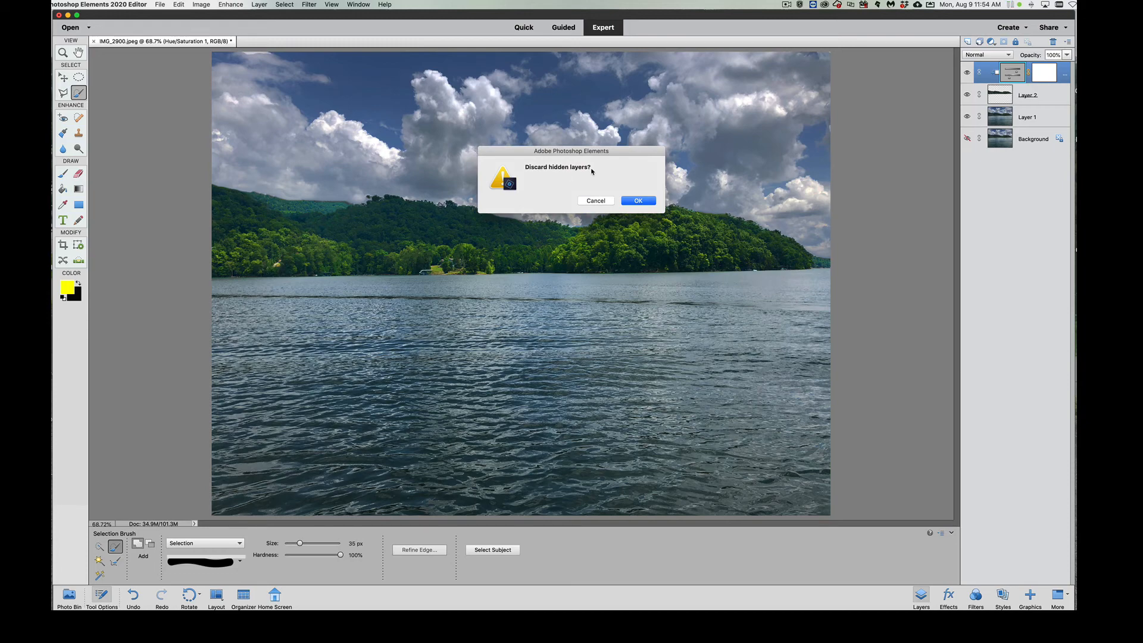
pyautogui.moveTo(798, 186)
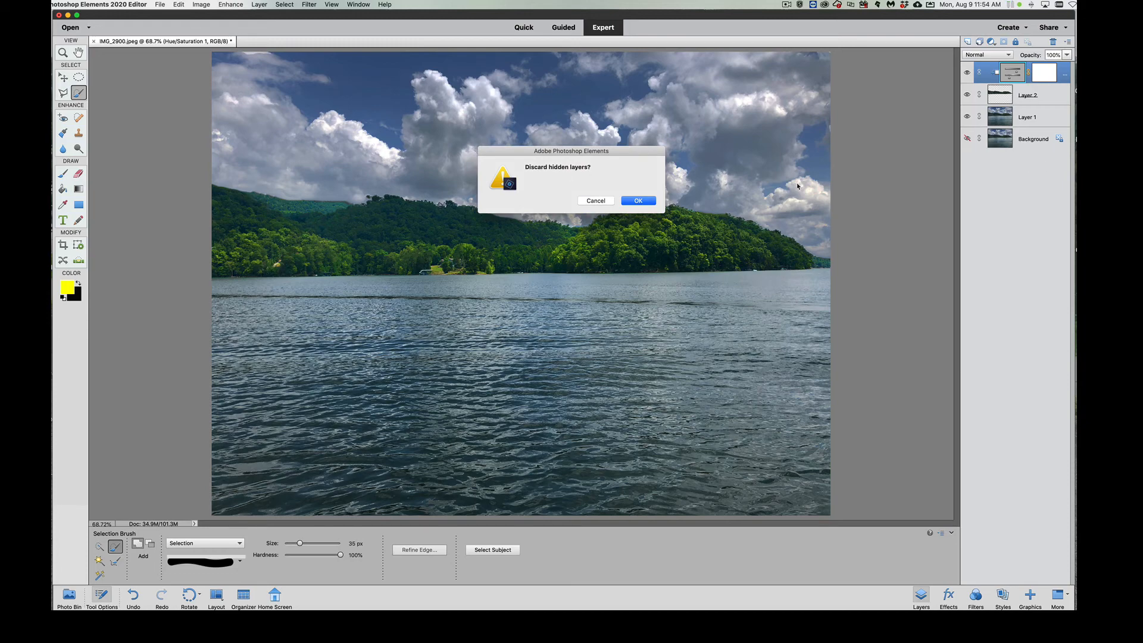
pyautogui.click(638, 200)
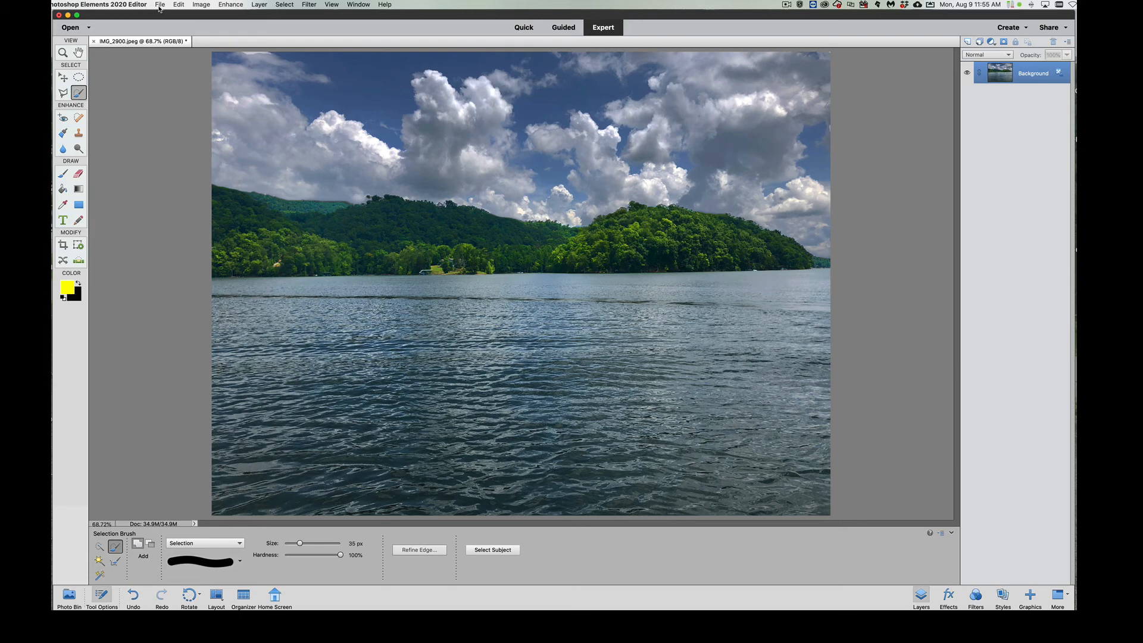
# - Start Save As and try the Photoshop file format
pyautogui.click(158, 5)
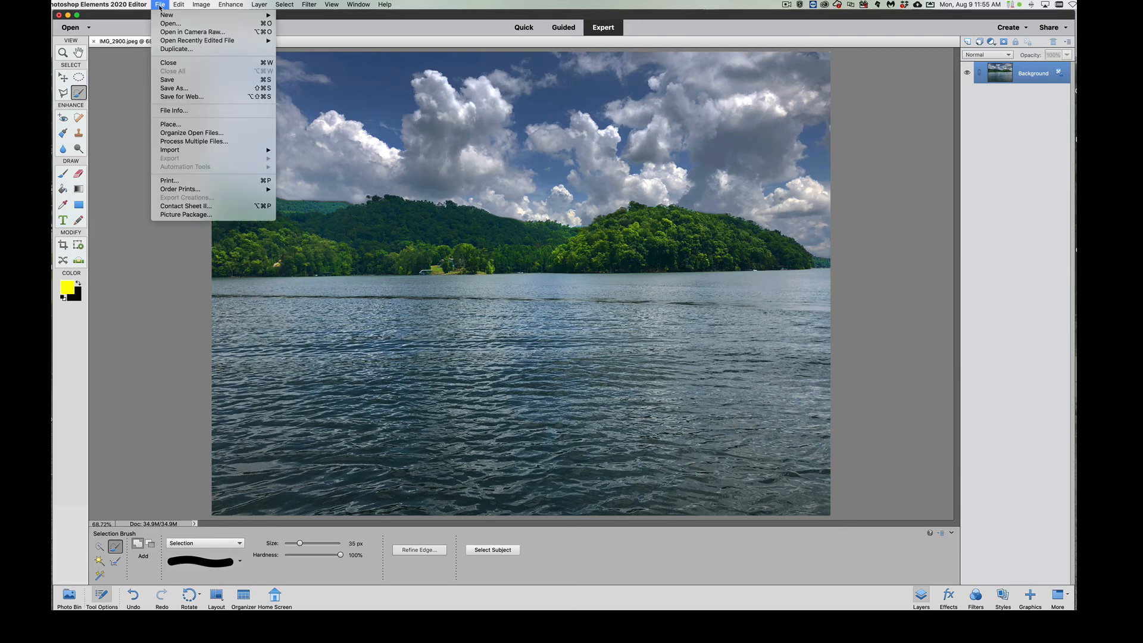
pyautogui.click(158, 5)
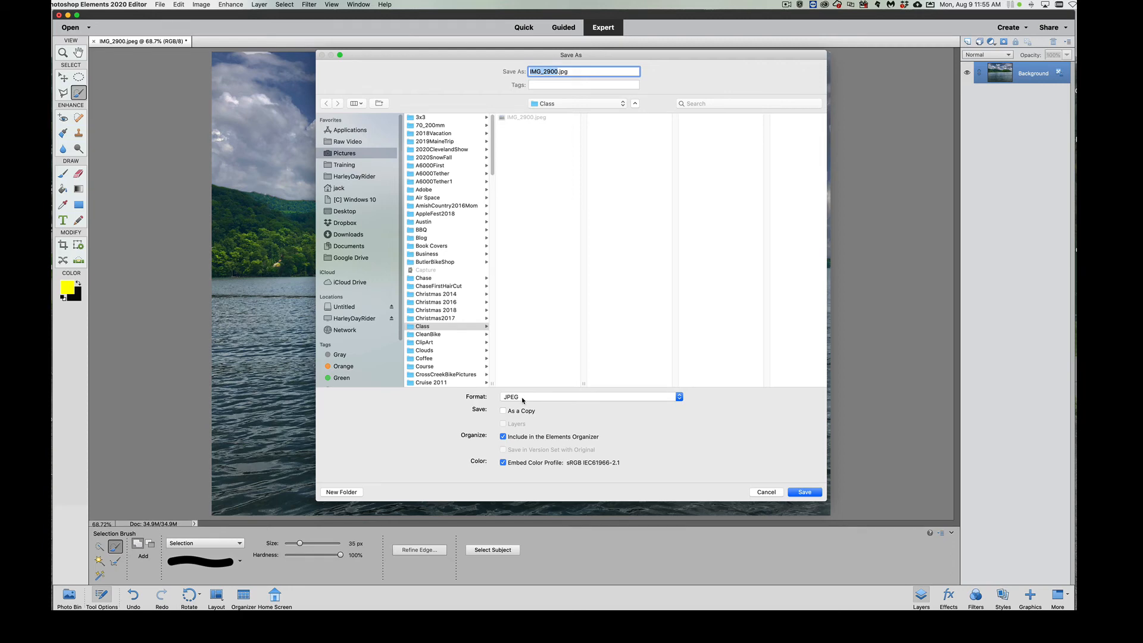
pyautogui.click(591, 397)
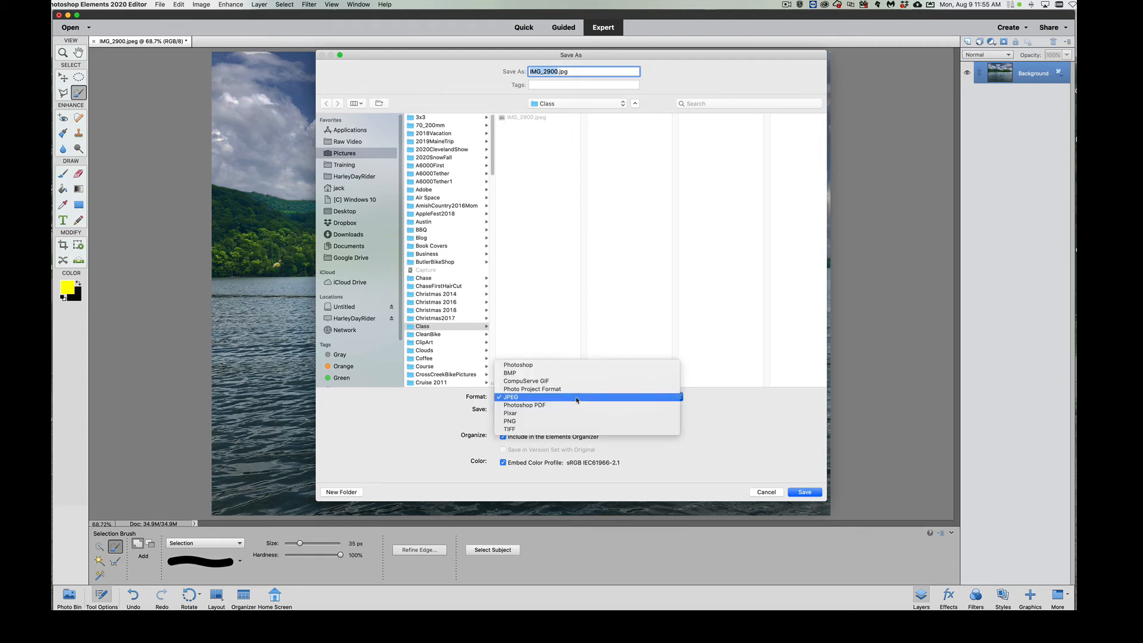
pyautogui.click(518, 364)
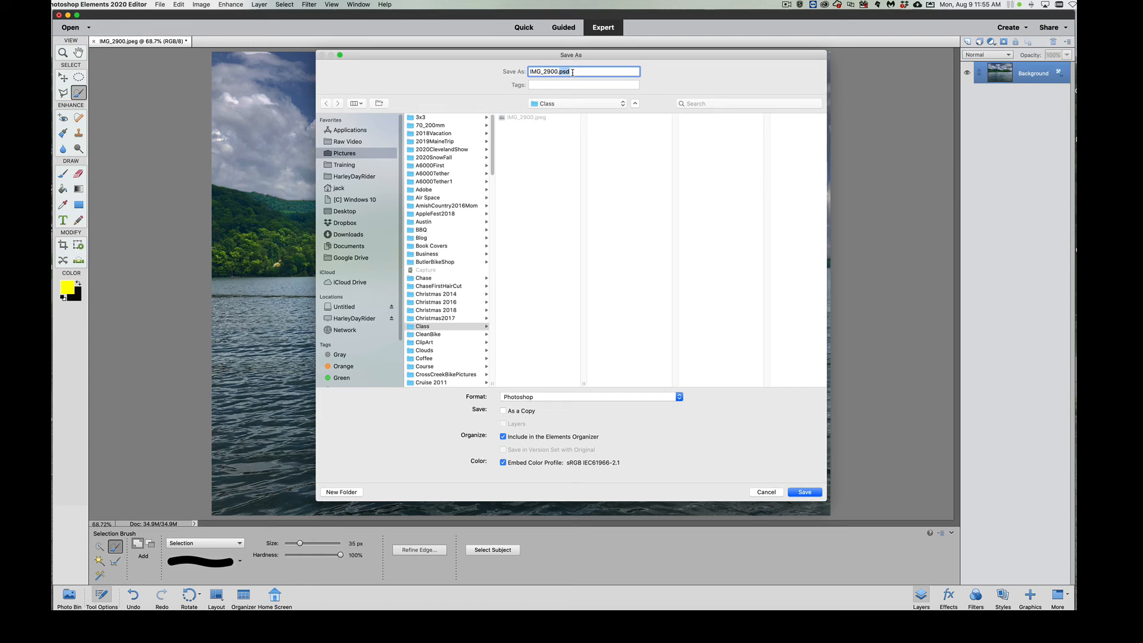
# - Set the format back to JPEG and save as waterway.jpg in the Class folder
pyautogui.click(590, 396)
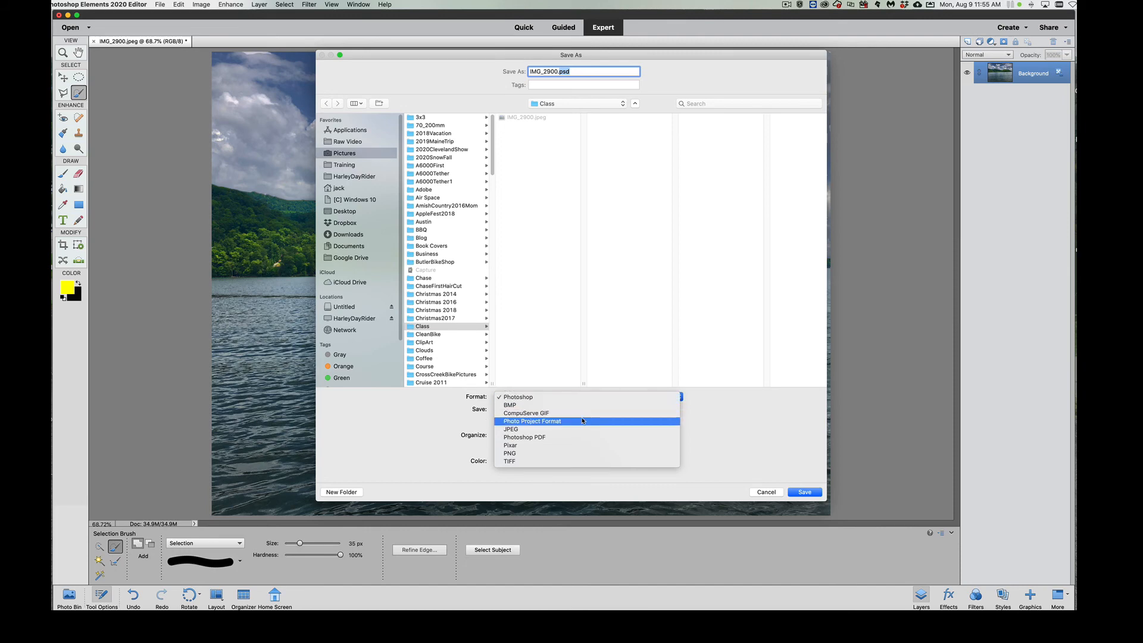
pyautogui.moveTo(510, 405)
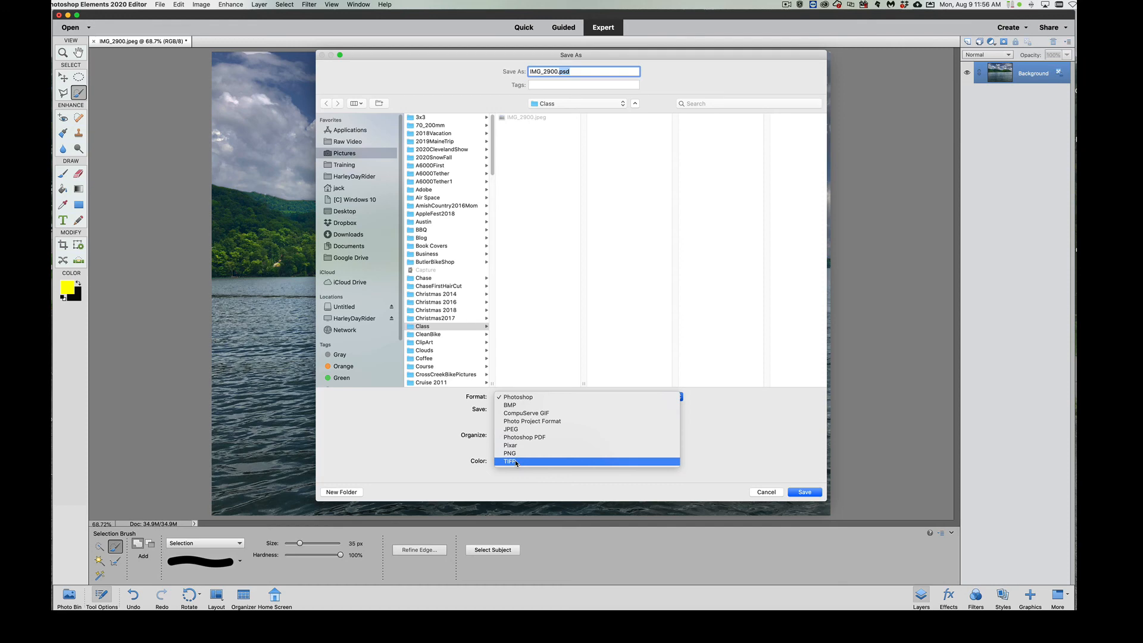
pyautogui.click(511, 428)
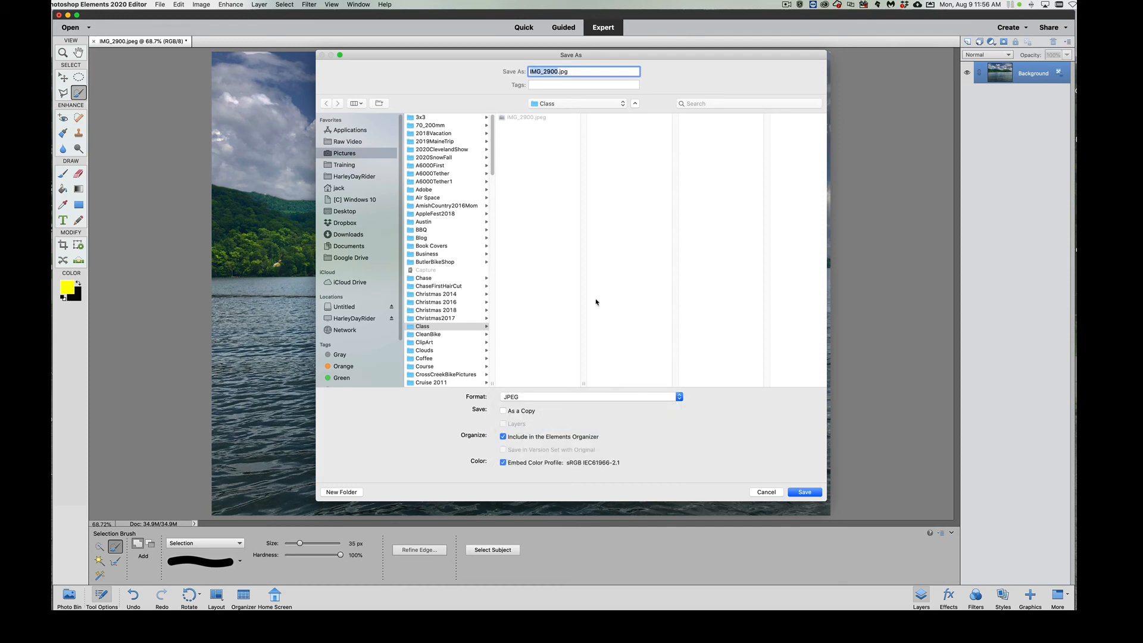
pyautogui.moveTo(571, 243)
pyautogui.write('waterway')
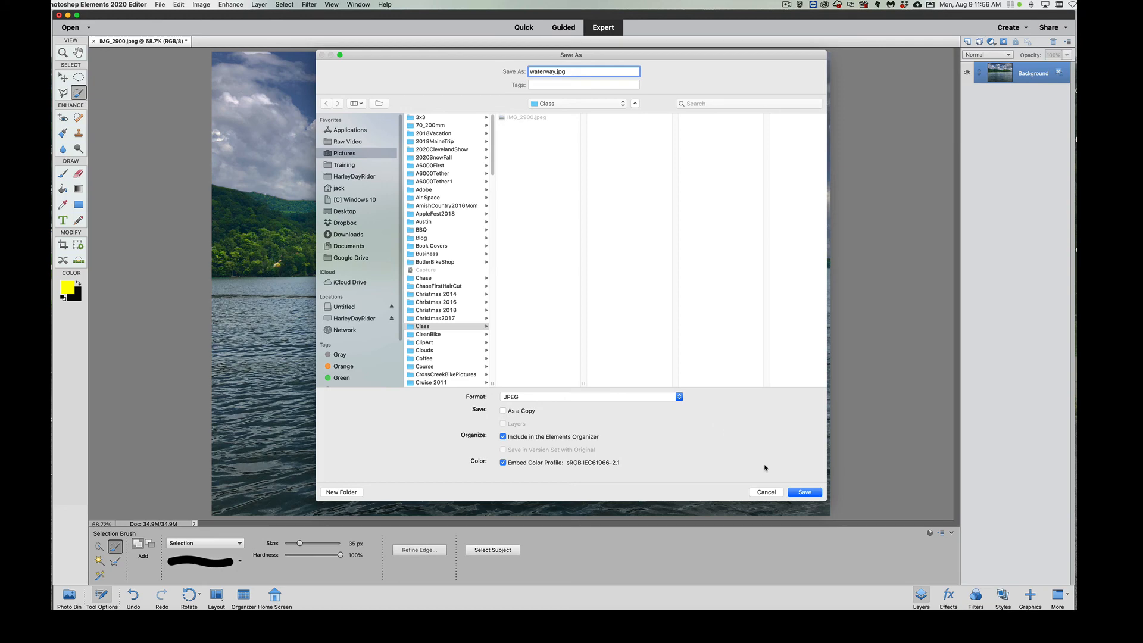
pyautogui.click(805, 492)
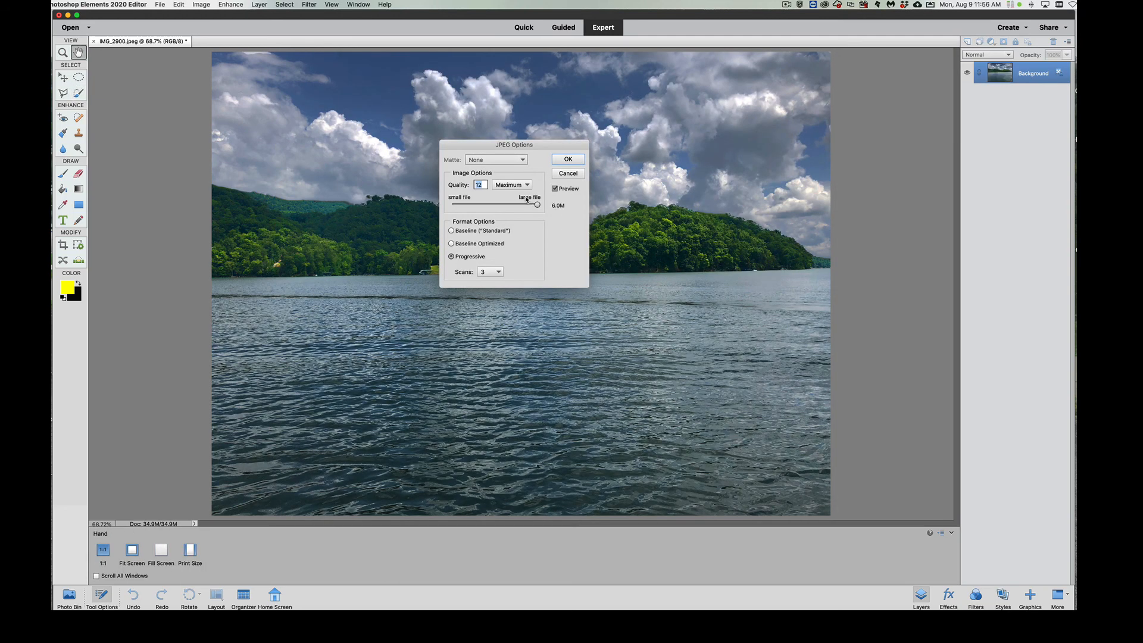
pyautogui.moveTo(538, 201)
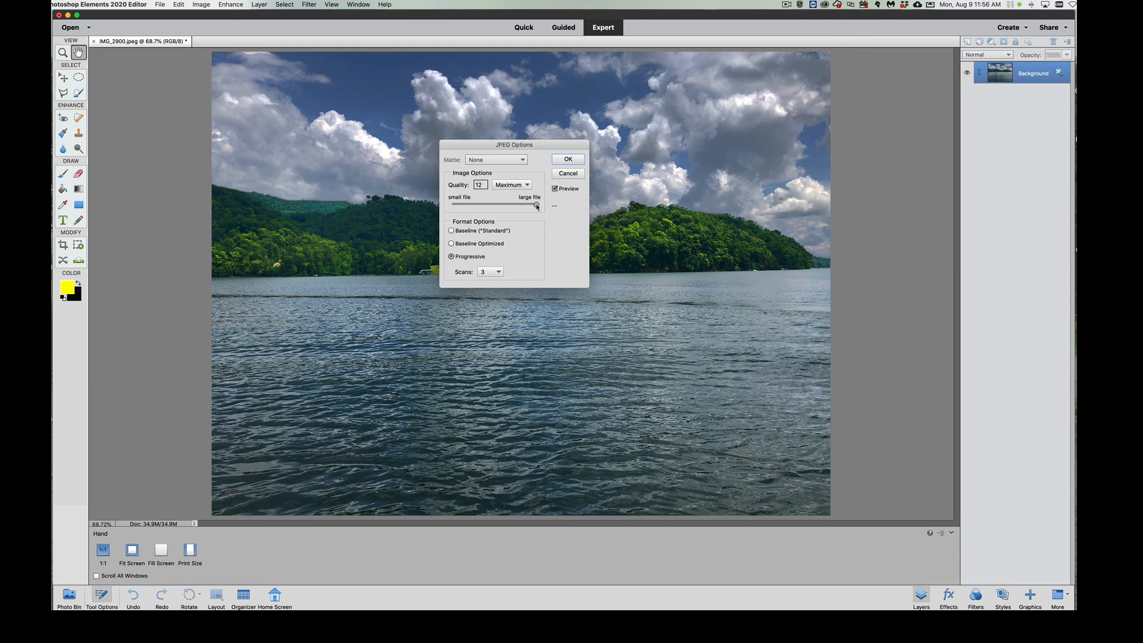
# - Save waterway.jpg at maximum JPEG quality 12
pyautogui.moveTo(535, 204); pyautogui.dragTo(489, 205)
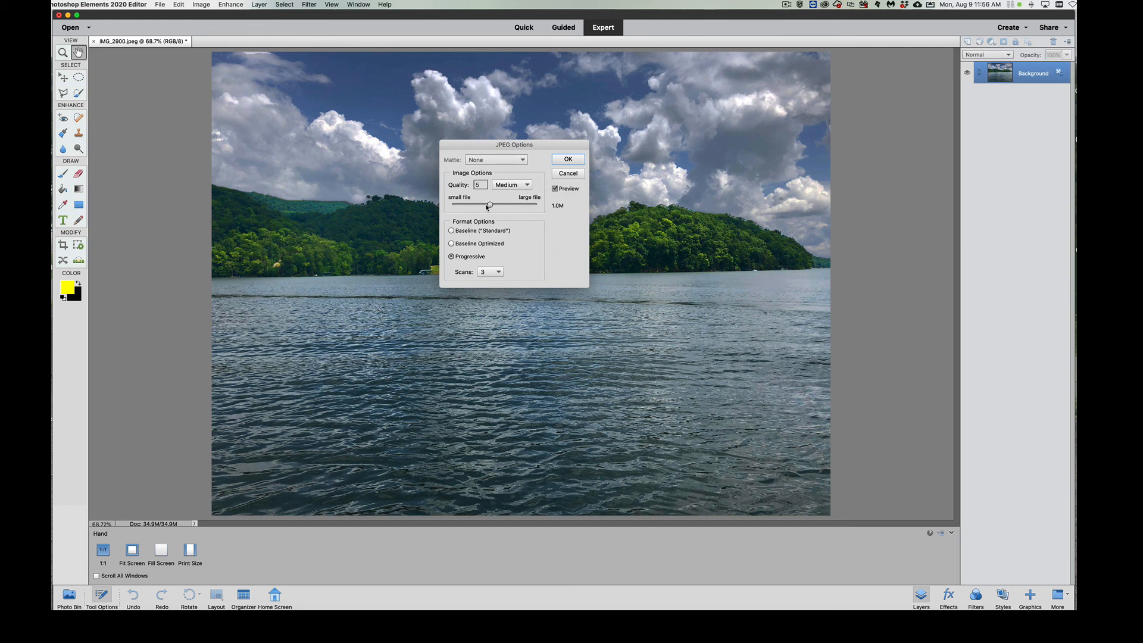
pyautogui.moveTo(489, 205); pyautogui.dragTo(537, 205)
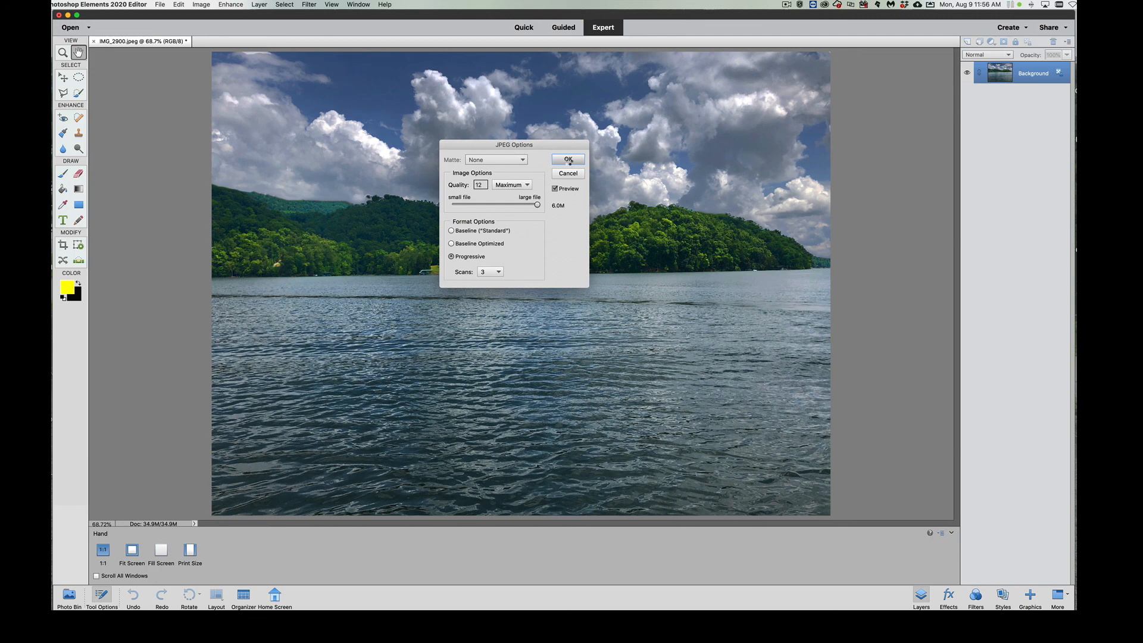
pyautogui.click(568, 160)
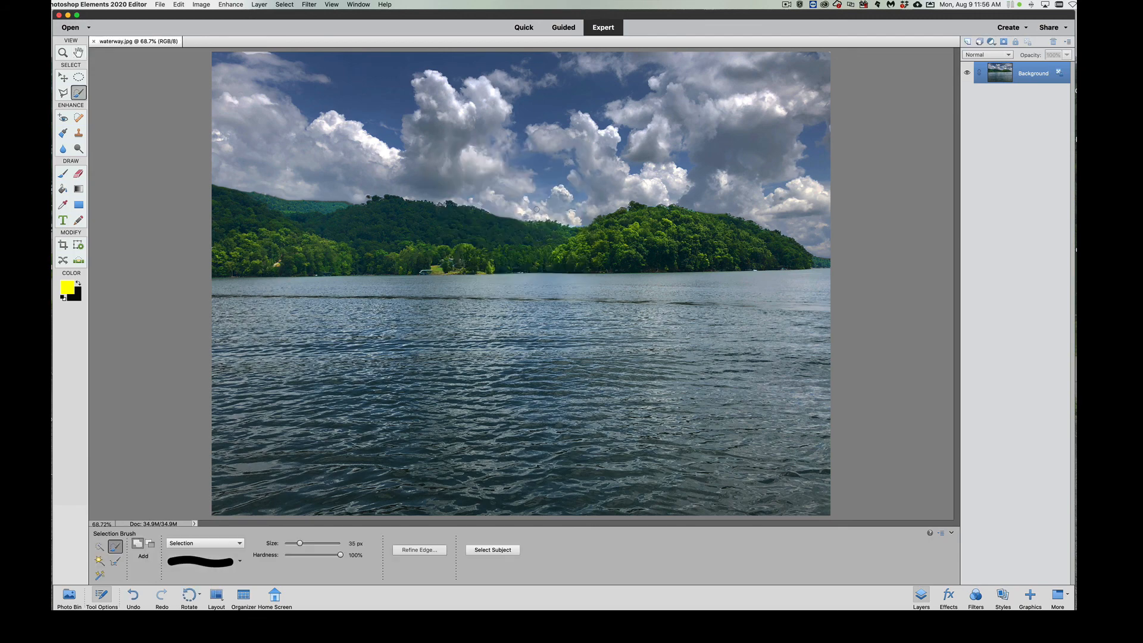